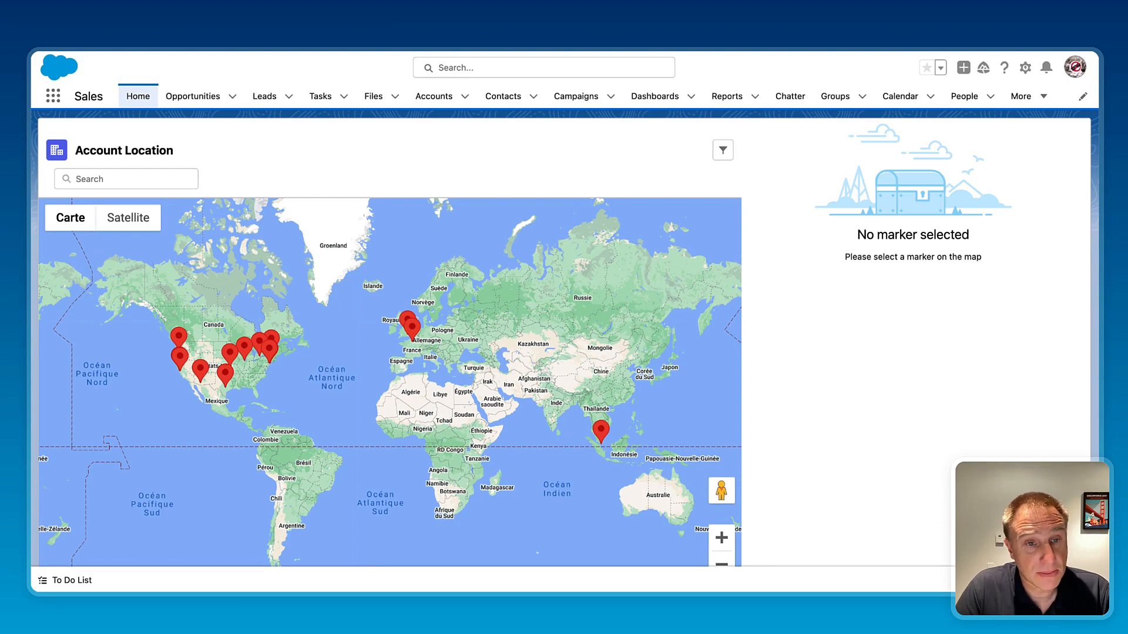
mouse_move(250, 289)
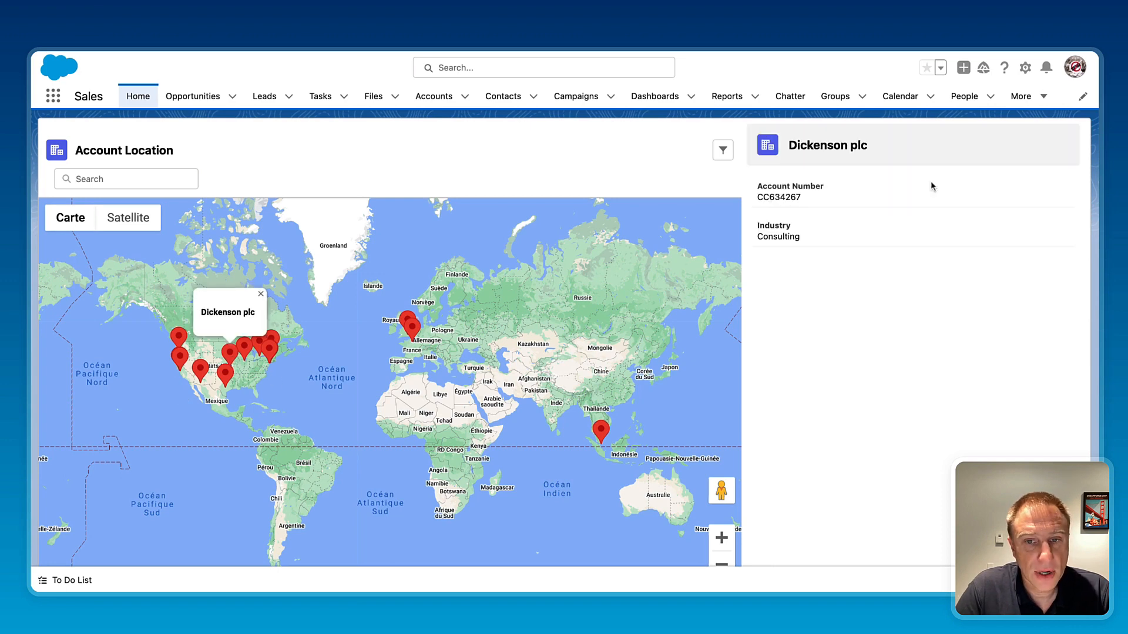
mouse_move(825, 149)
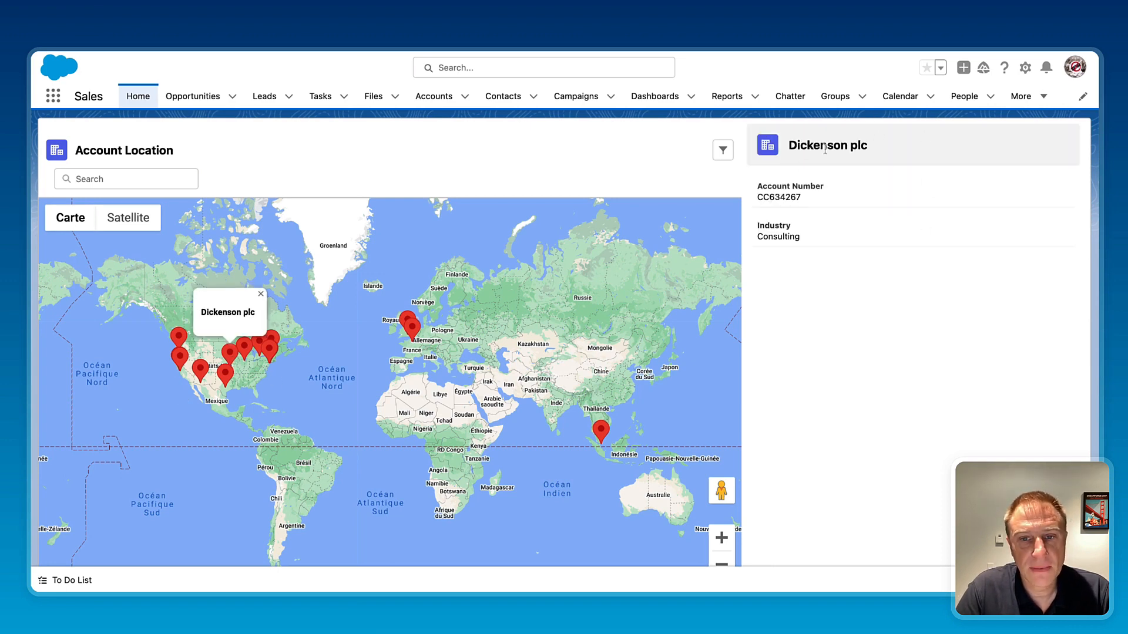
mouse_move(109, 364)
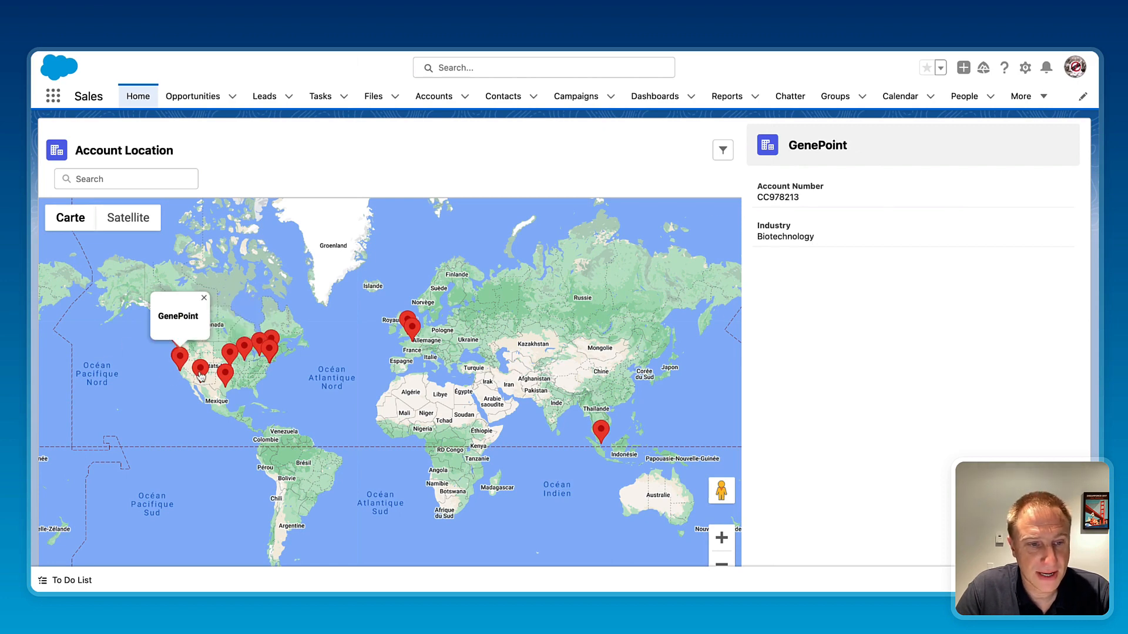
Step: Select another account marker on the home-page map to preview its details
left_click(225, 378)
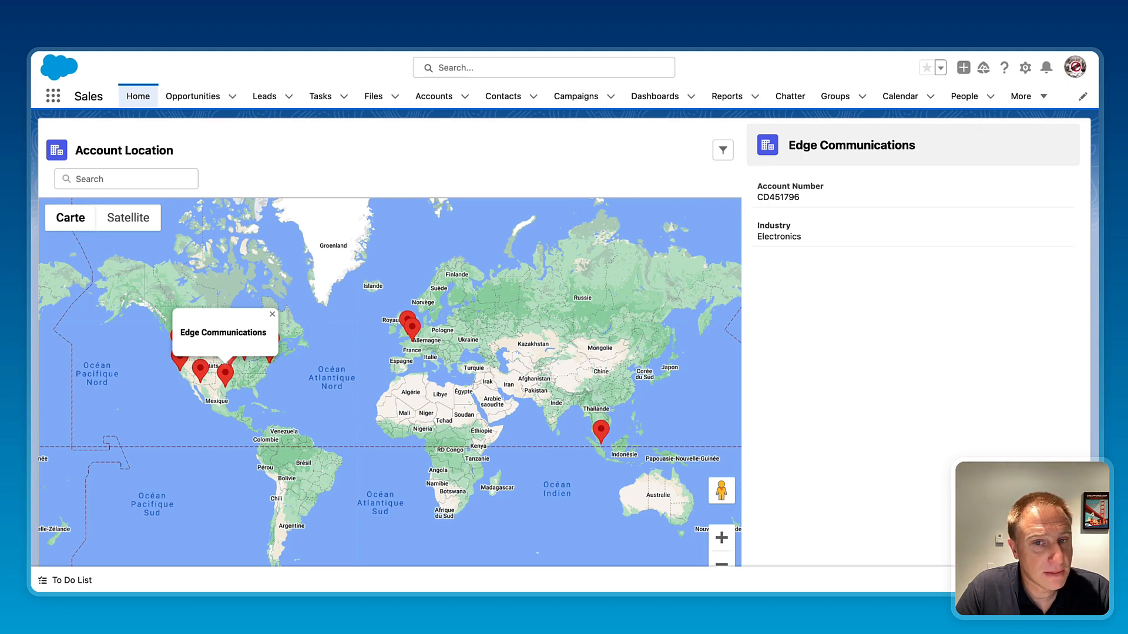
mouse_move(724, 242)
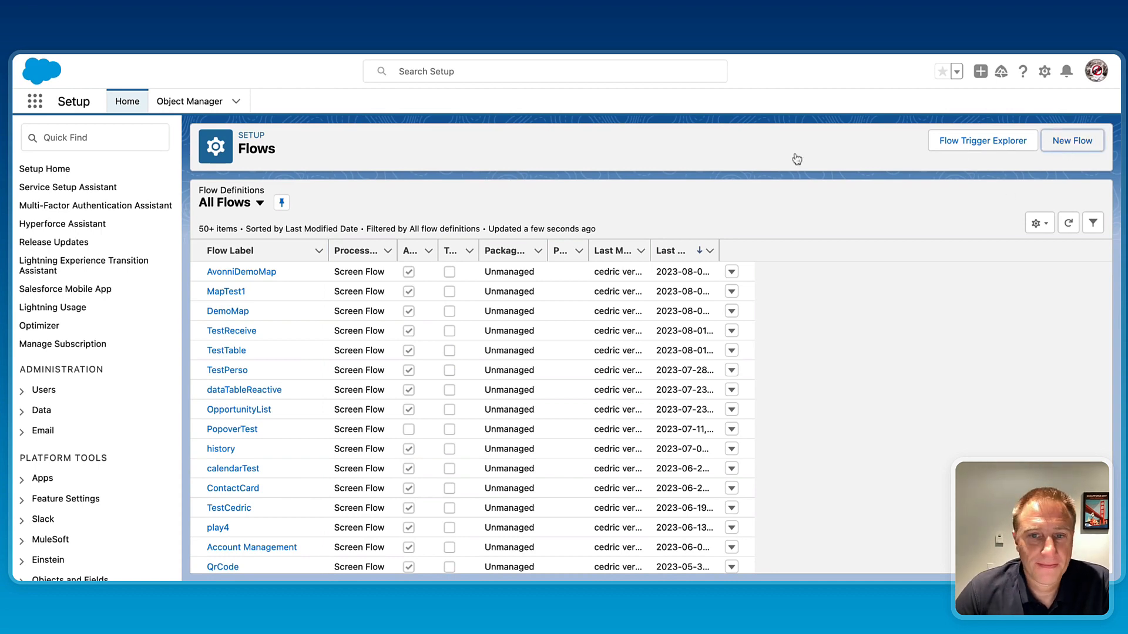
Step: Create a new flow of type Screen Flow
left_click(1072, 141)
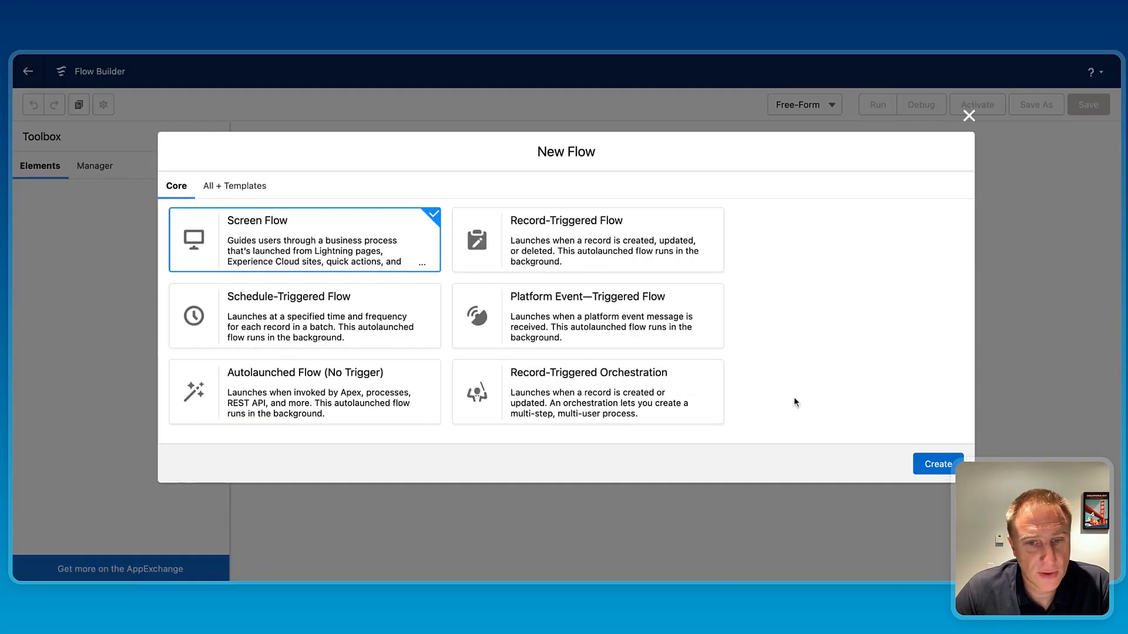
left_click(938, 464)
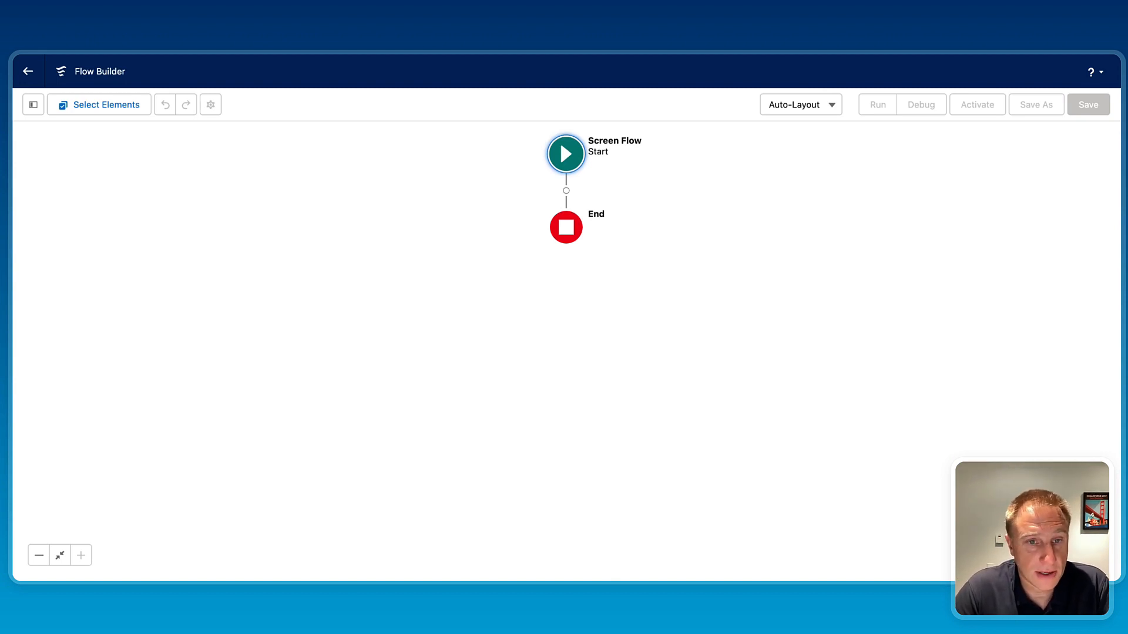
mouse_move(437, 190)
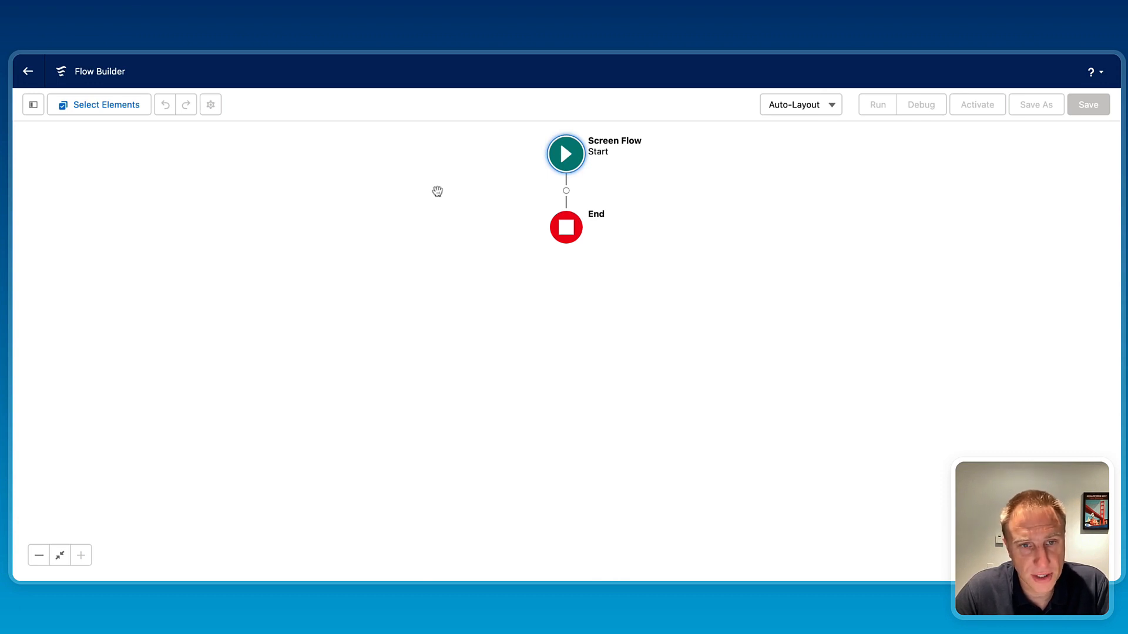
Step: Add a Get Records element after Start
left_click(565, 191)
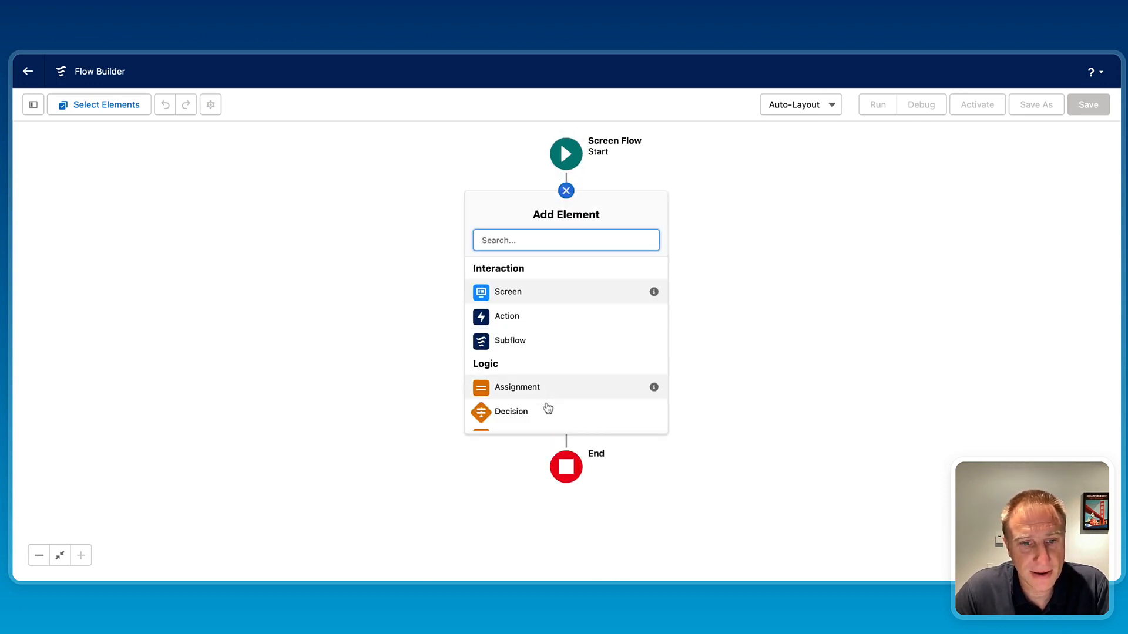
scroll("down", 3)
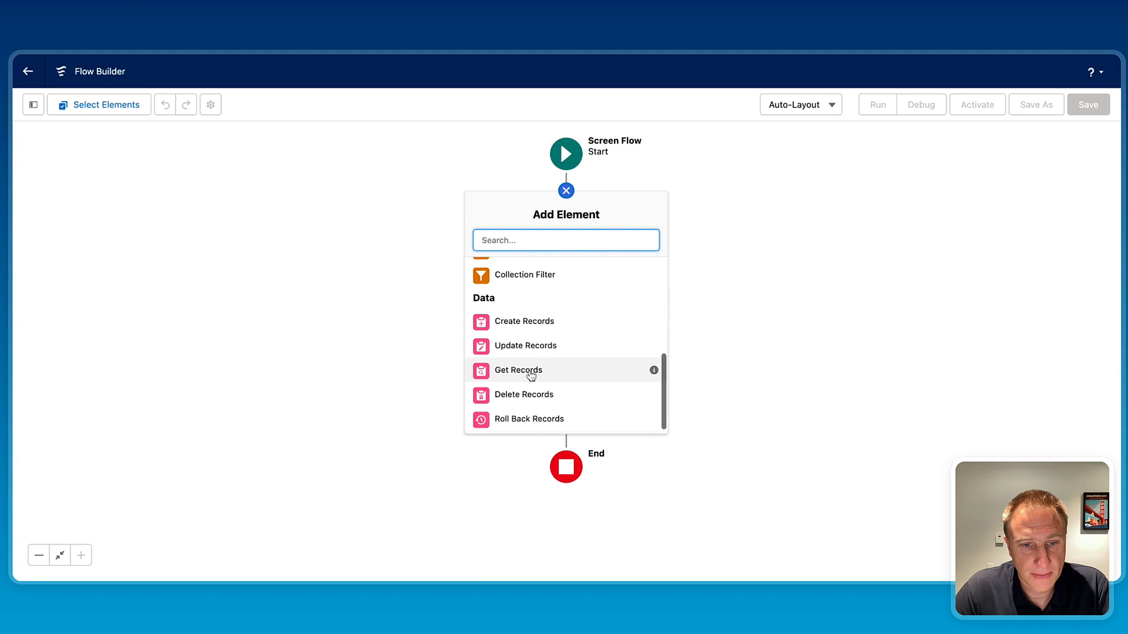
left_click(518, 370)
type("Get Accounts")
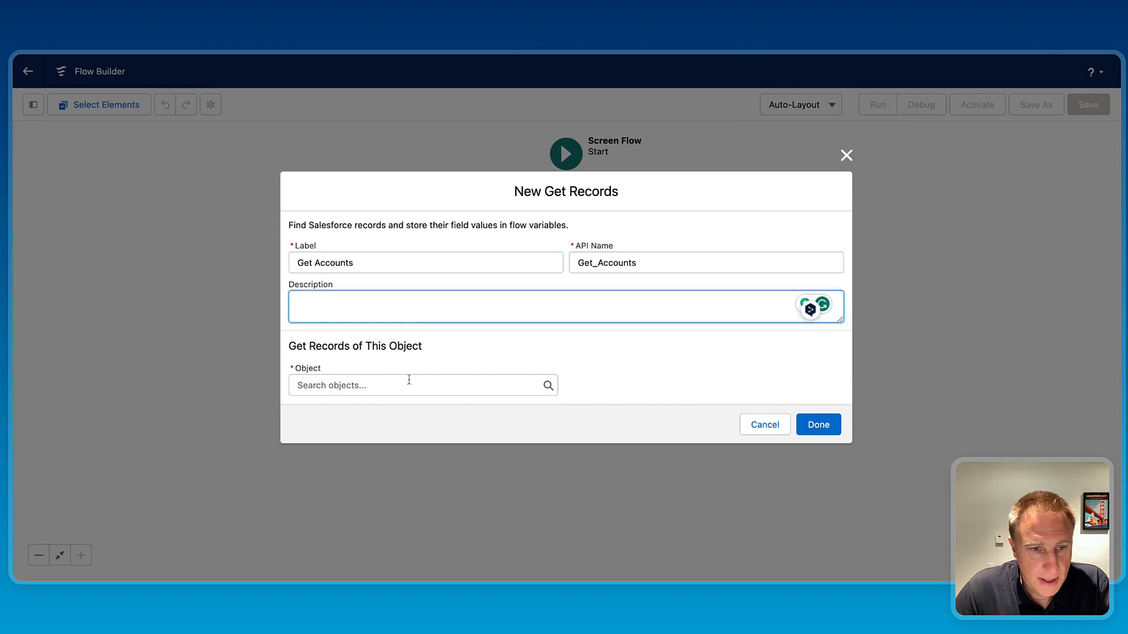
Step: Configure it to retrieve all Account records with no filter conditions and confirm
left_click(423, 386)
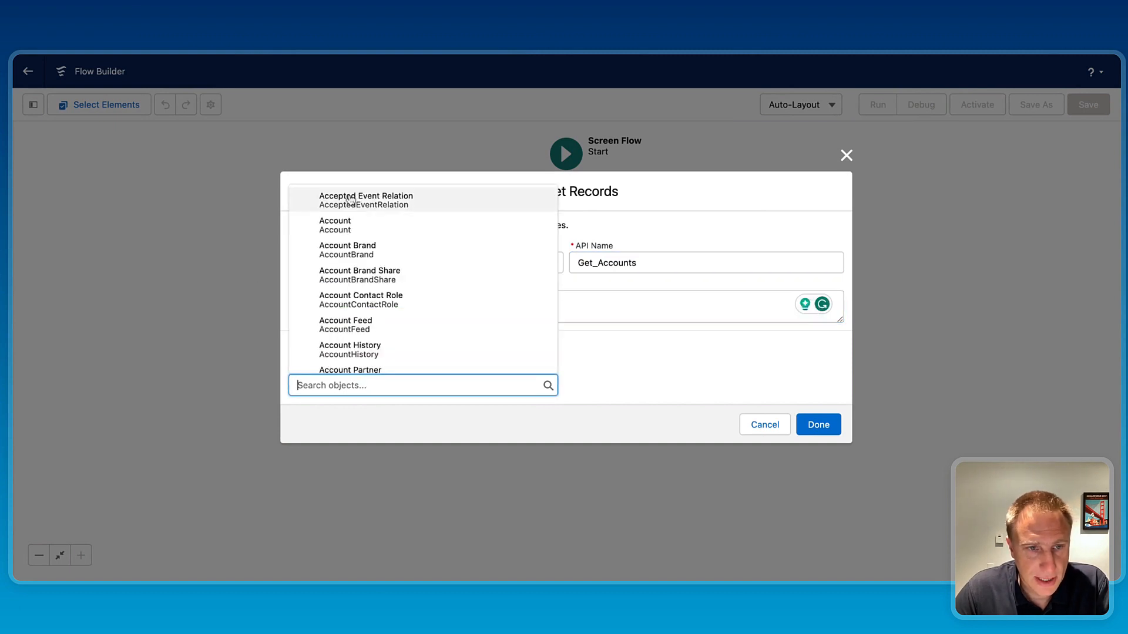
left_click(335, 225)
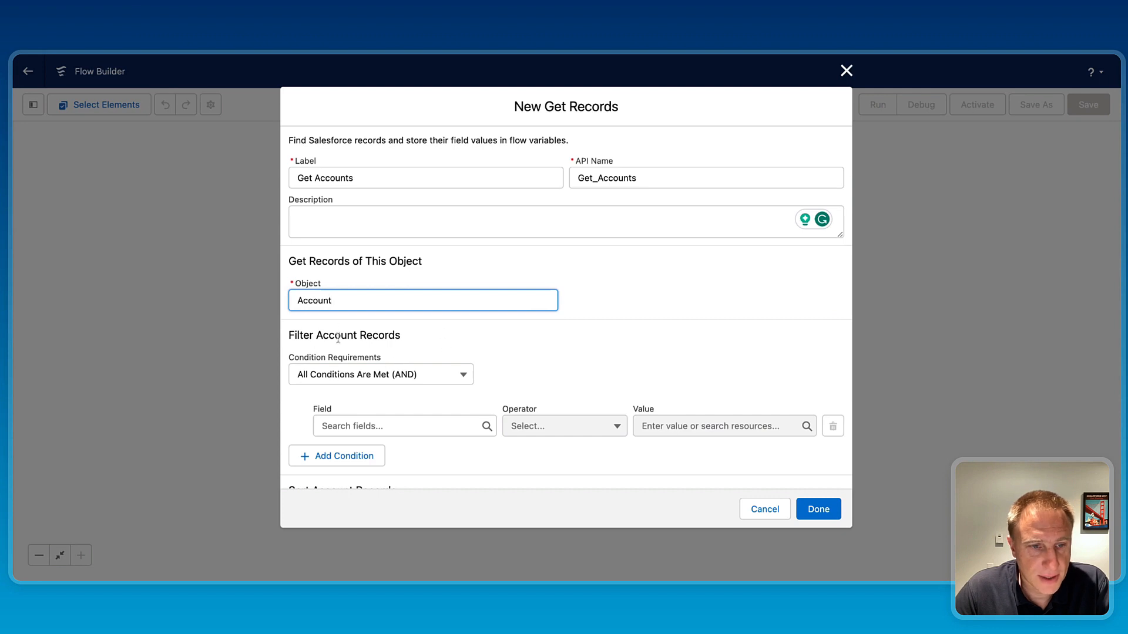
left_click(380, 375)
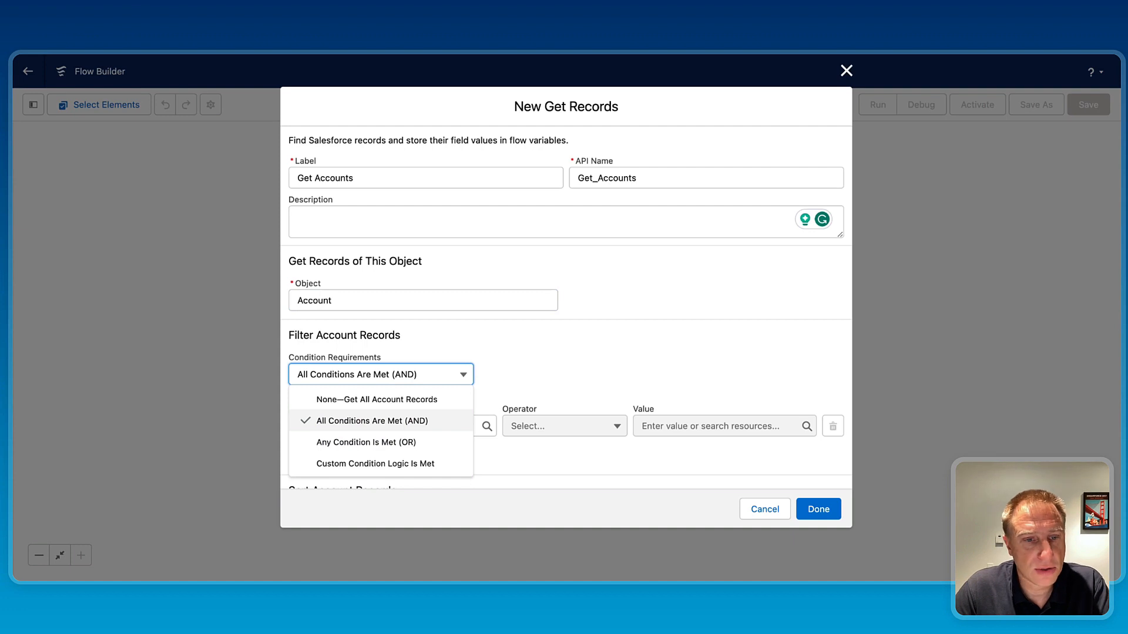
left_click(367, 400)
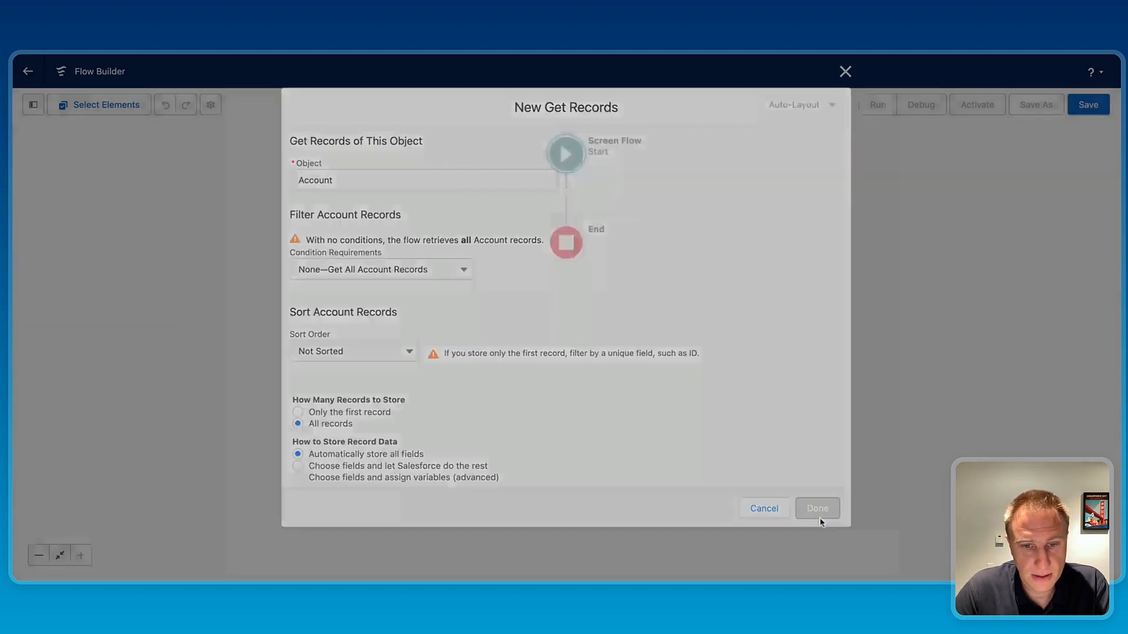
left_click(817, 507)
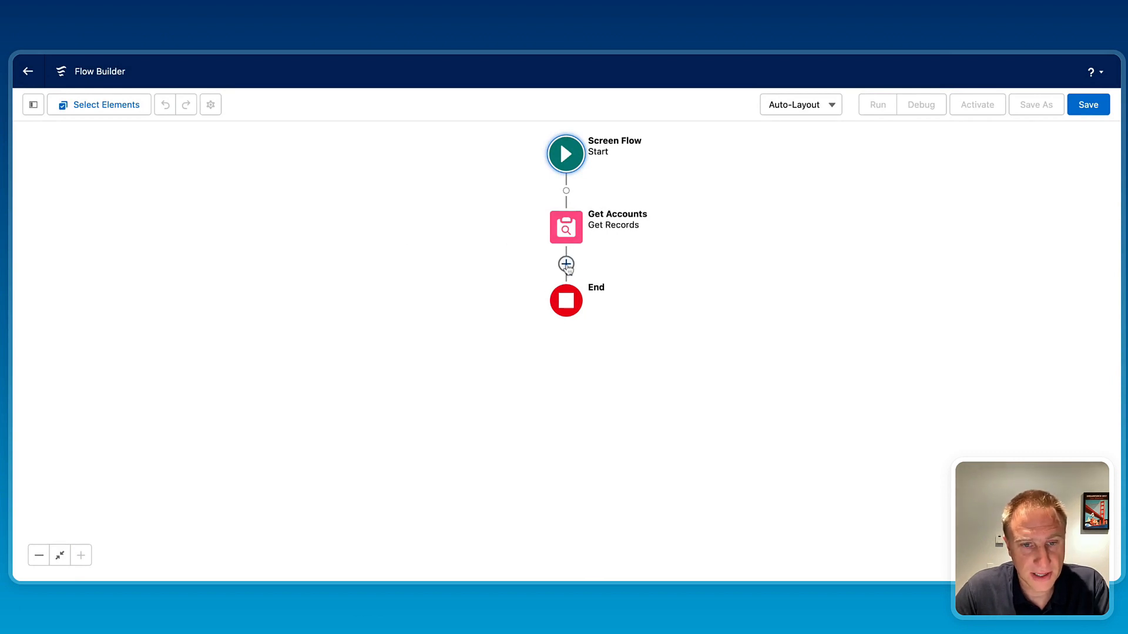
Step: Add a Screen labelled screen1 after Get Accounts with Show Footer unchecked
left_click(565, 264)
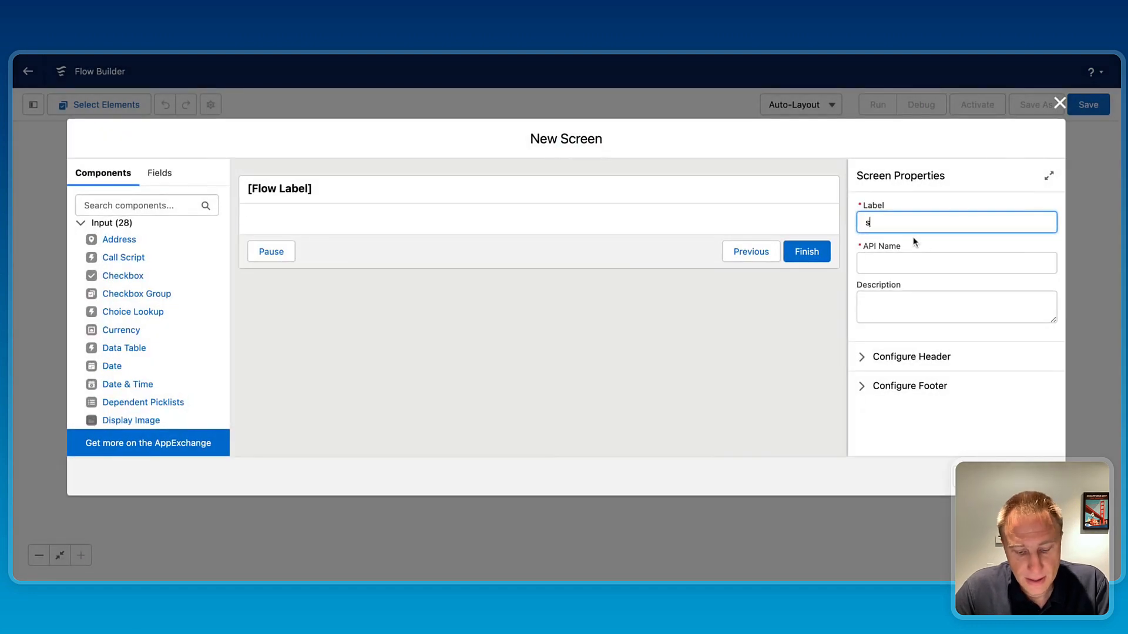
type("screen1")
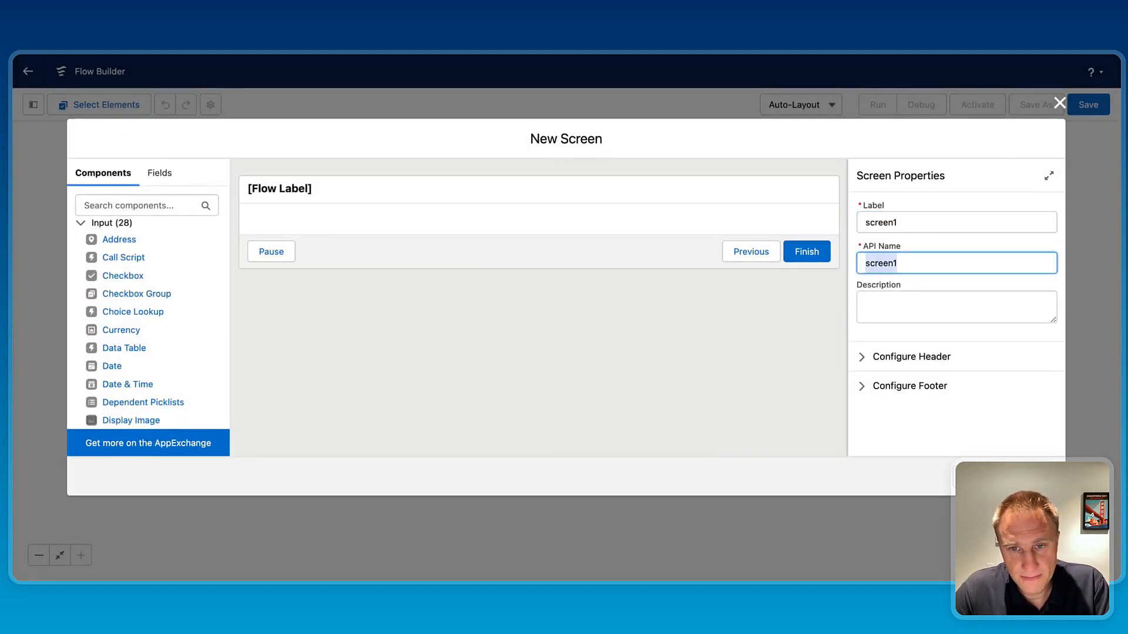
left_click(957, 306)
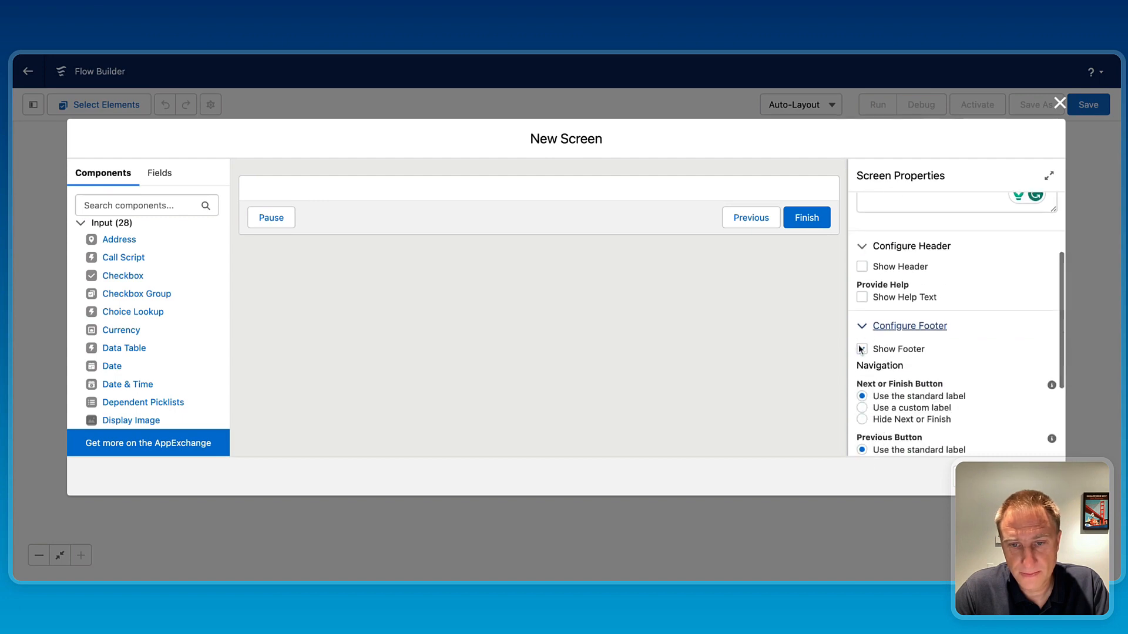
left_click(861, 349)
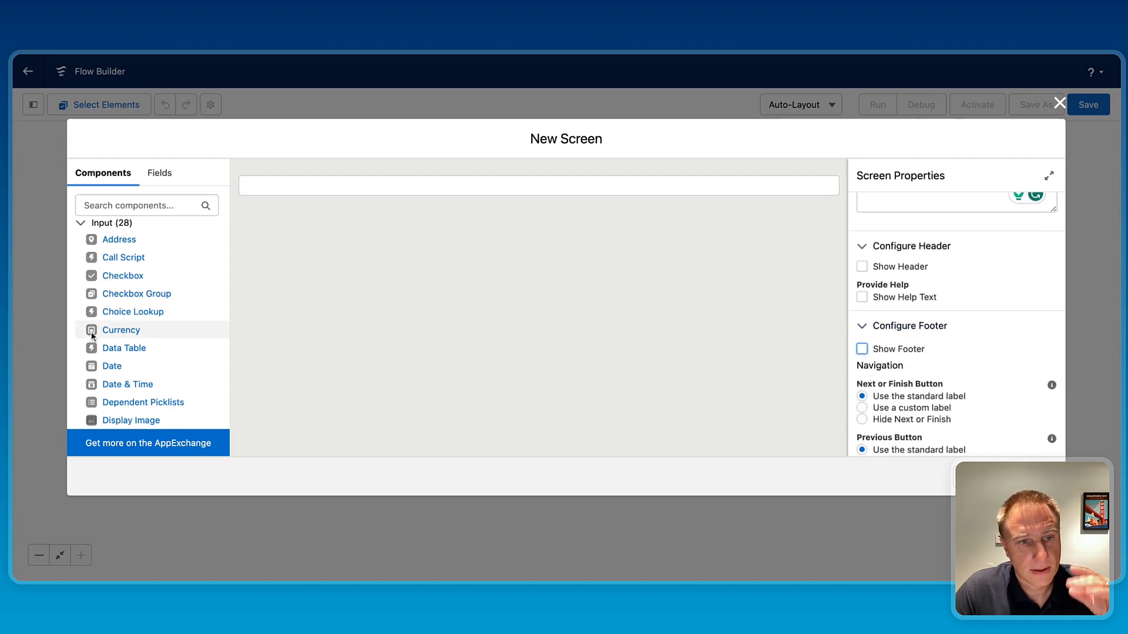
mouse_move(99, 332)
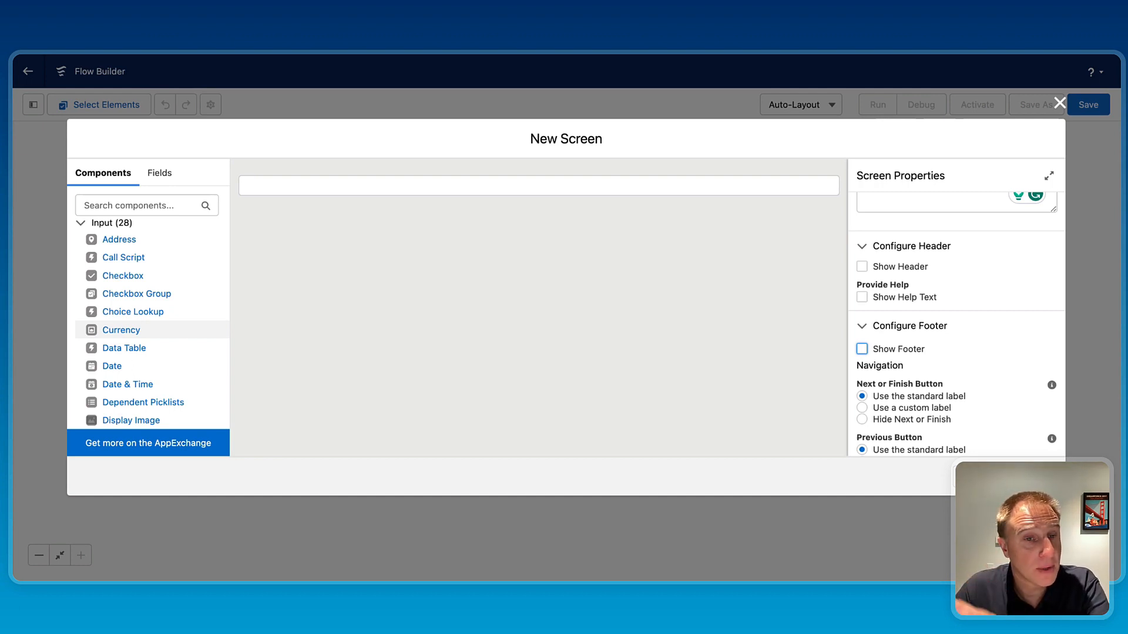
scroll("down", 3)
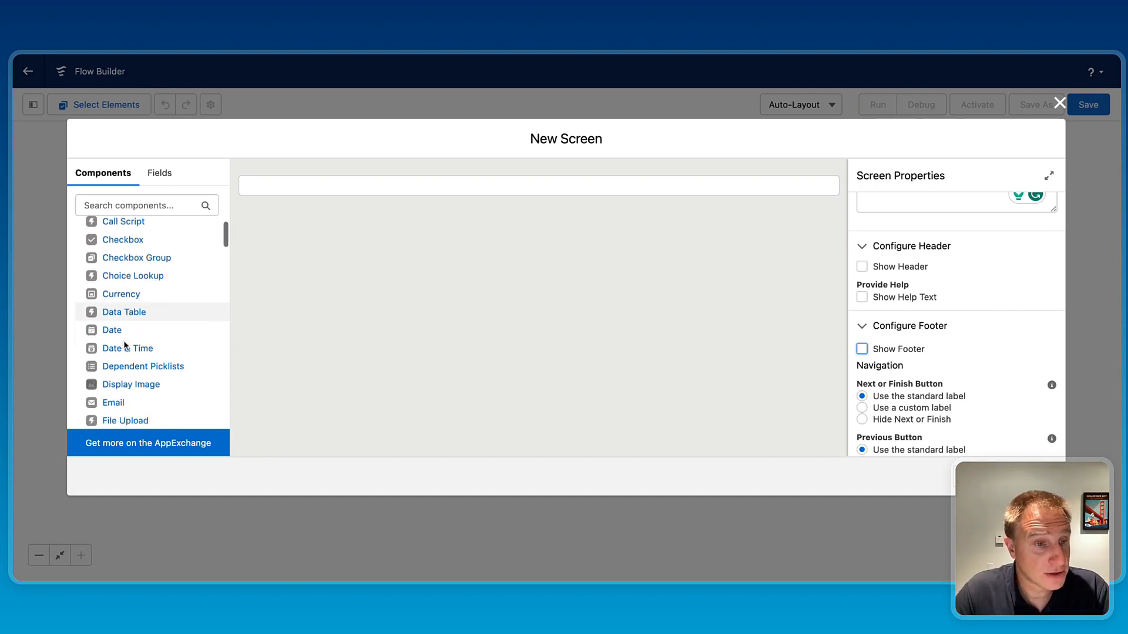
Step: Add a Section to the screen with columns 8 of 12 and 4 of 12 wide
scroll("down", 3)
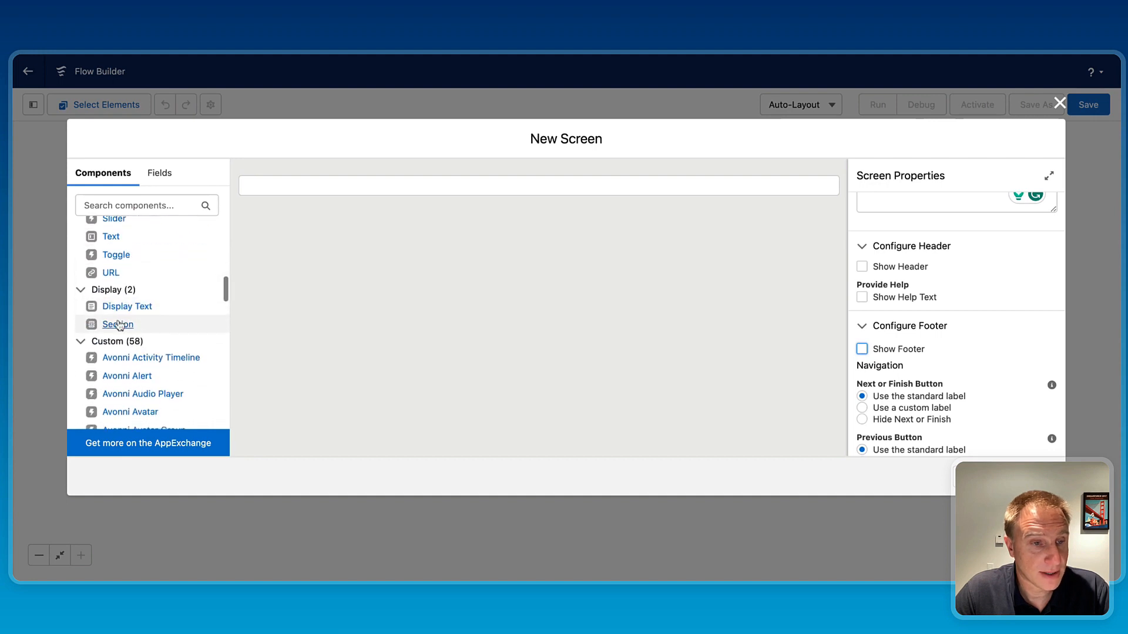
left_click(117, 324)
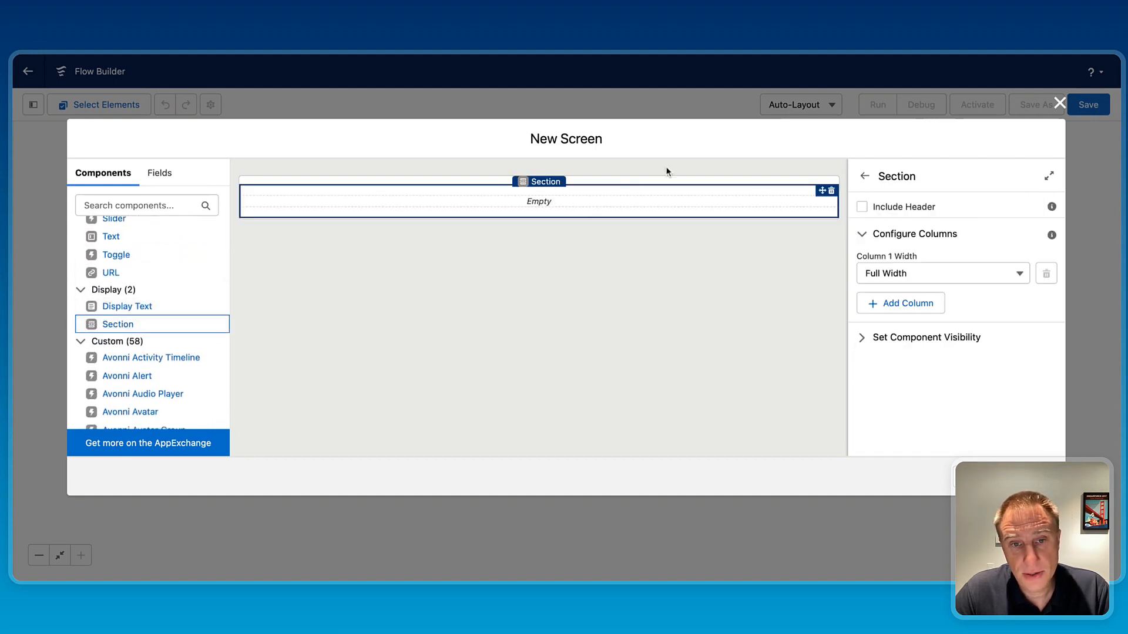
mouse_move(562, 235)
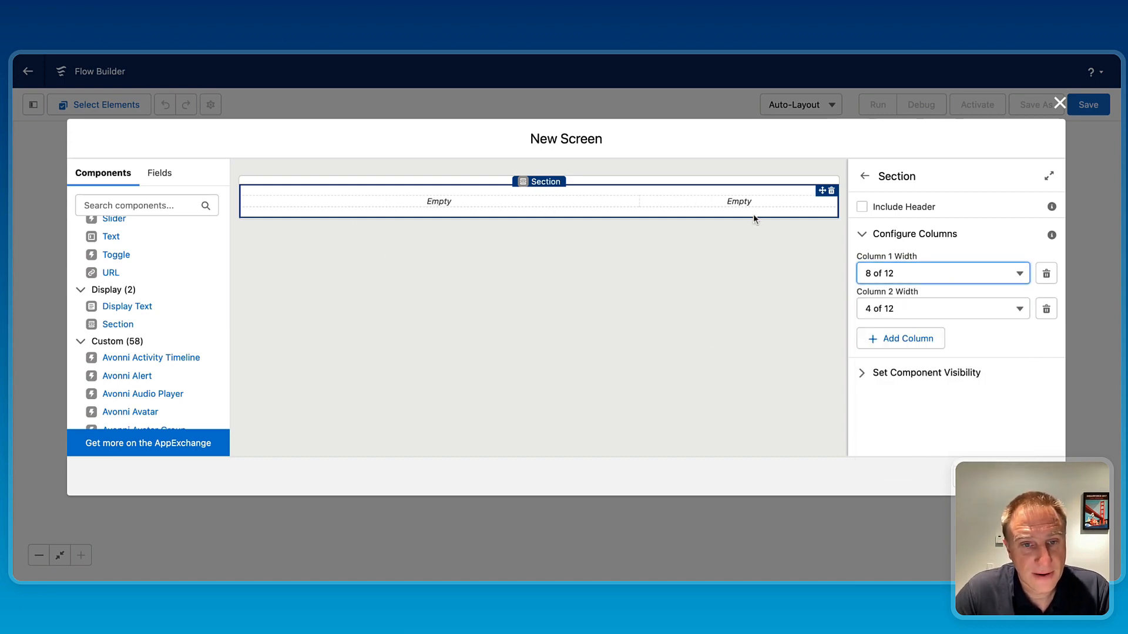
mouse_move(163, 293)
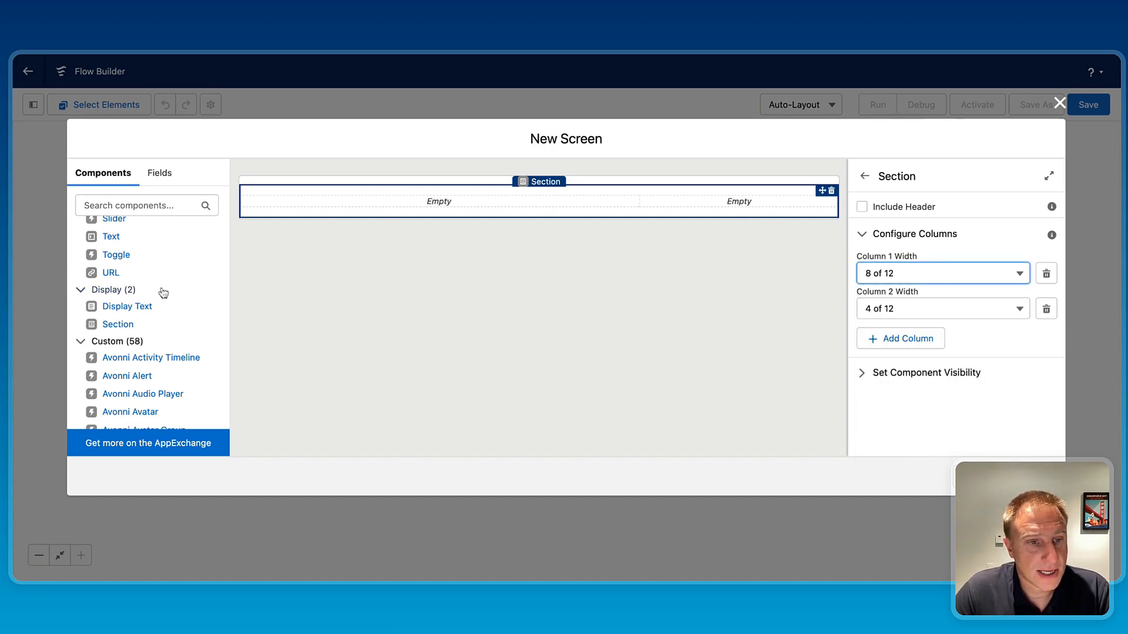
scroll("down", 3)
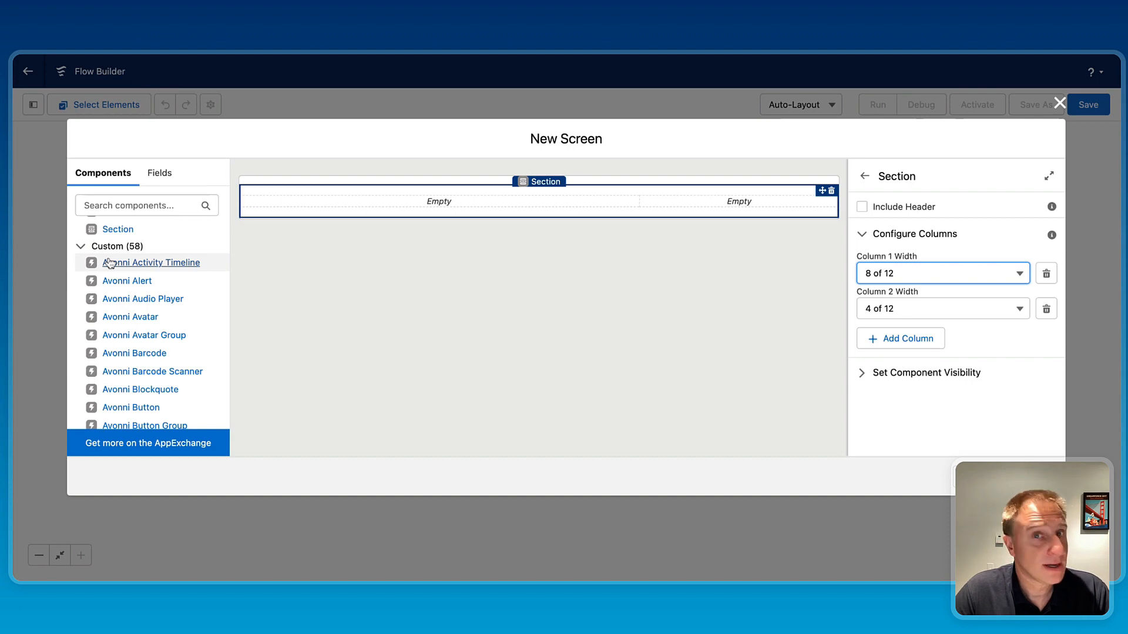
mouse_move(106, 353)
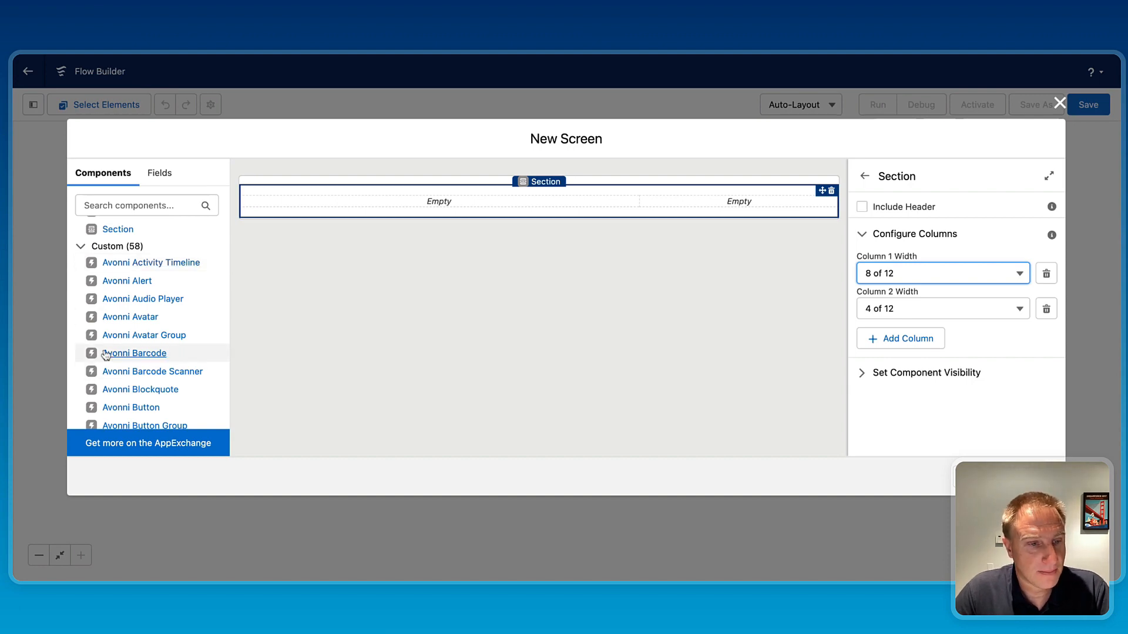
Step: Place an Avonni Map with API name 'map' in column 1 and launch its component builder
scroll("down", 3)
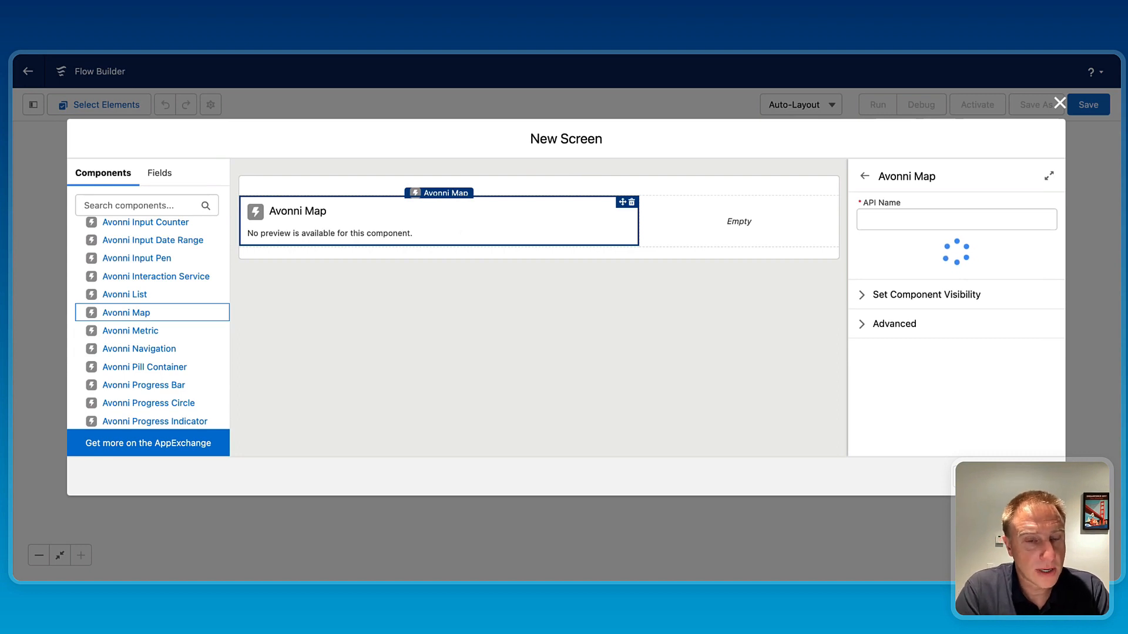
left_click(956, 219)
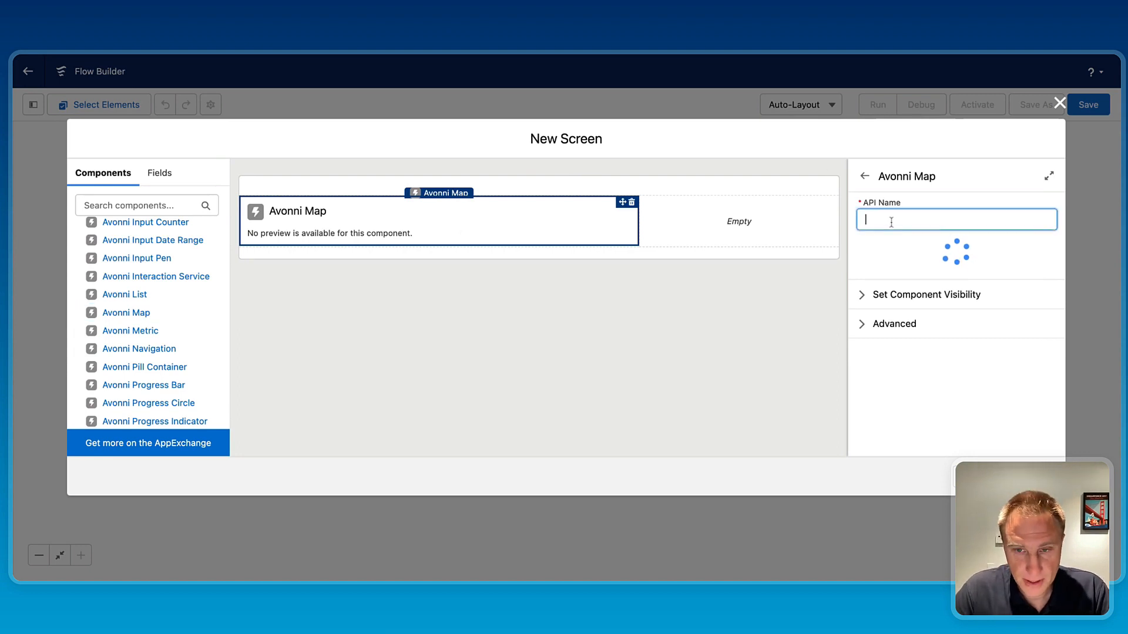
type("map")
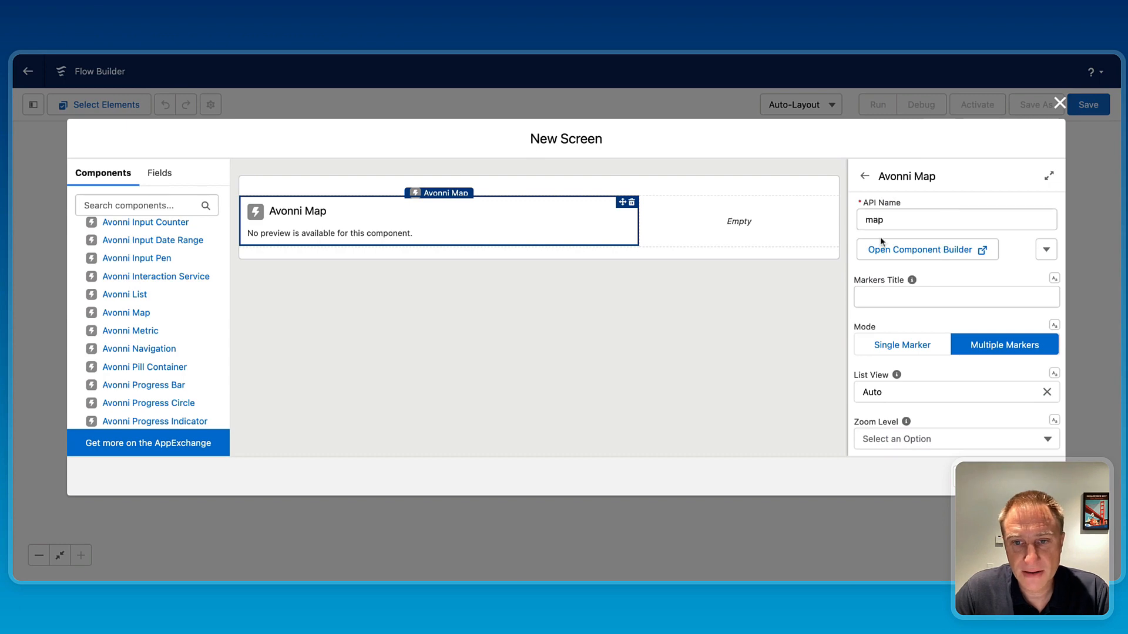
left_click(920, 249)
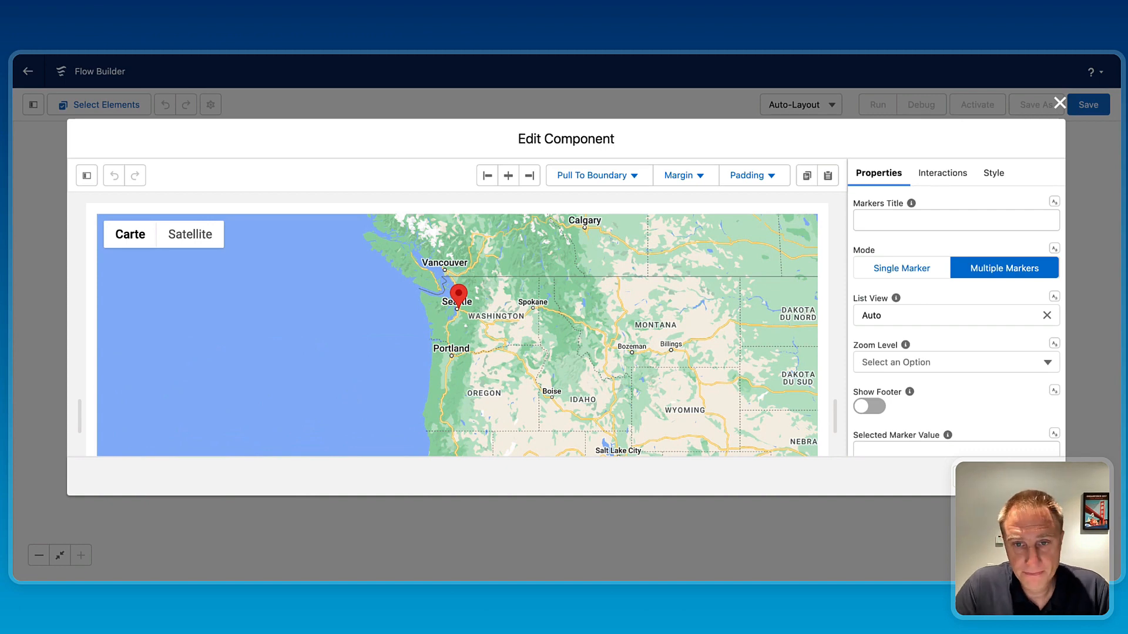
mouse_move(853, 244)
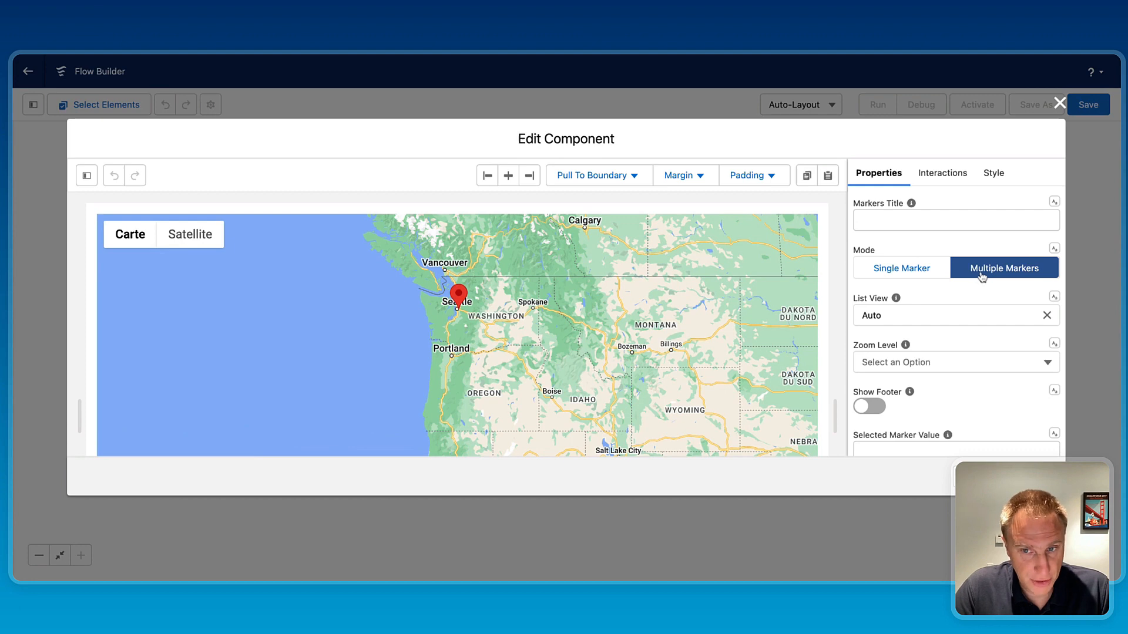
scroll("down", 3)
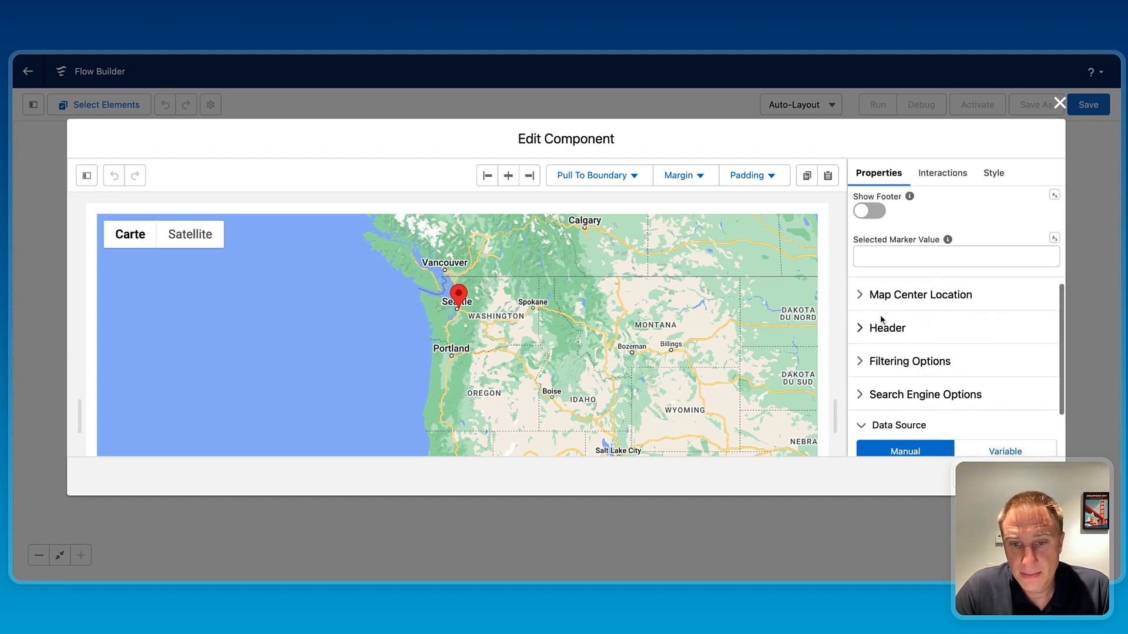
Step: Give the map header the title 'Accounts Location' with the standard:account icon
left_click(887, 327)
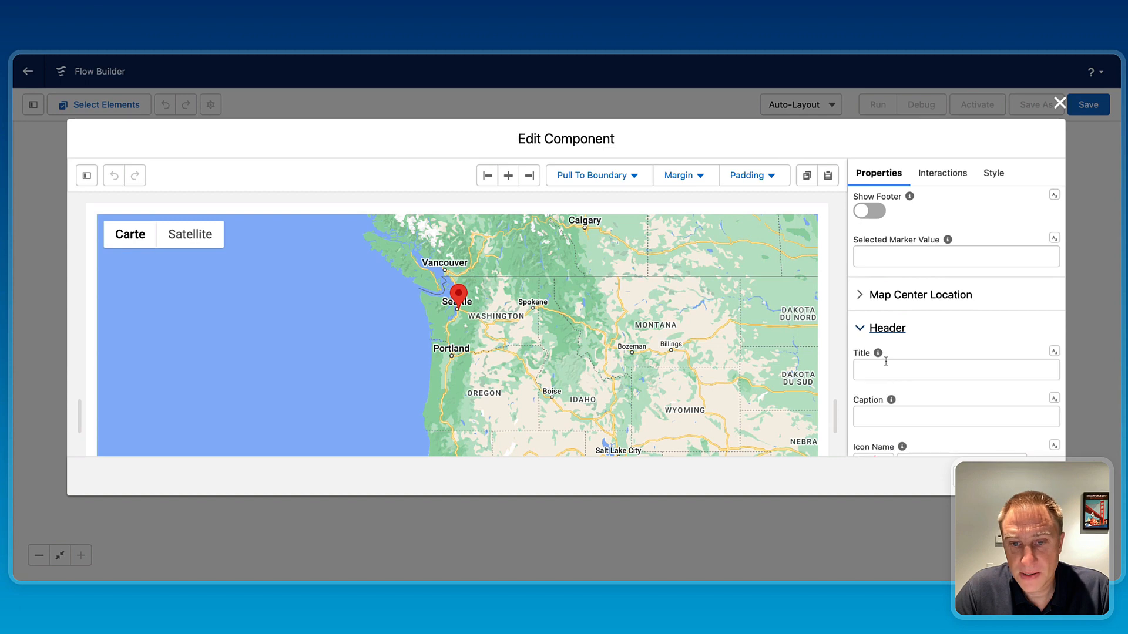
type("Accounts Location")
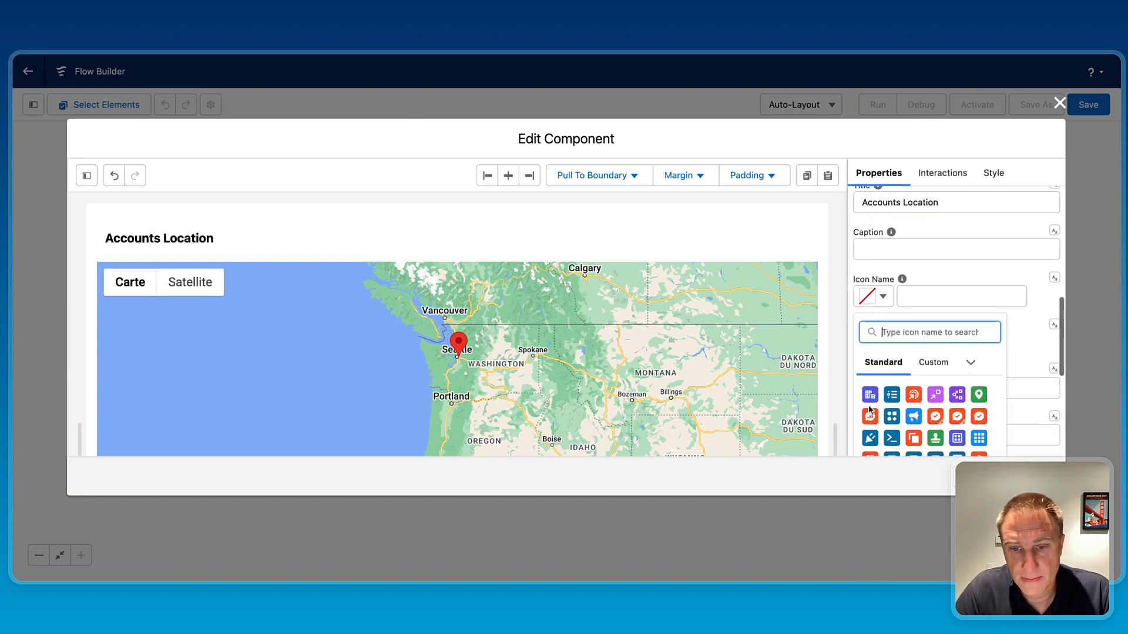
left_click(869, 395)
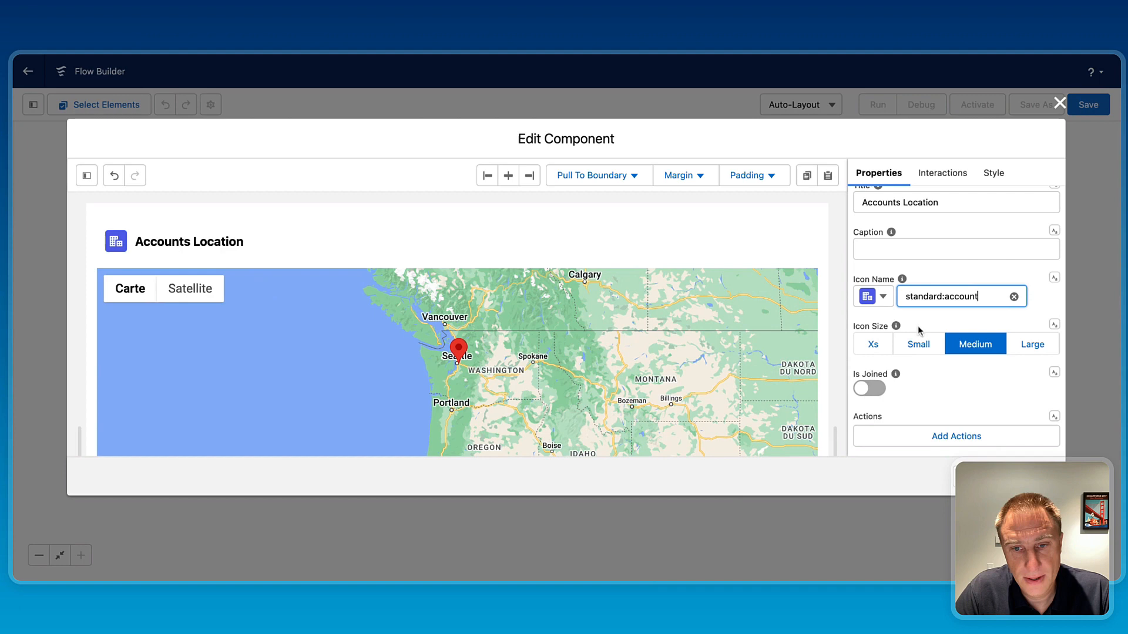
scroll("down", 3)
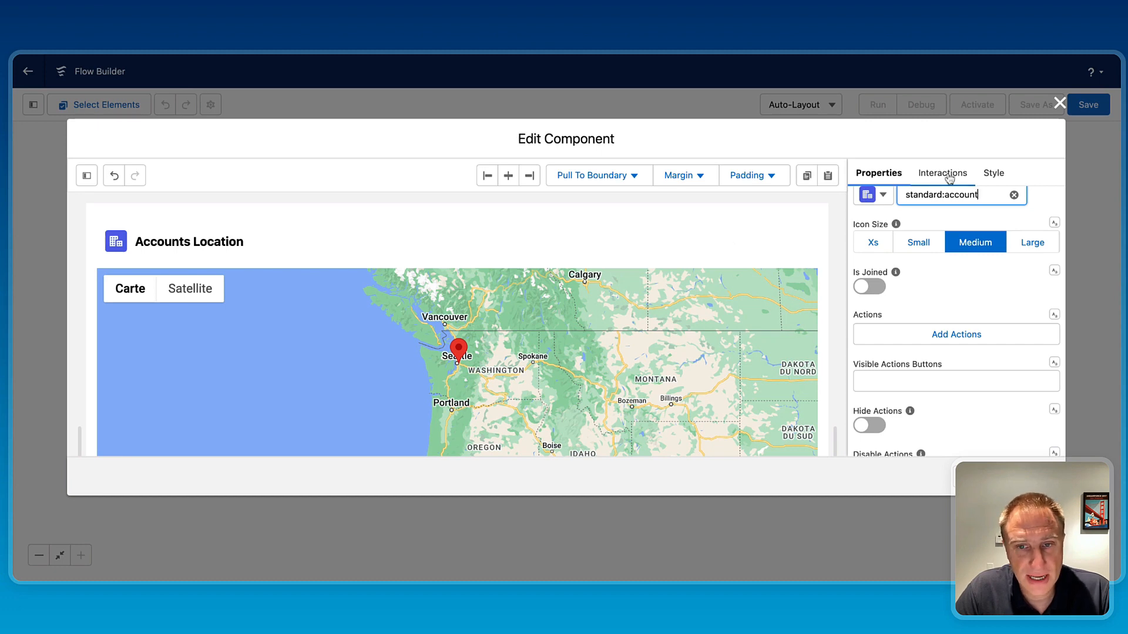
mouse_move(933, 296)
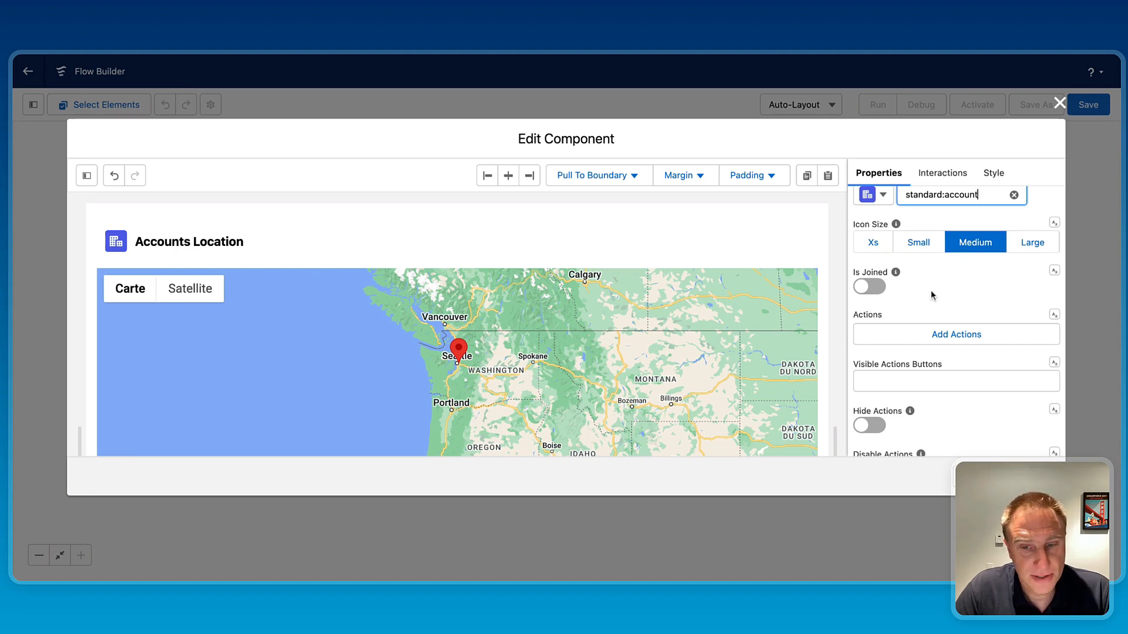
Step: Enable Searchable in Search Engine Options with the search bar position set to Fill
scroll("down", 3)
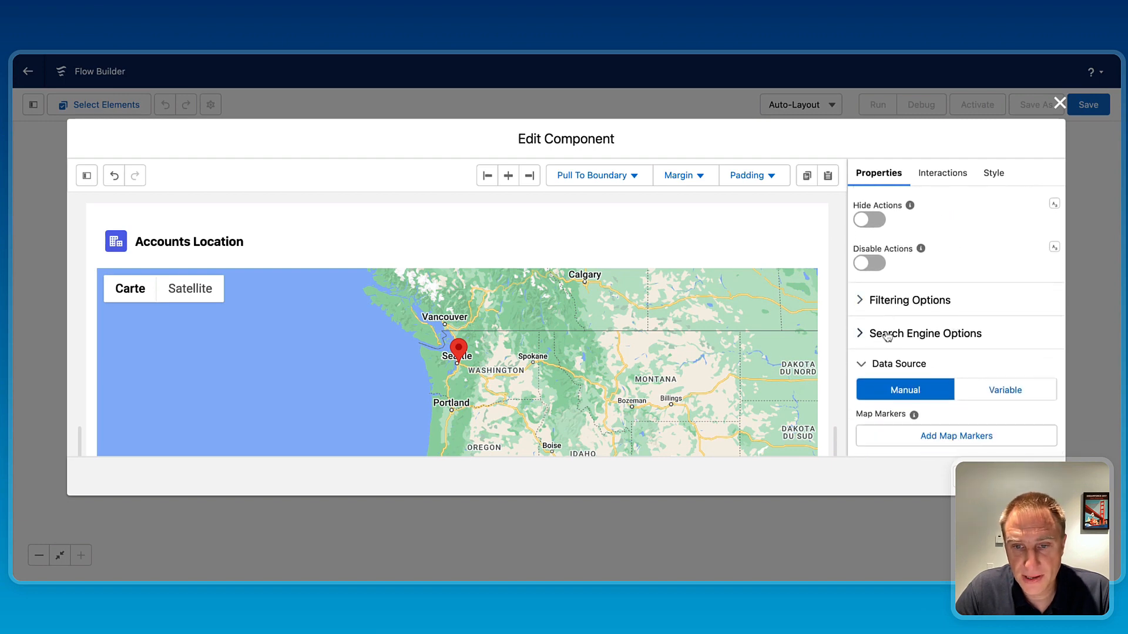
left_click(925, 333)
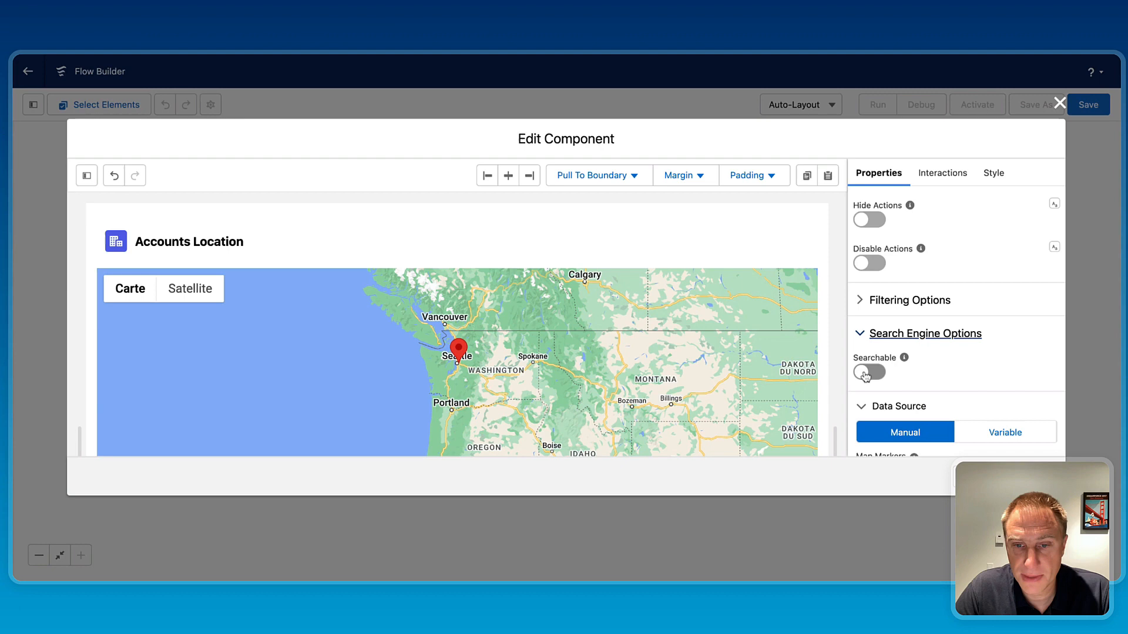
left_click(869, 372)
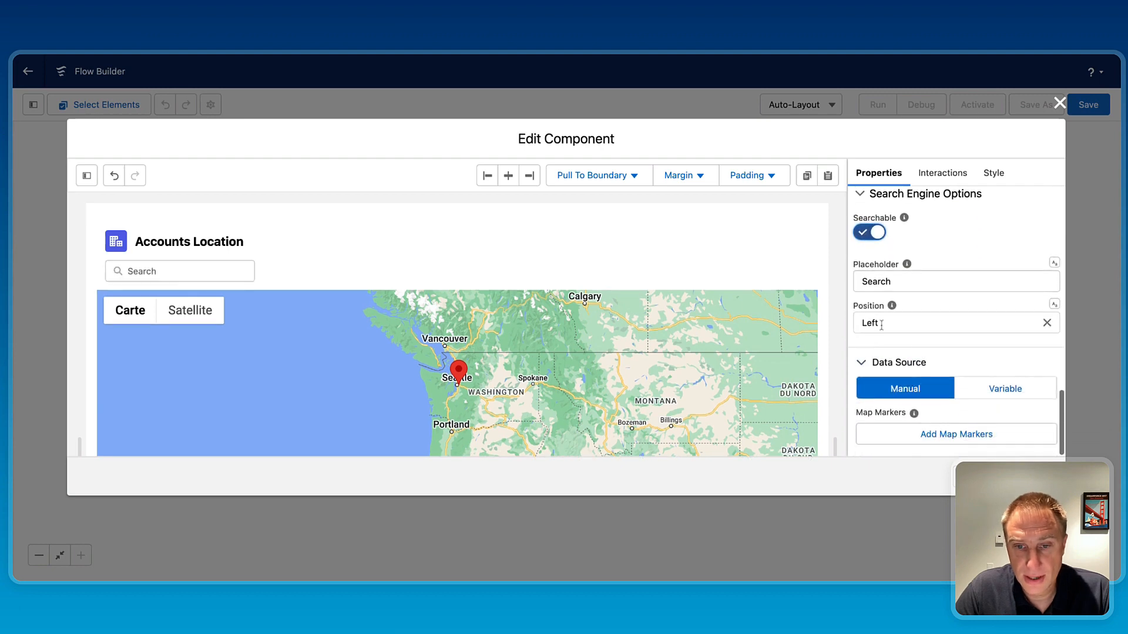
left_click(947, 323)
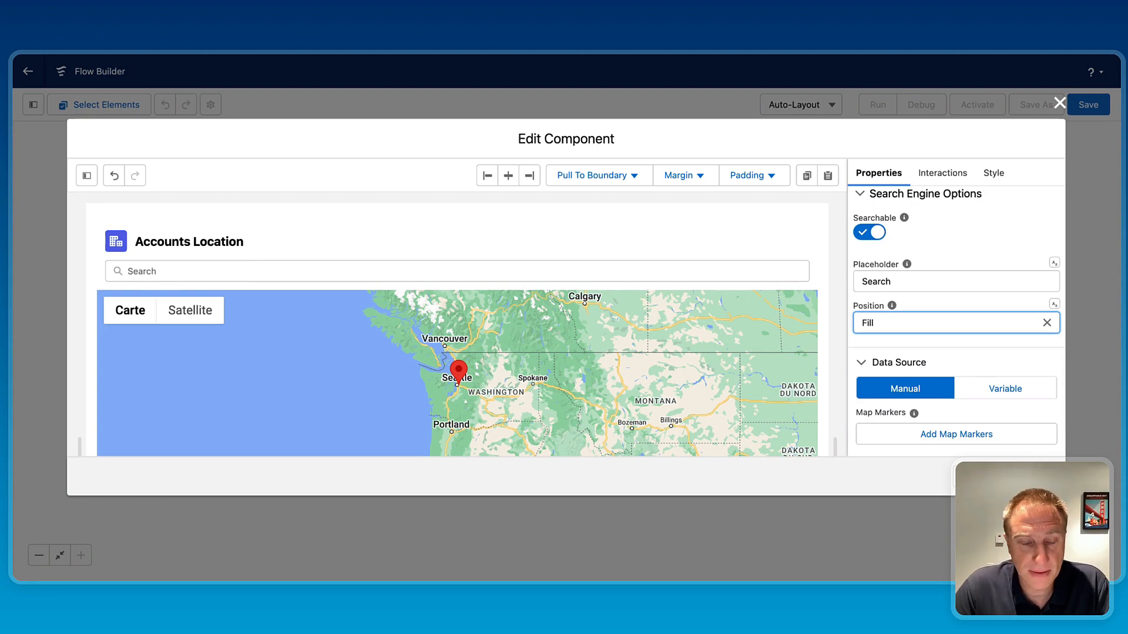
mouse_move(770, 294)
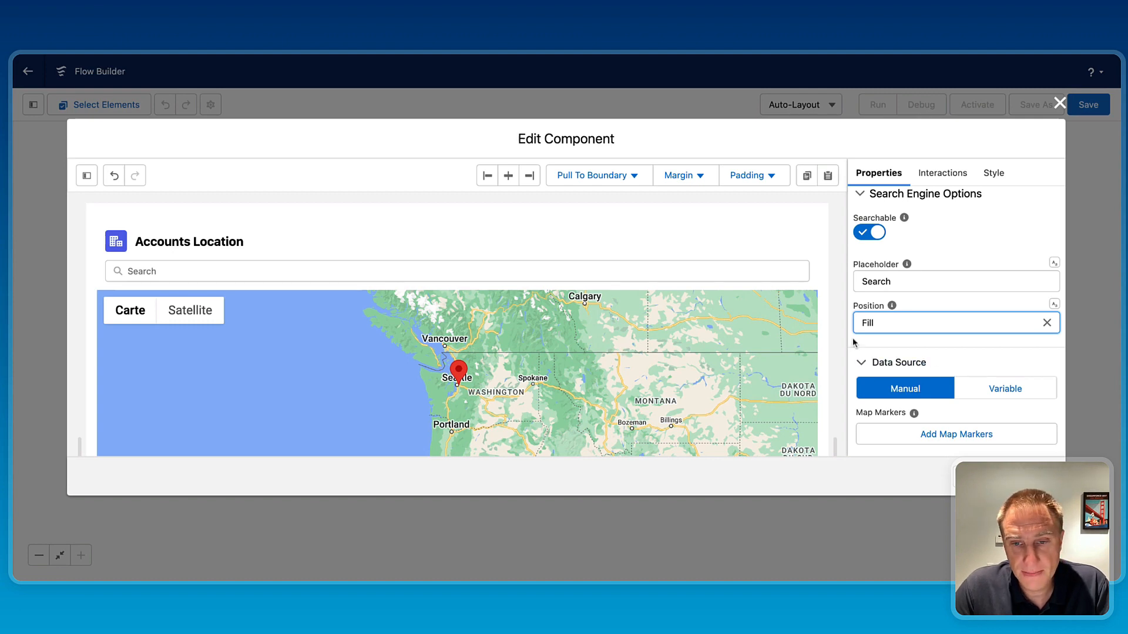
mouse_move(923, 371)
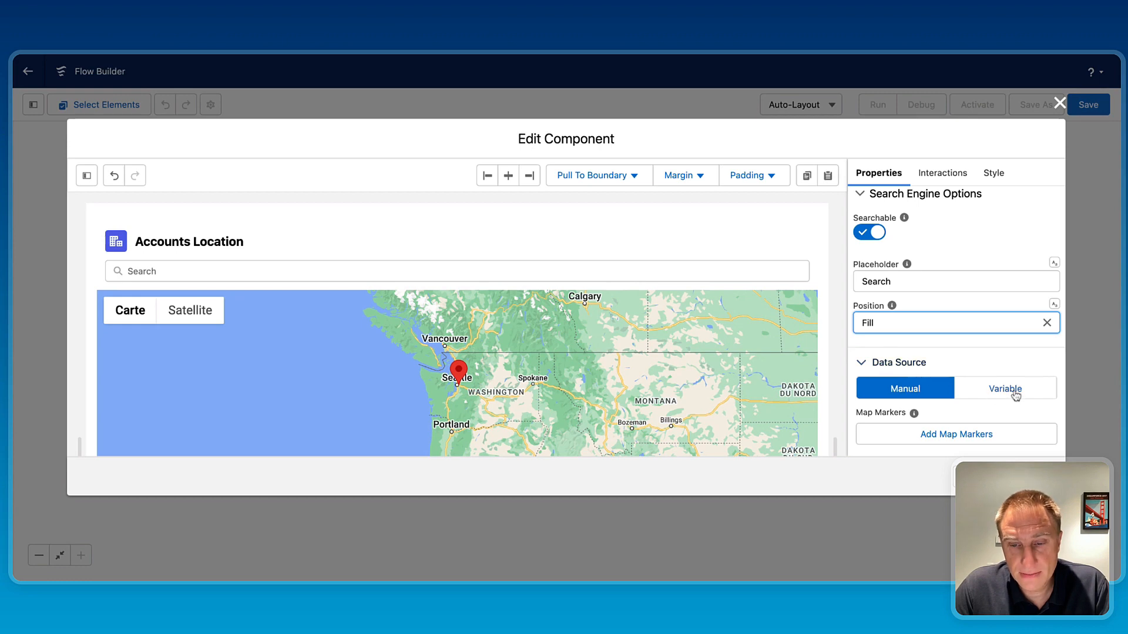
Step: Source the map markers from the Get Accounts records, mapped by billing address fields
left_click(1006, 388)
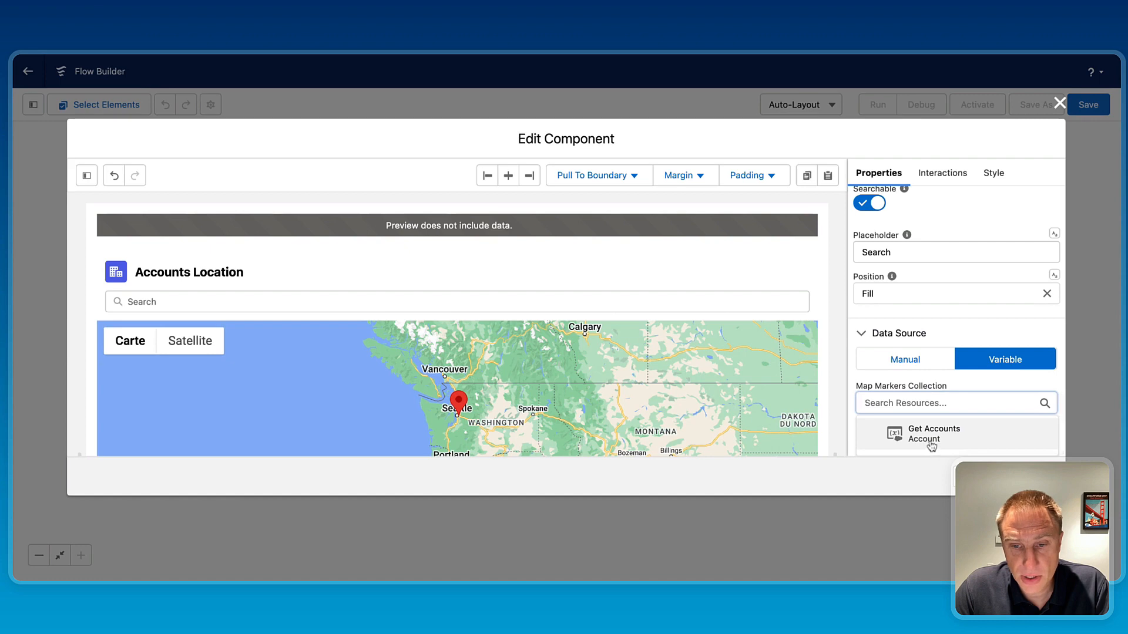
left_click(933, 434)
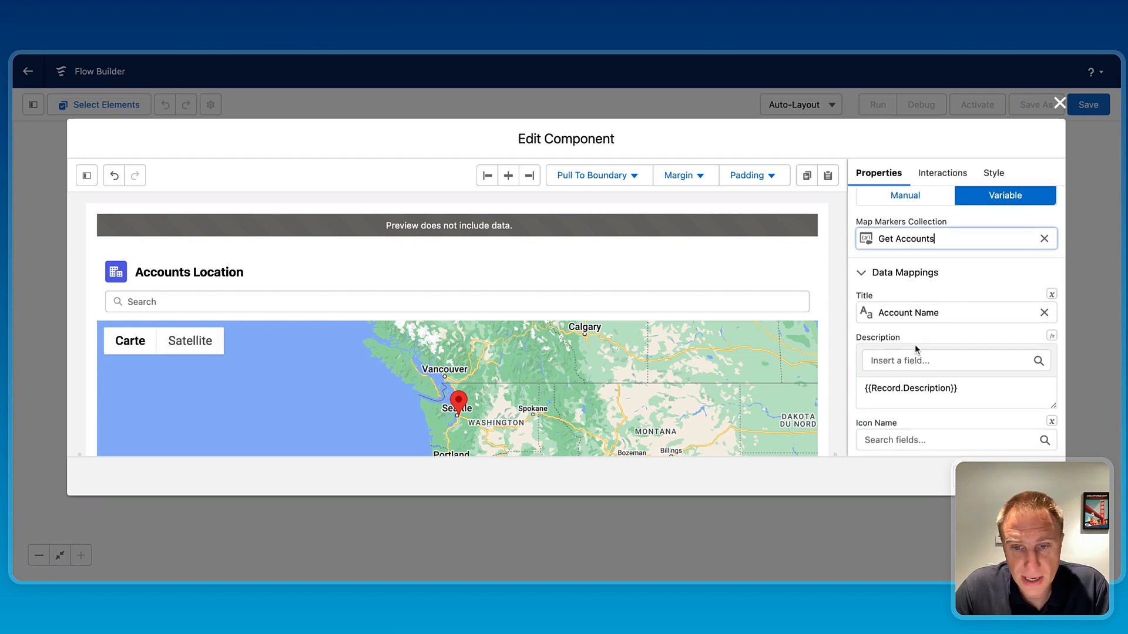
scroll("down", 3)
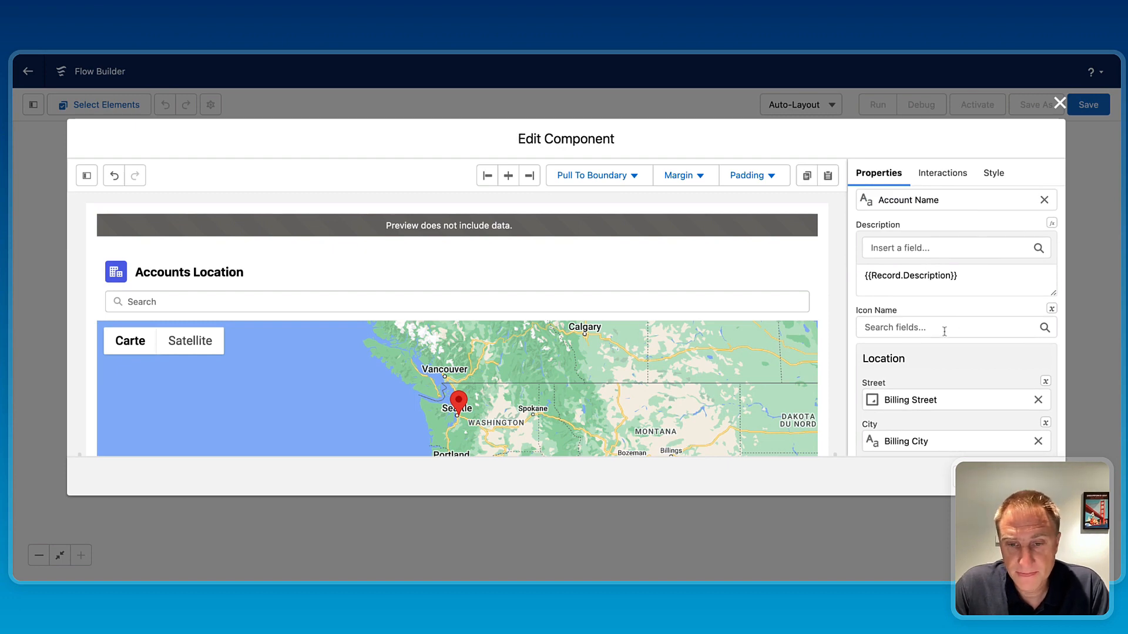
scroll("down", 3)
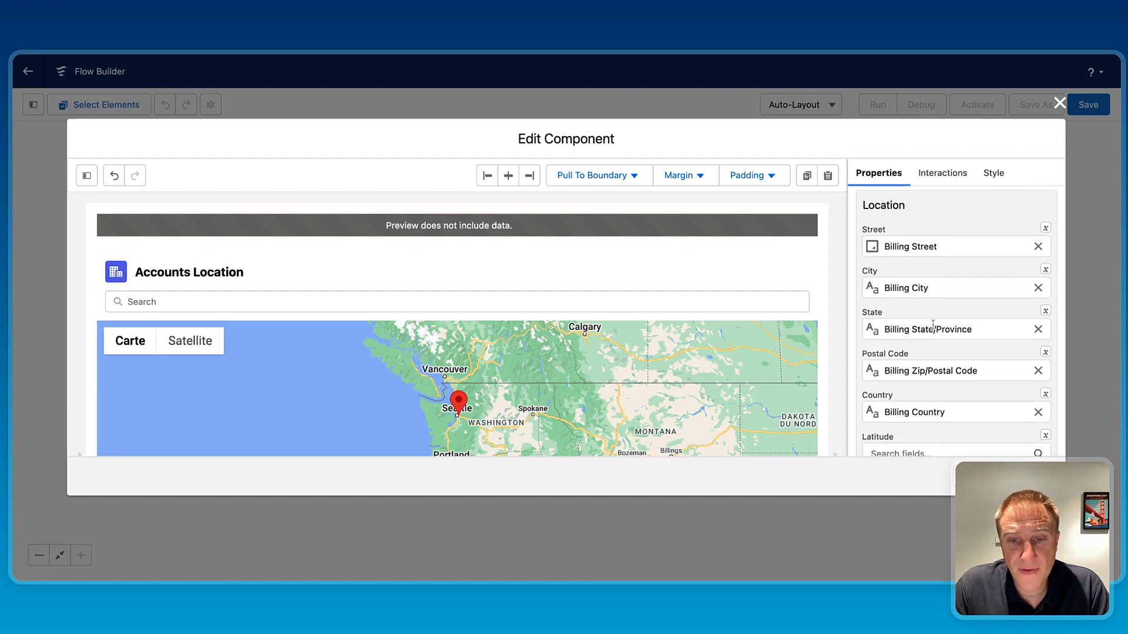
mouse_move(496, 461)
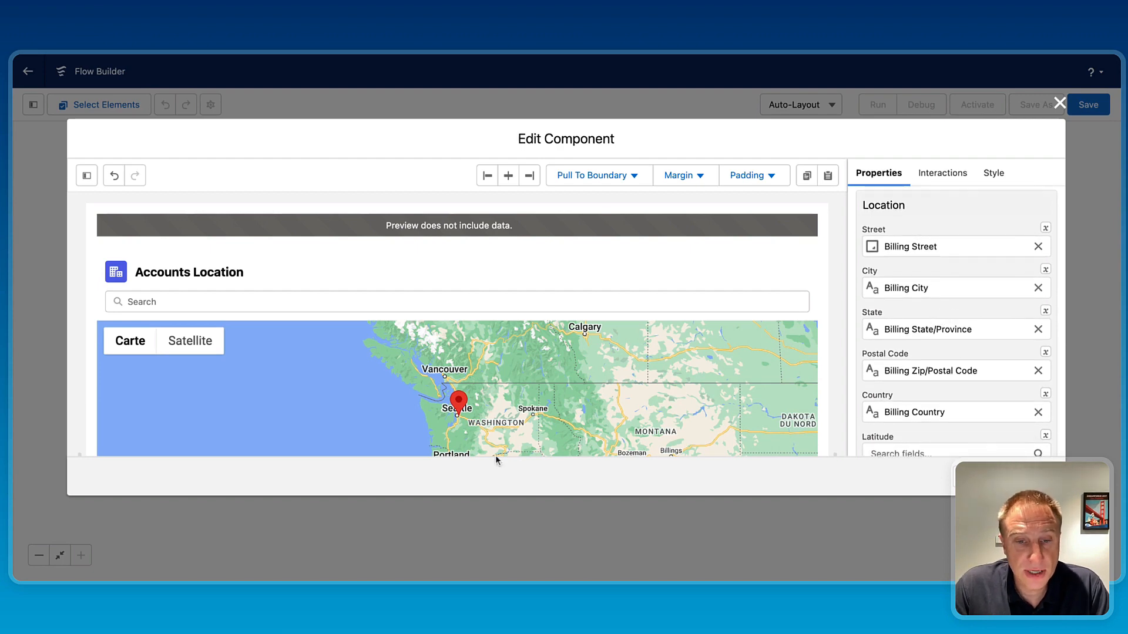
Step: Add a Billing Country filter to the map markers
scroll("down", 3)
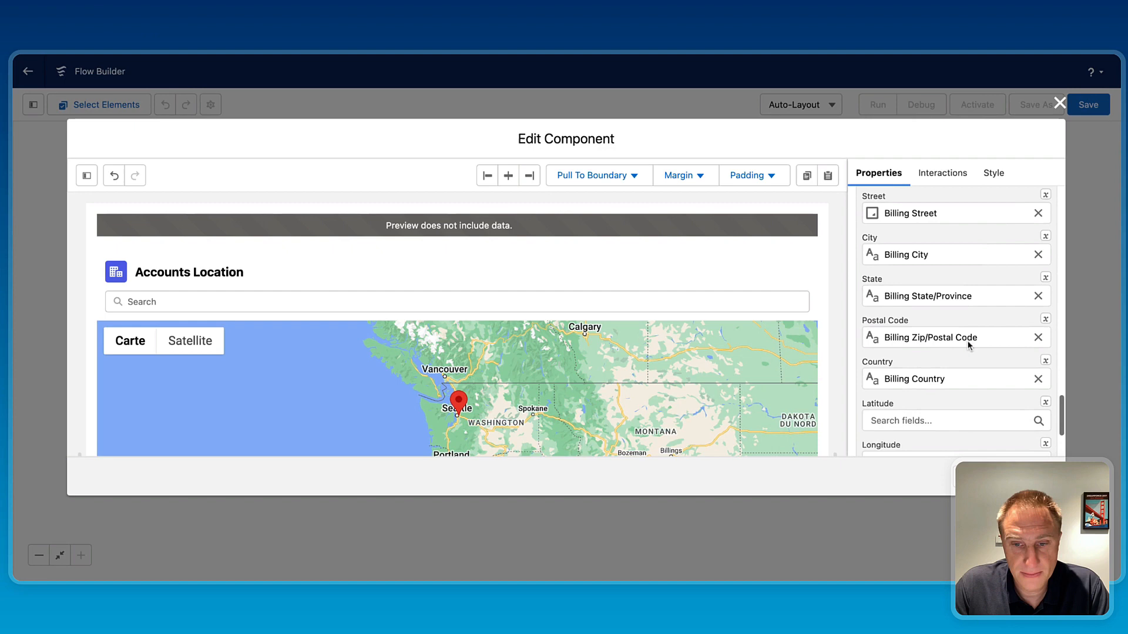
scroll("down", 3)
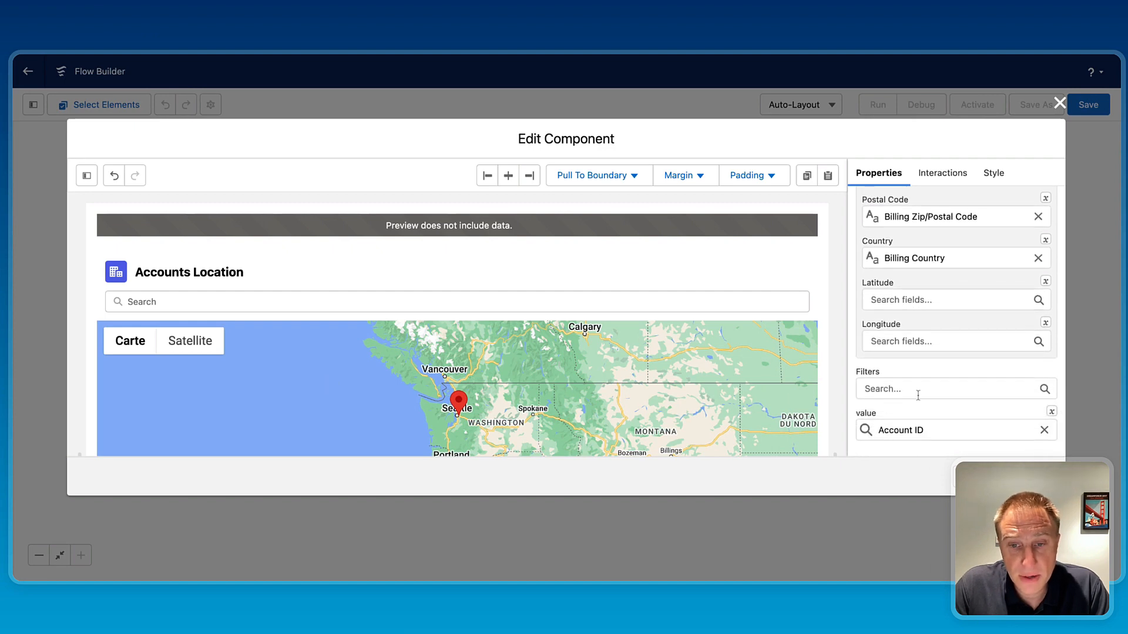
mouse_move(907, 409)
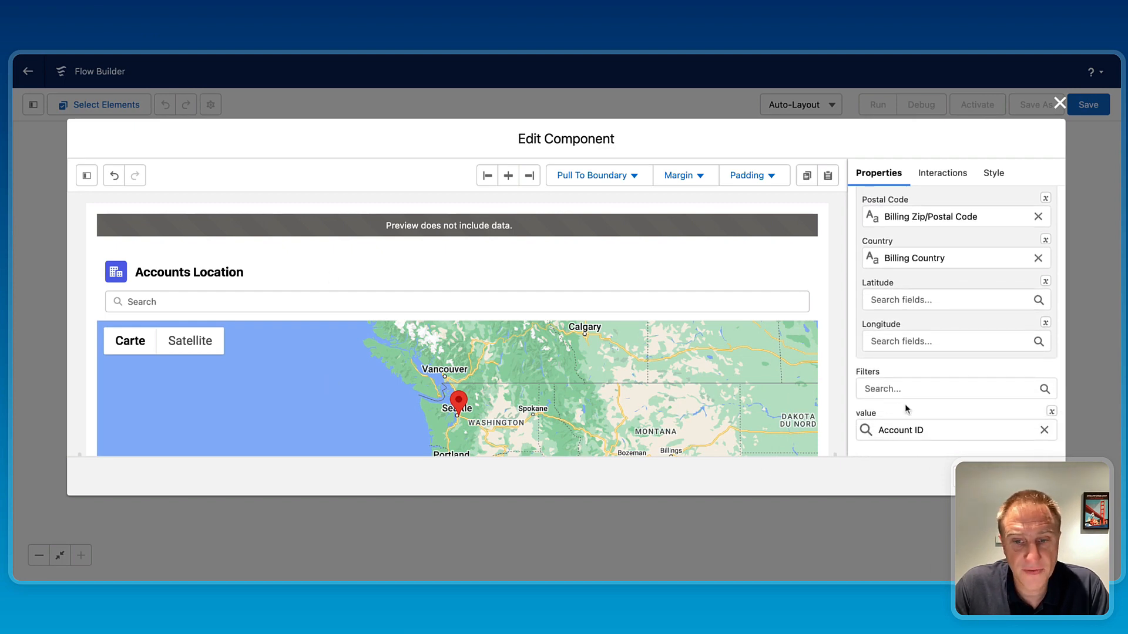
type("coi")
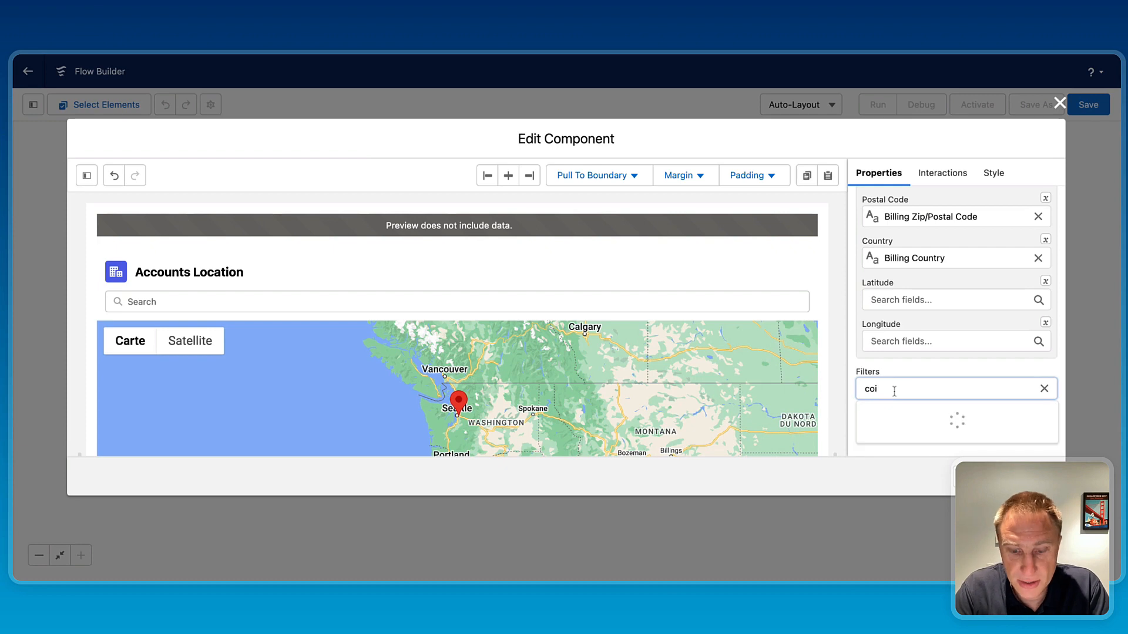
type("countr")
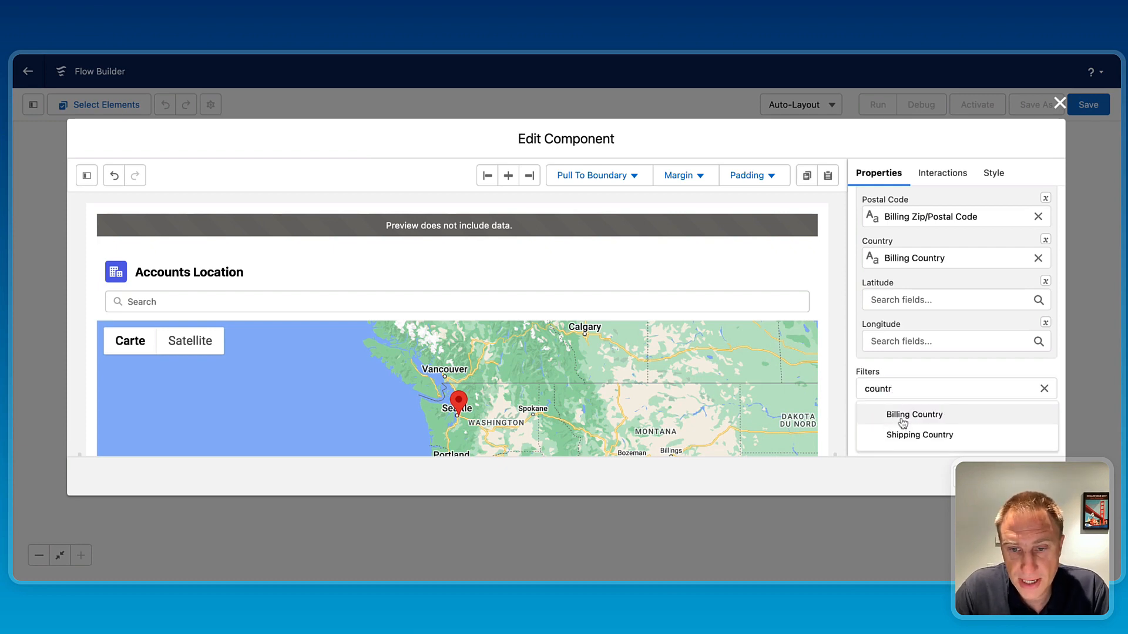
left_click(914, 415)
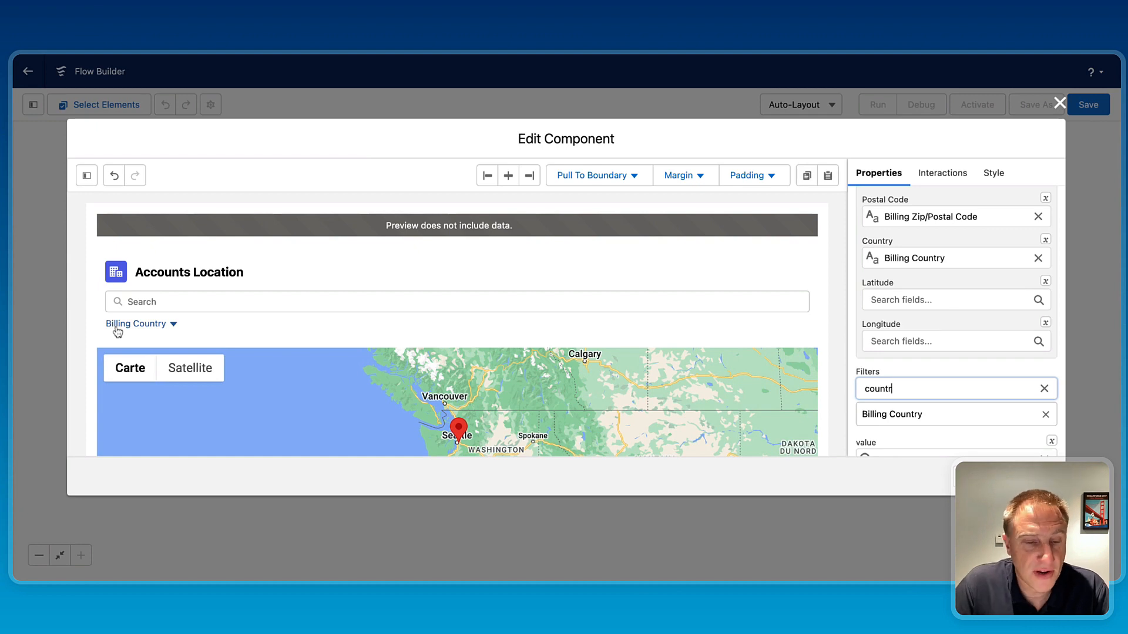
scroll("down", 3)
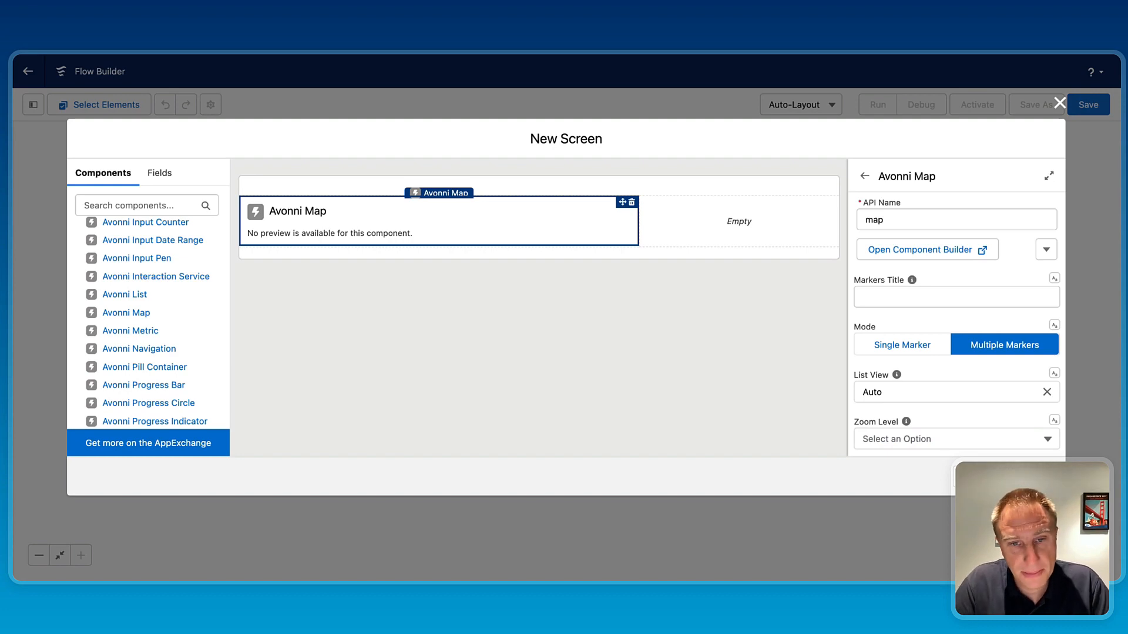
mouse_move(526, 376)
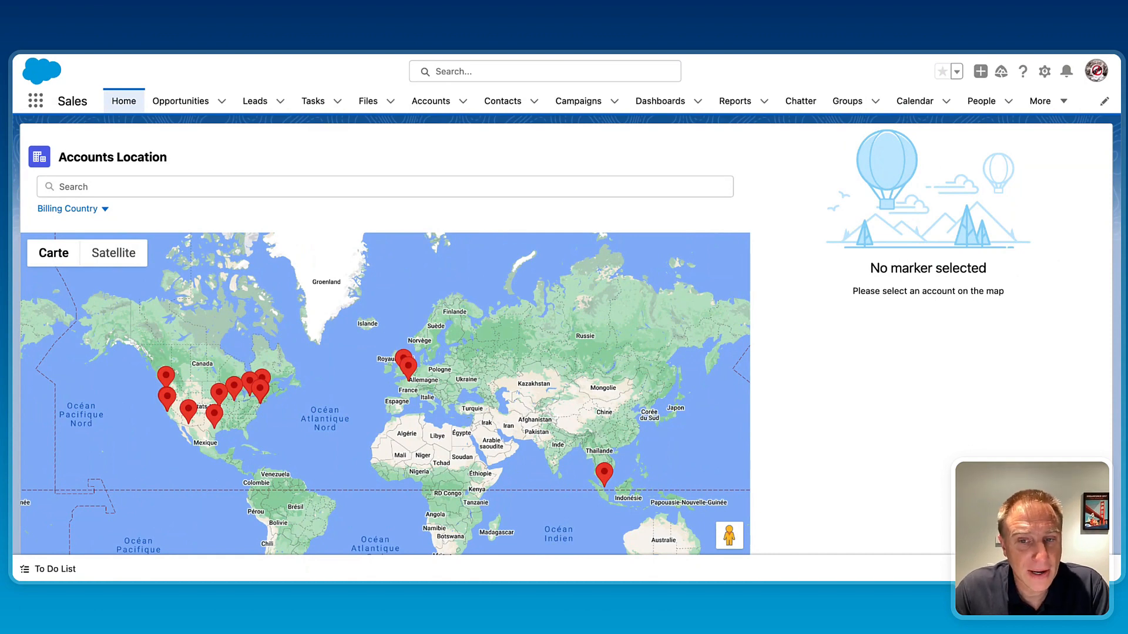
mouse_move(350, 57)
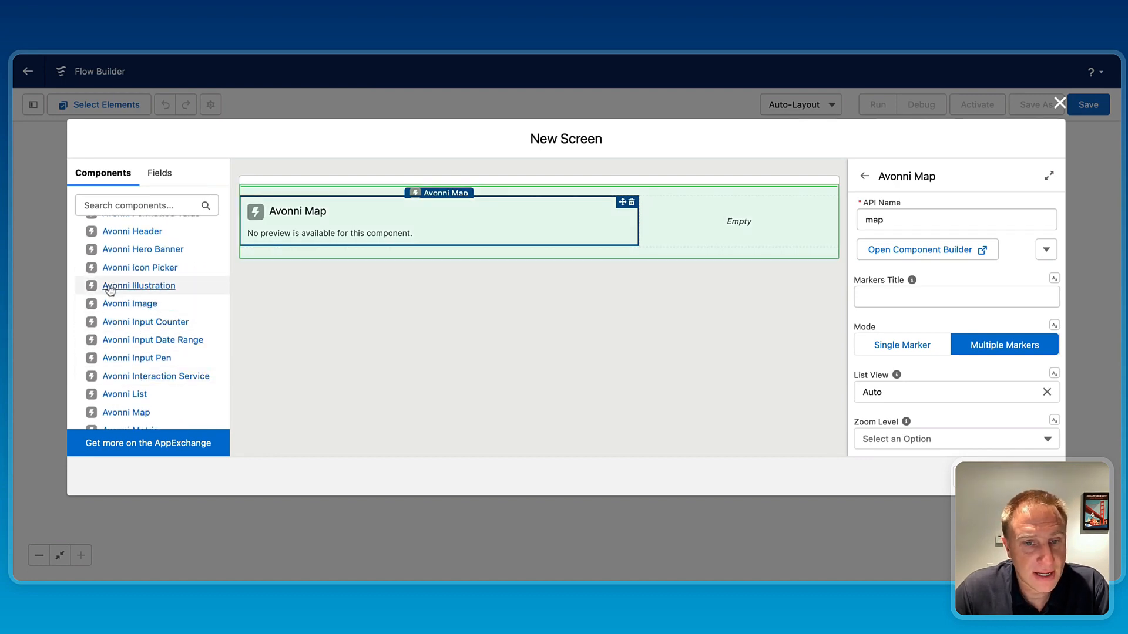
Step: Name the Avonni Illustration component 'illustration' and launch its component builder
left_click(139, 286)
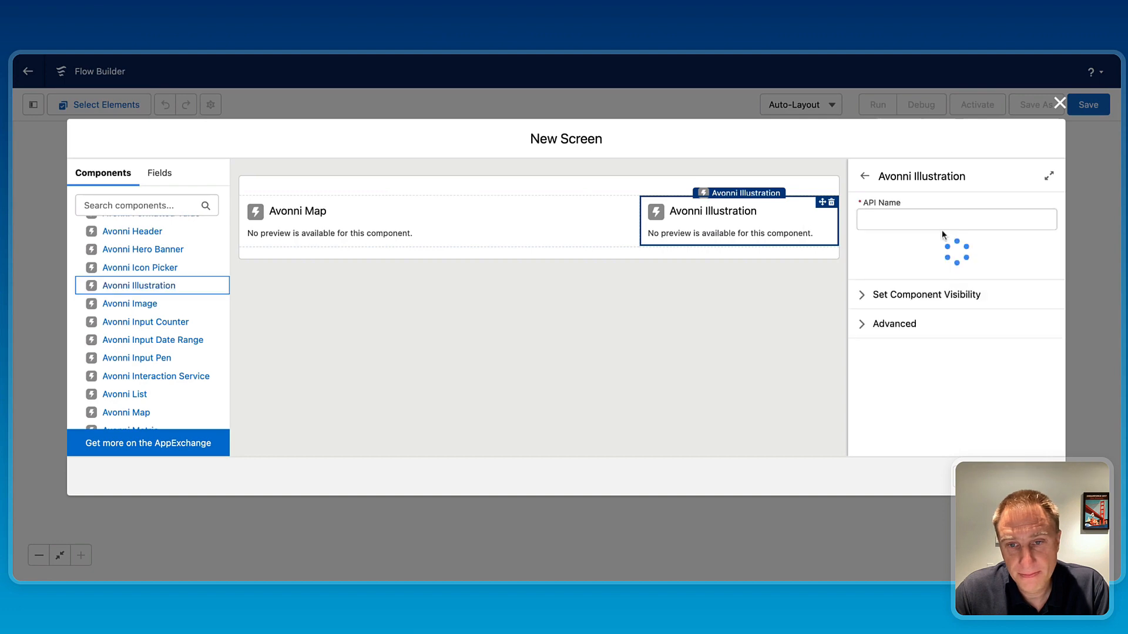
type("i")
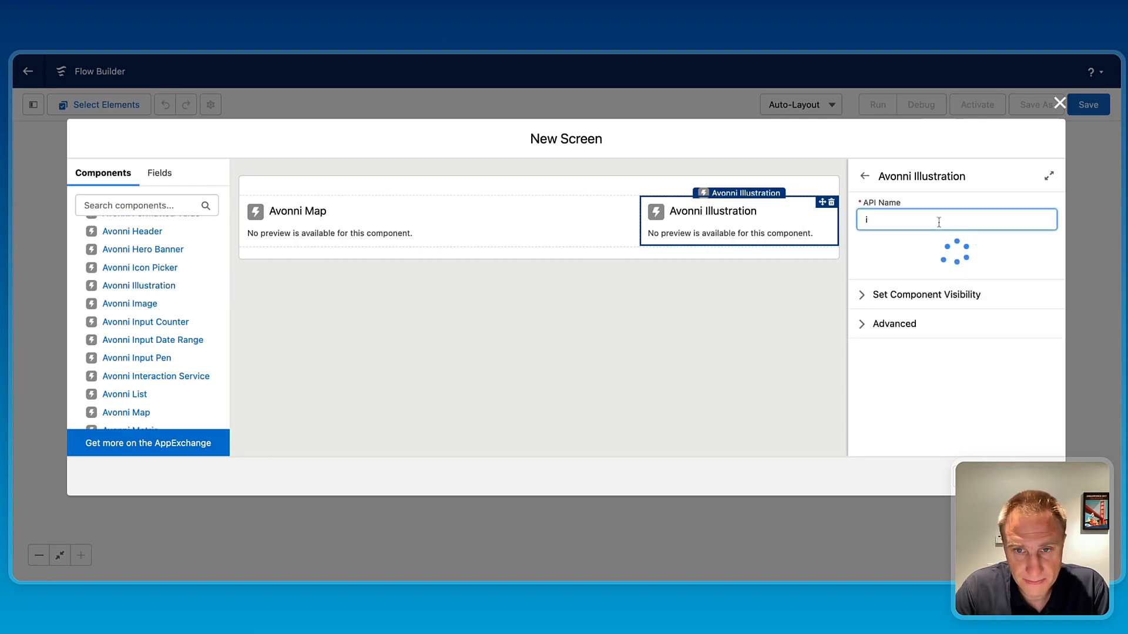
type("llustration")
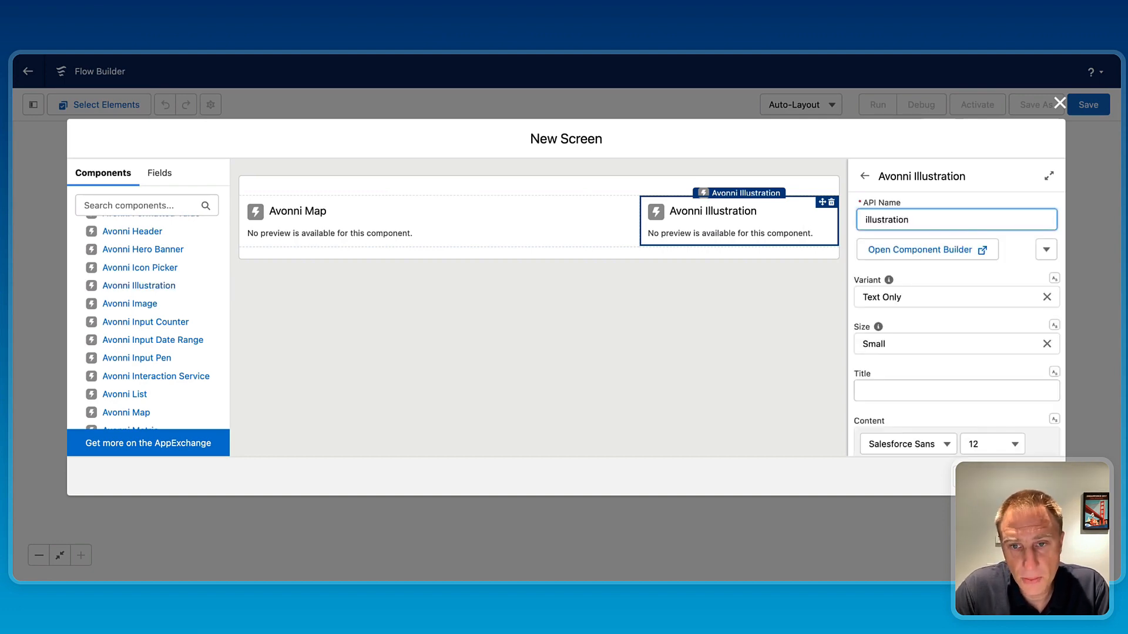
left_click(920, 249)
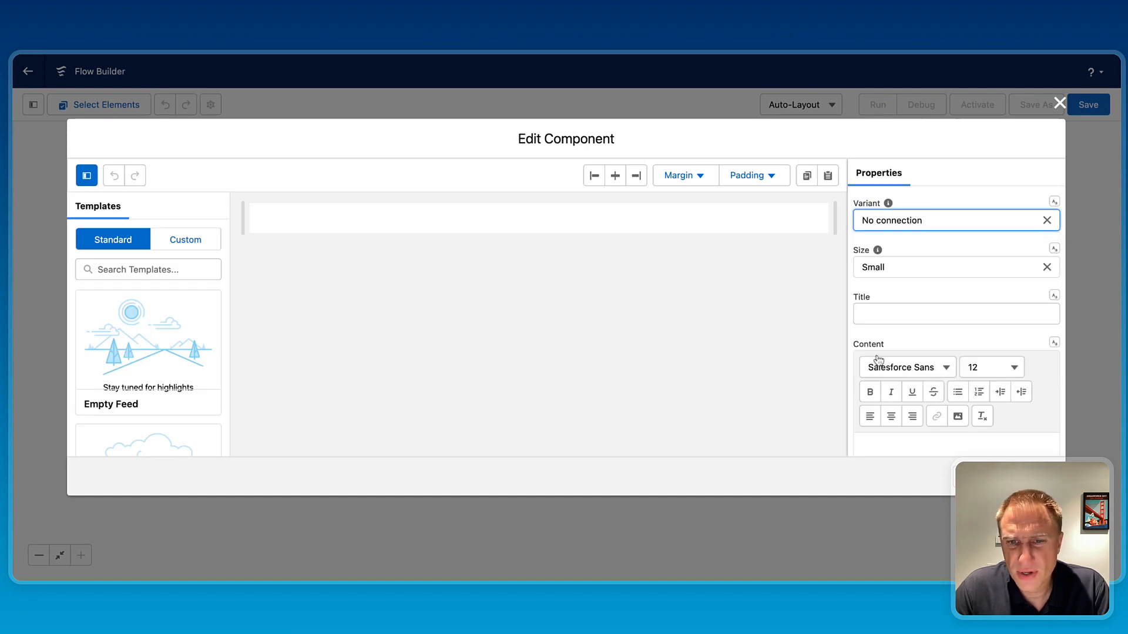
Step: Title the illustration 'No Marker selected' with content asking the user to select an account
type("No N")
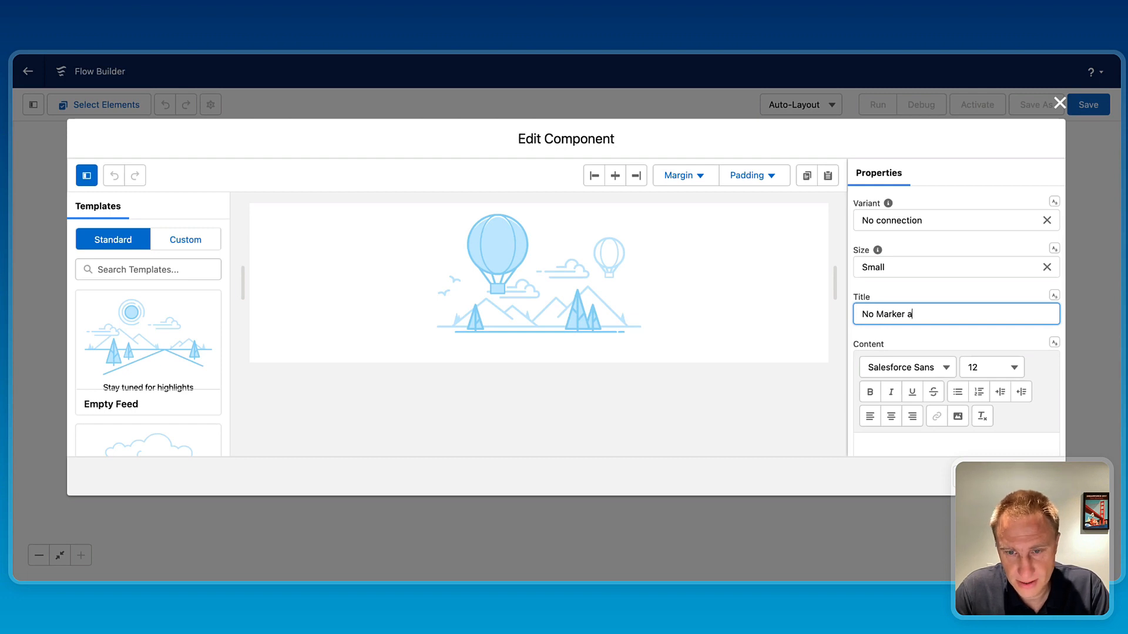
type("selected")
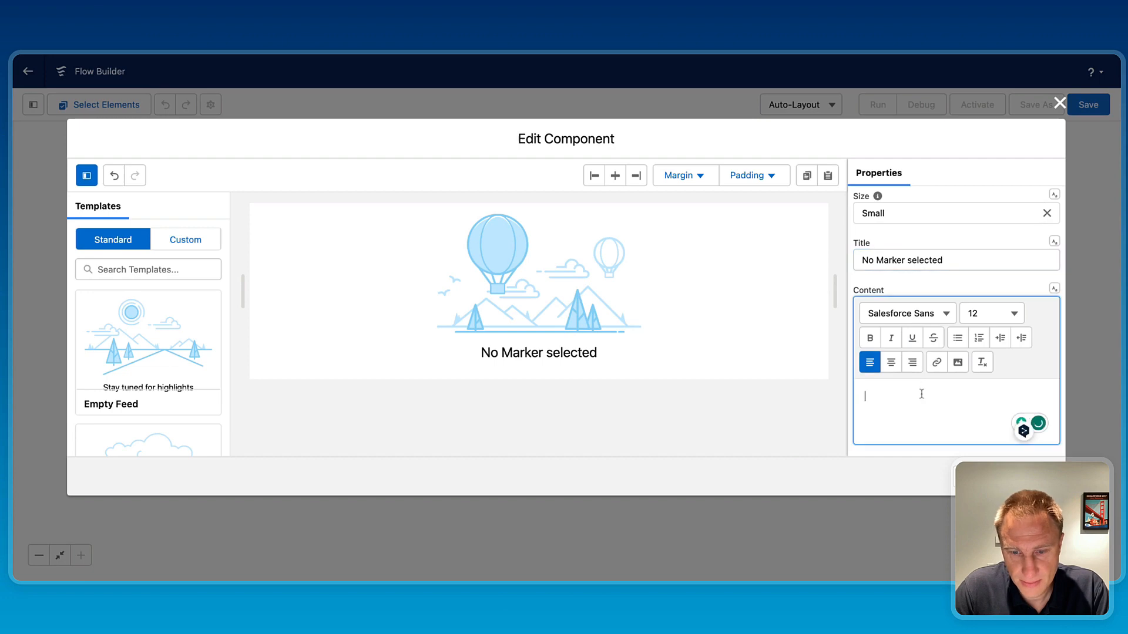
type("Please selec")
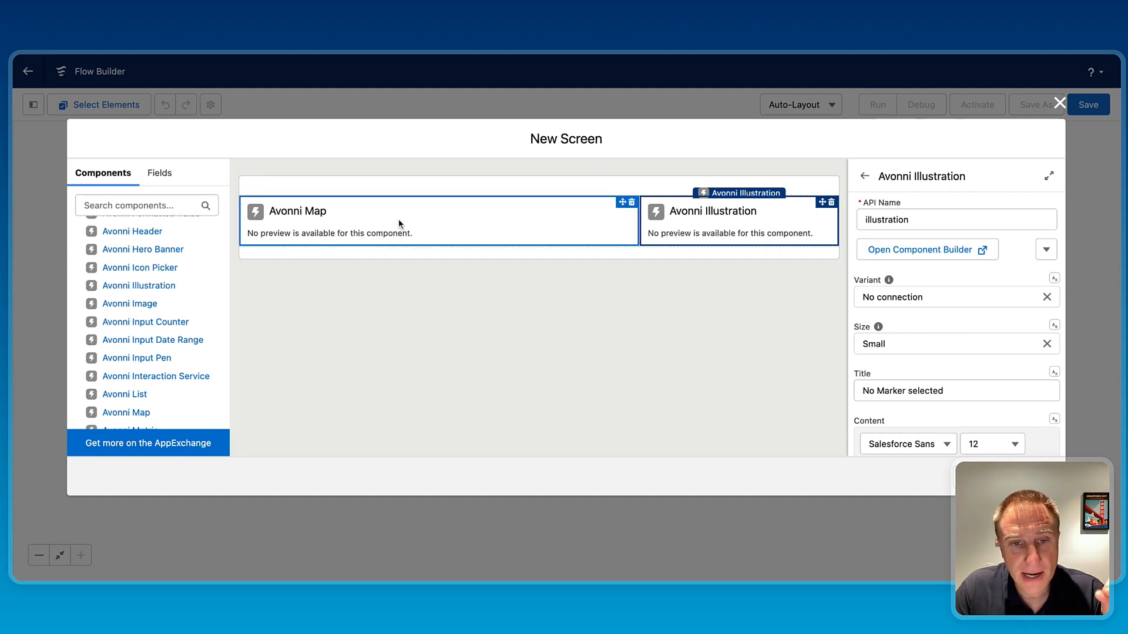
Step: Navigate to Process Automation Settings in Setup via Quick Find
left_click(737, 219)
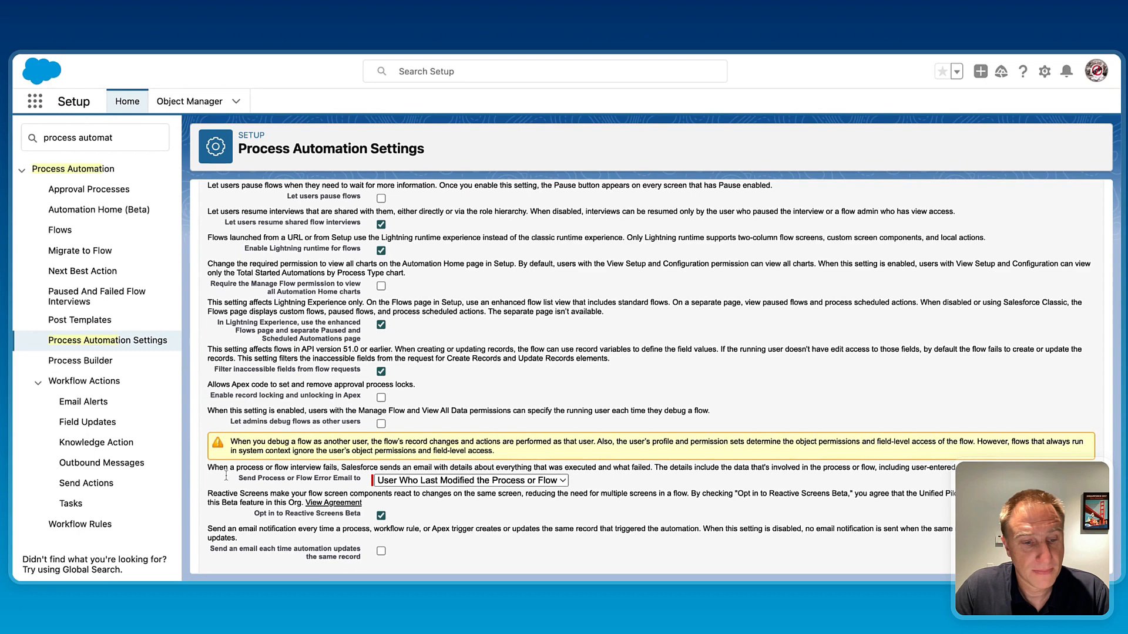
Step: Confirm the Reactive Screens beta opt-in is checked in Process Automation Settings
left_click(381, 515)
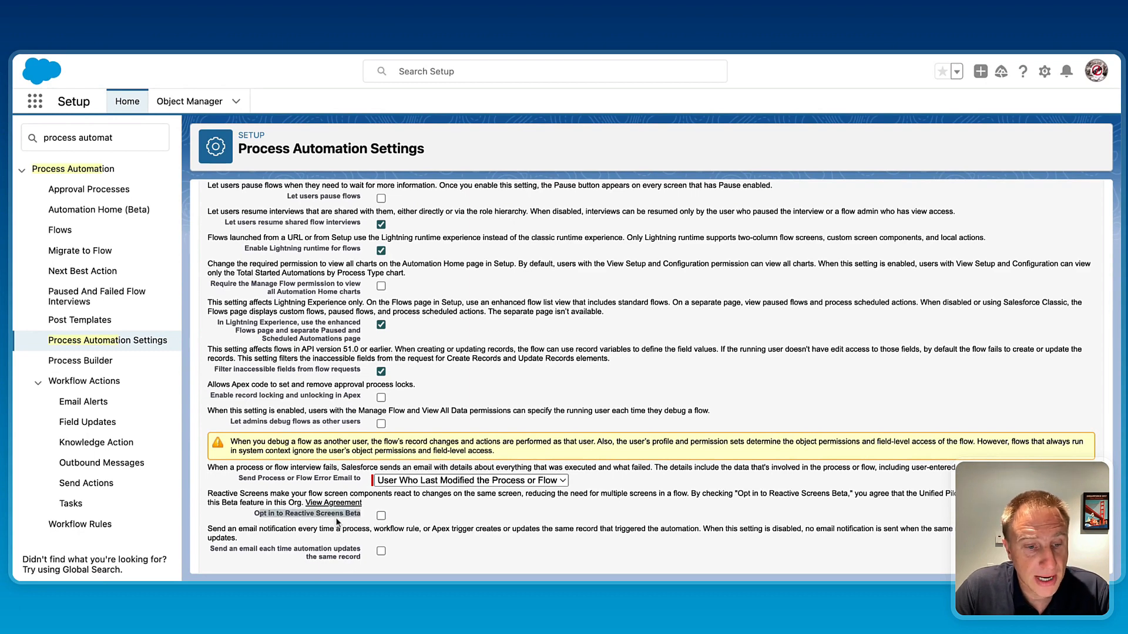
left_click(381, 516)
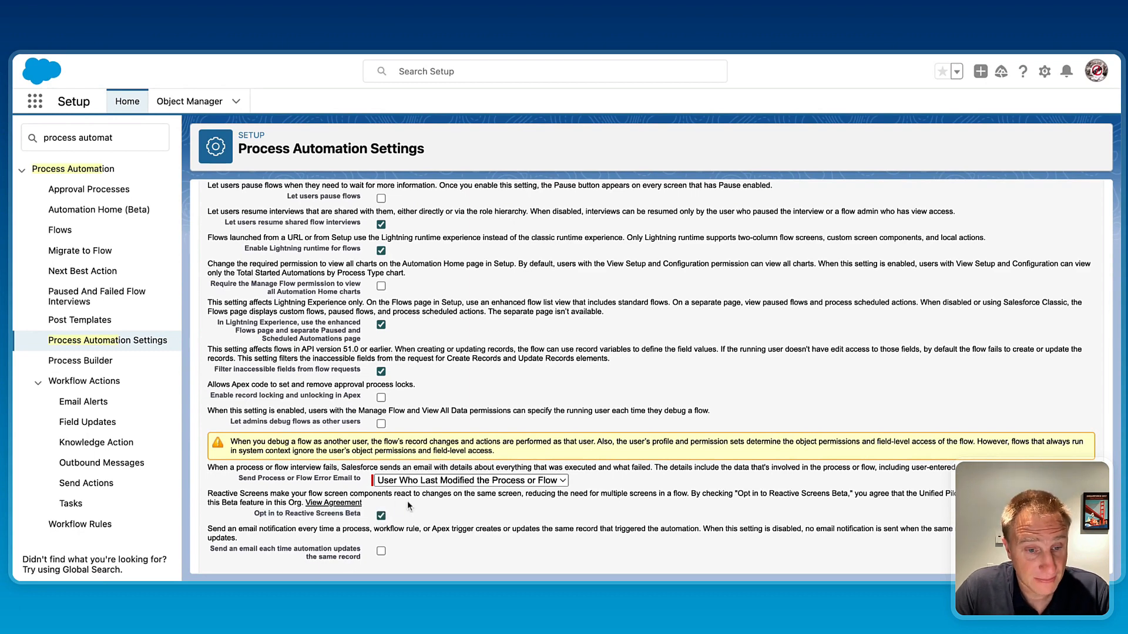
scroll("down", 3)
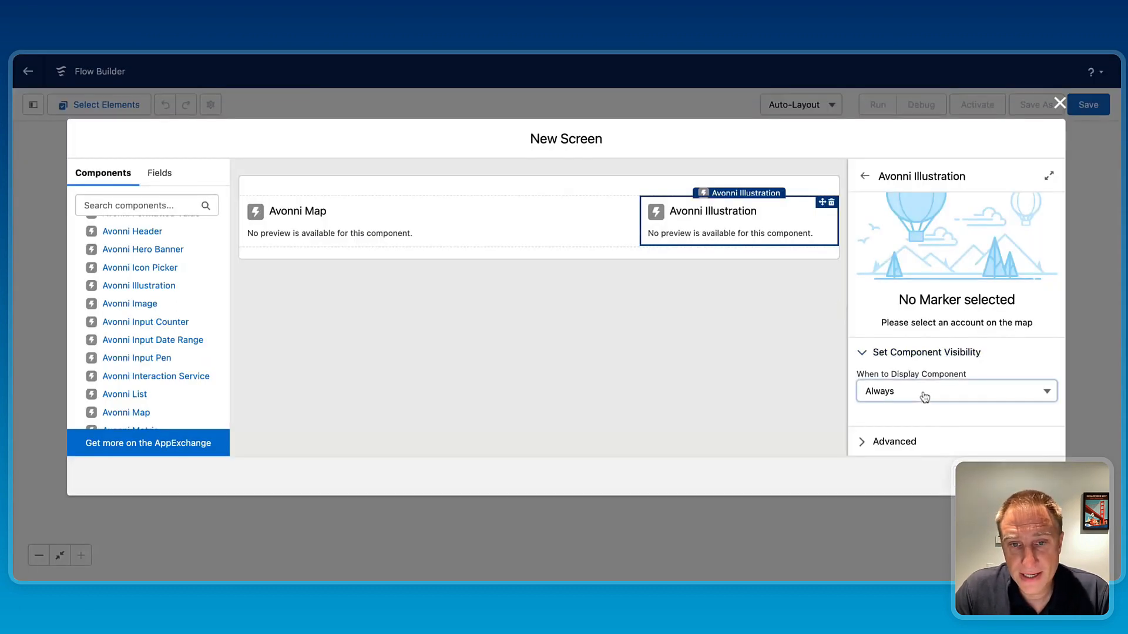
Step: Set illustration visibility to {!map.selectedMarkerSObjectValue.Id} Is Null True and close the screen editor
left_click(957, 392)
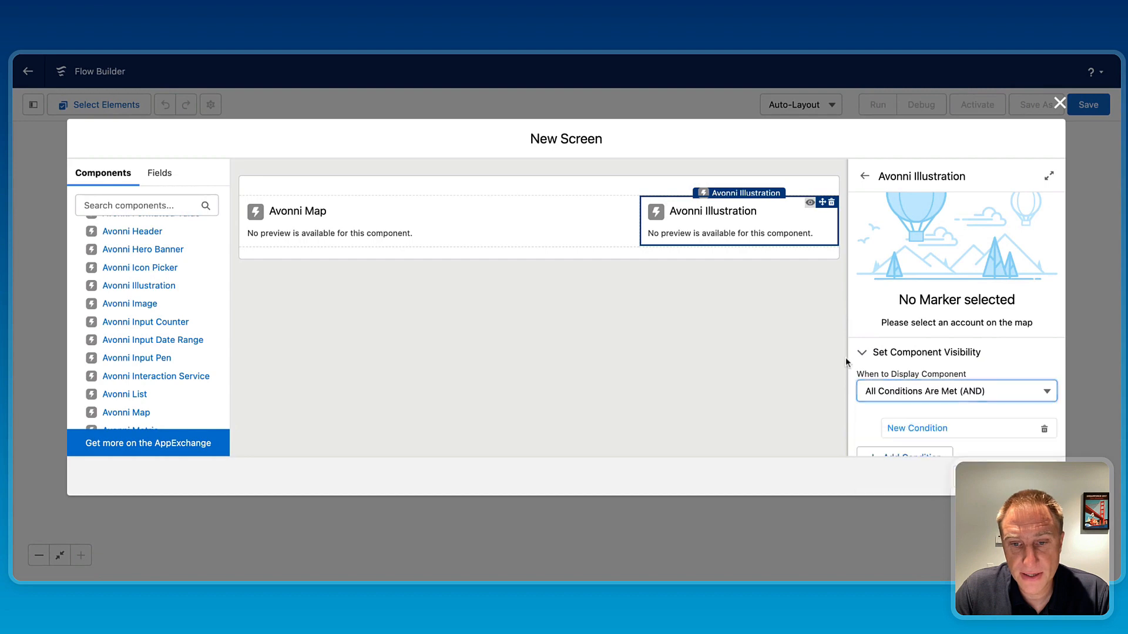
left_click(917, 428)
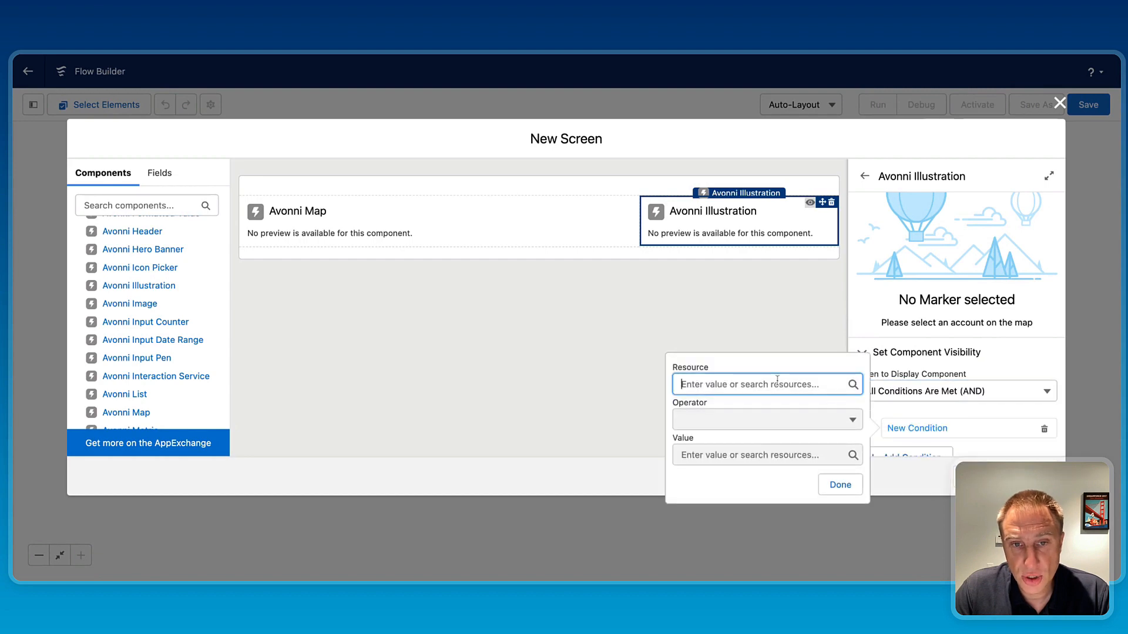
left_click(766, 384)
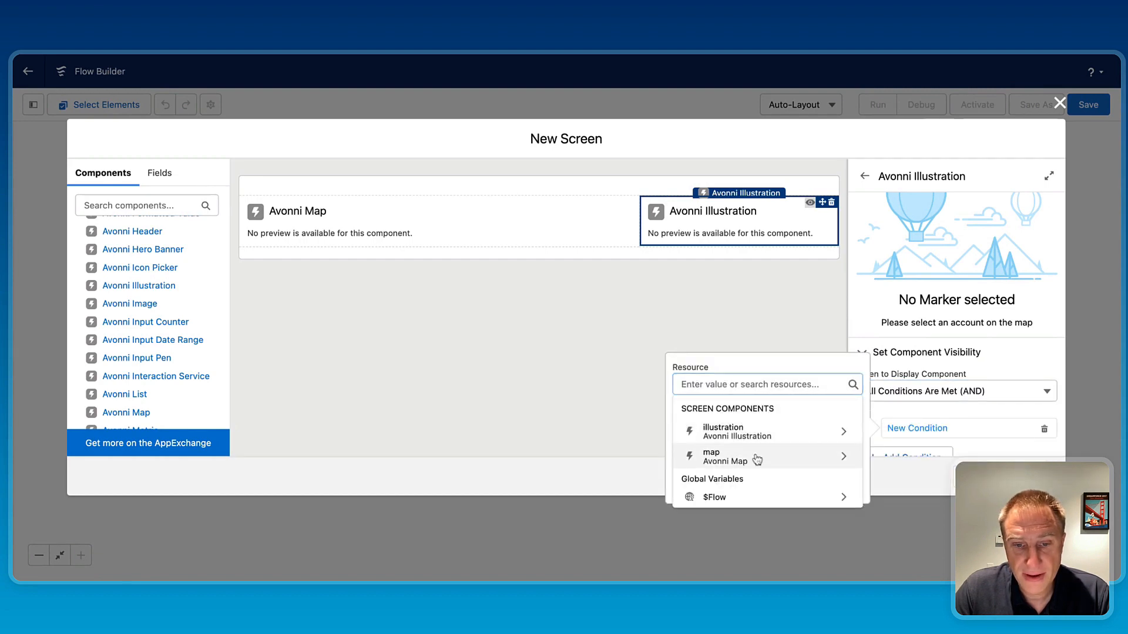
left_click(725, 456)
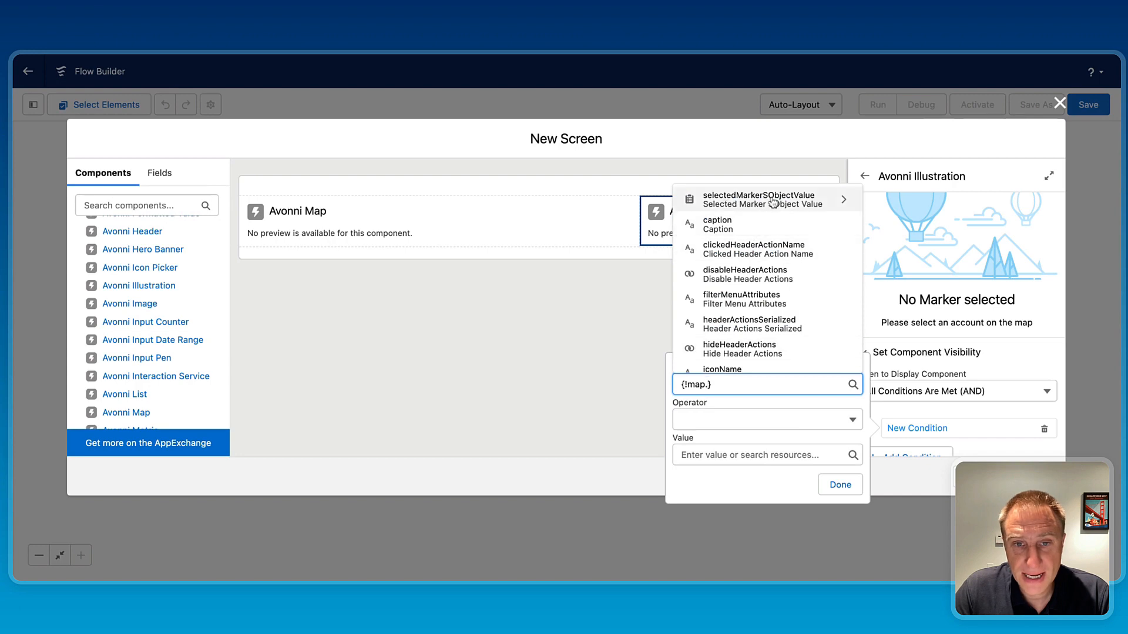
left_click(769, 199)
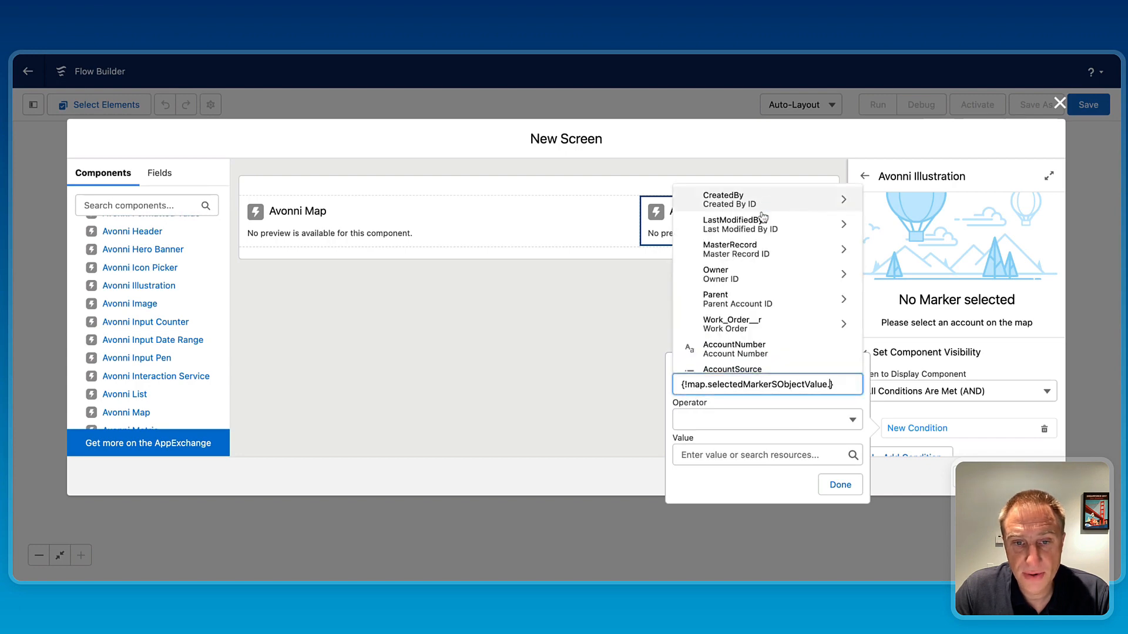
scroll("down", 3)
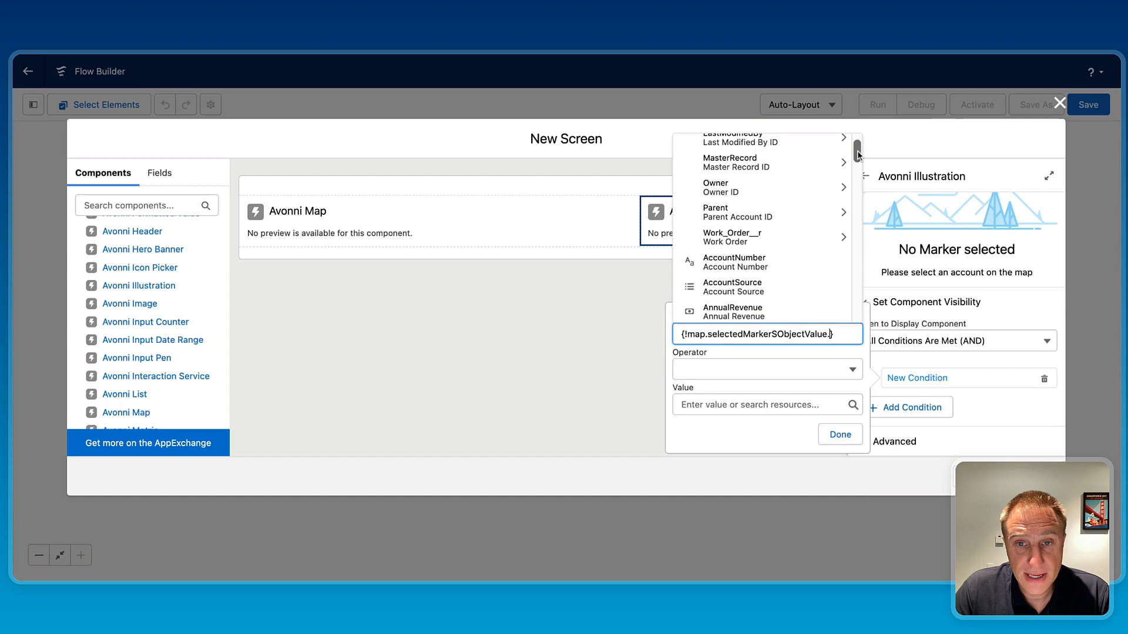
scroll("down", 3)
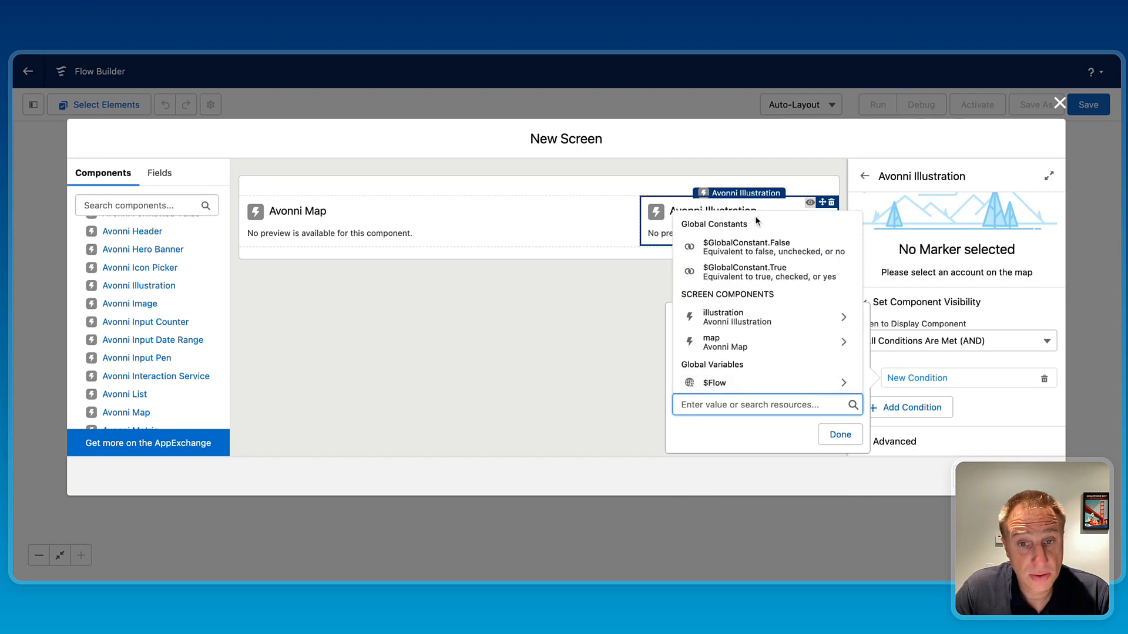
left_click(839, 435)
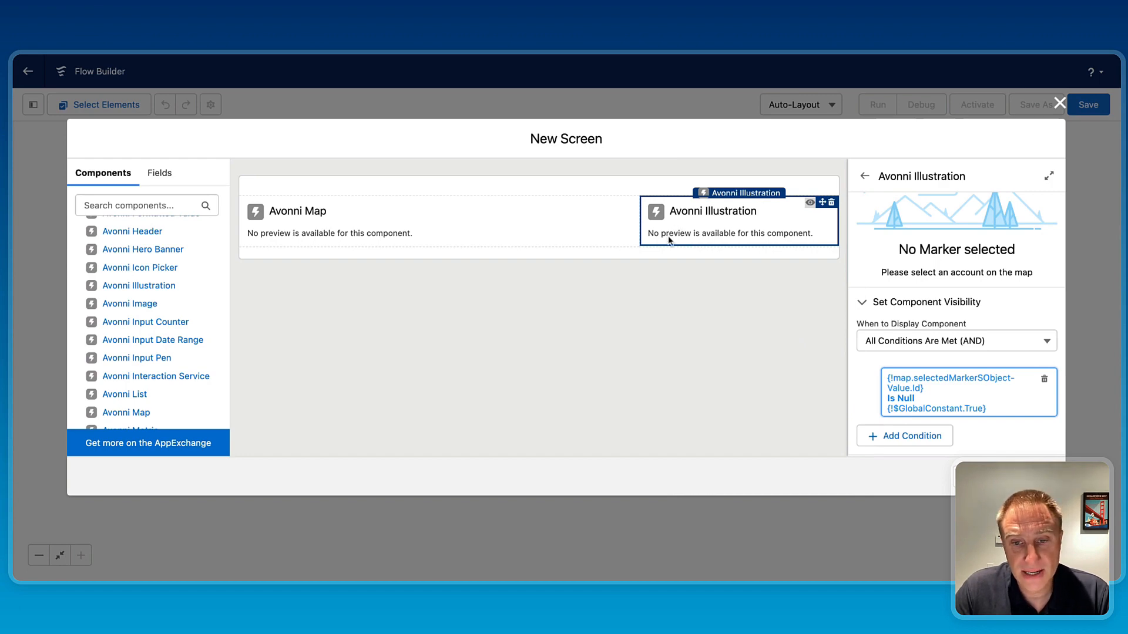
mouse_move(626, 341)
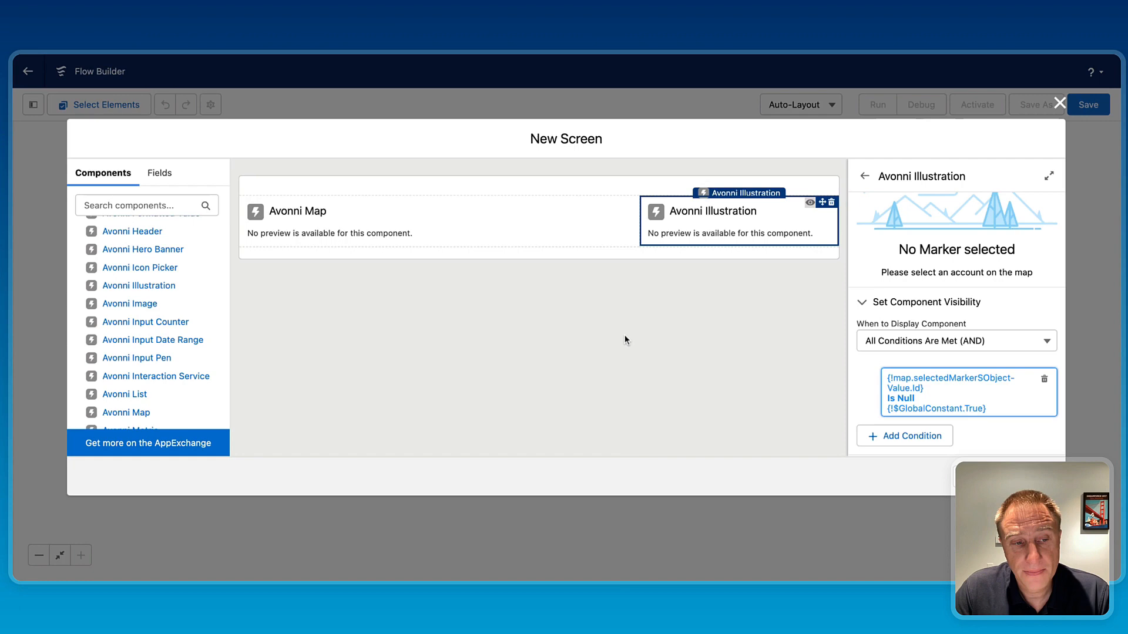
mouse_move(754, 283)
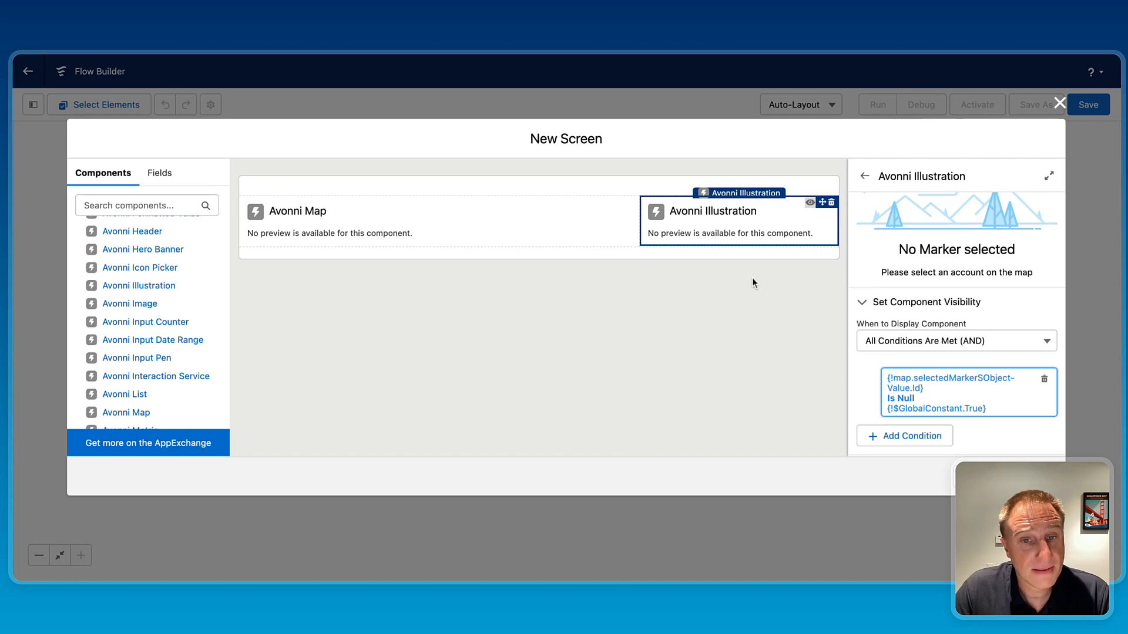
mouse_move(731, 280)
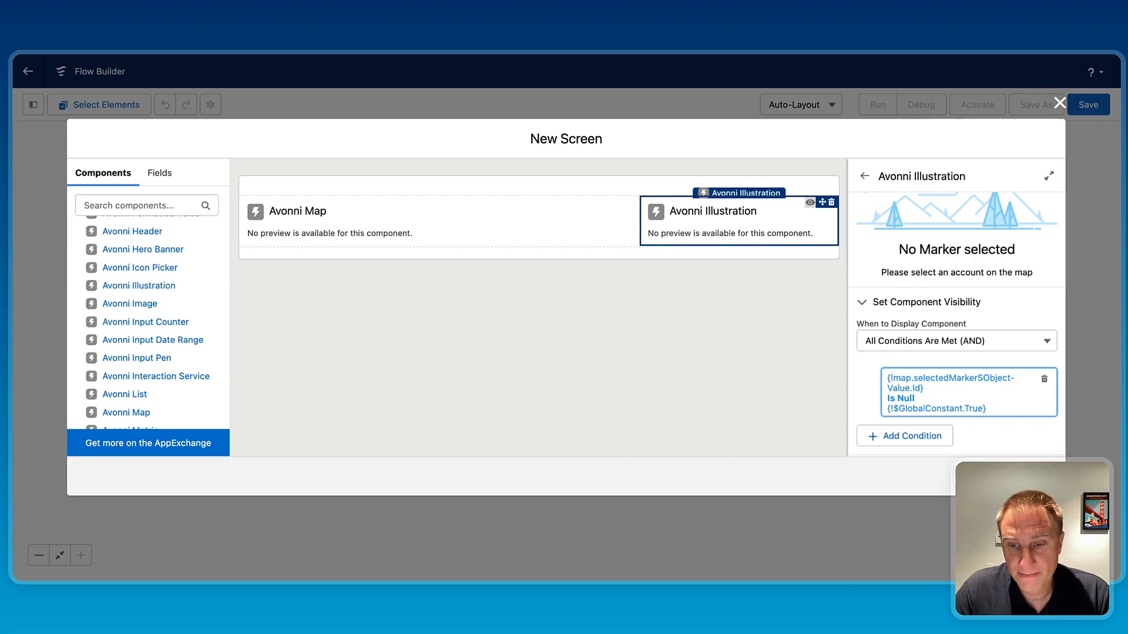
left_click(1060, 103)
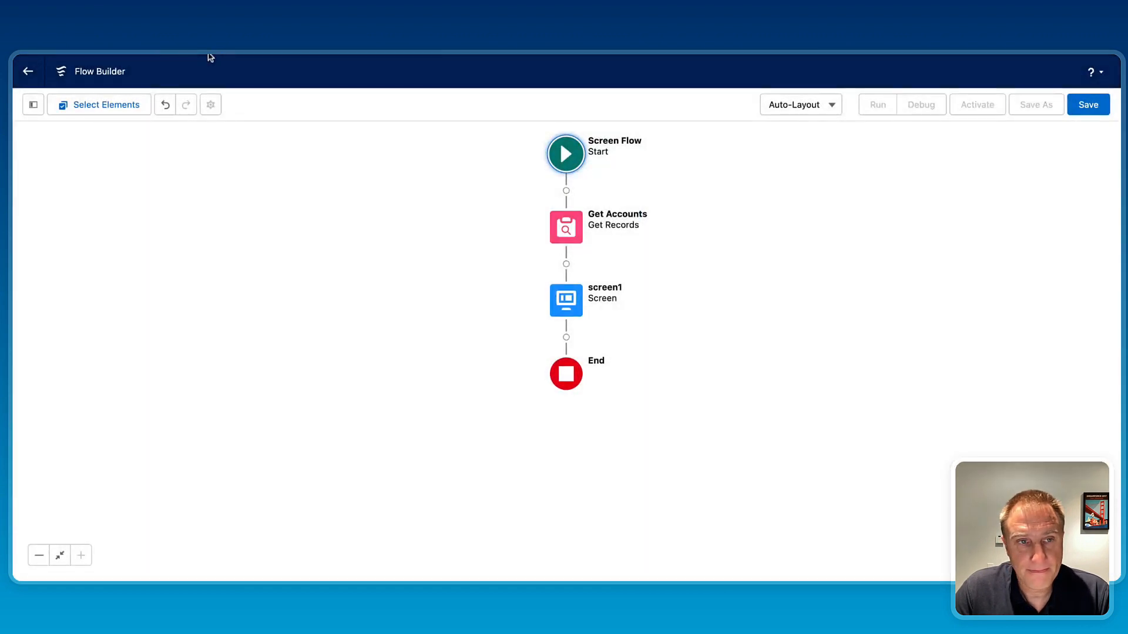
Step: Reopen screen1 and add an Avonni Header named 'header' below the illustration
double_click(565, 300)
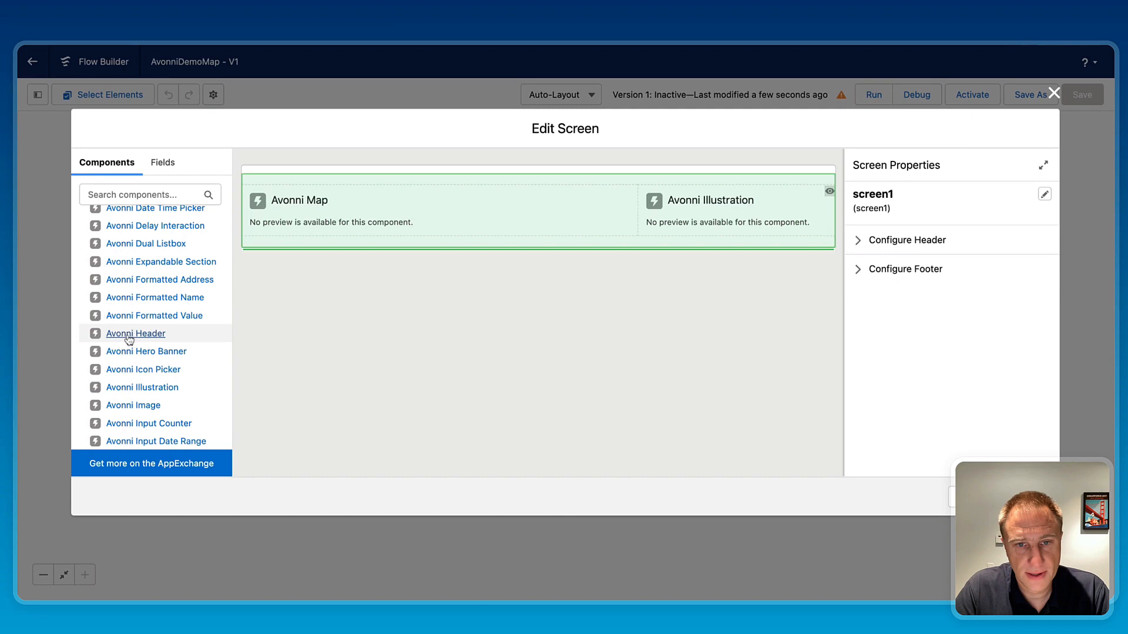
left_click_drag(135, 332, 736, 259)
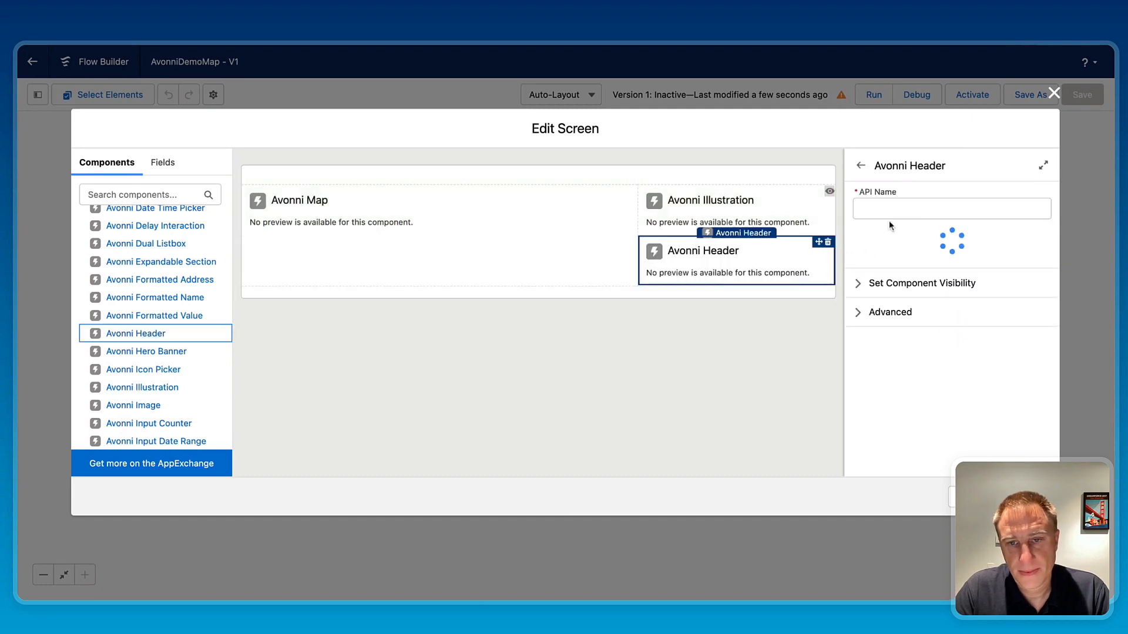
type("header")
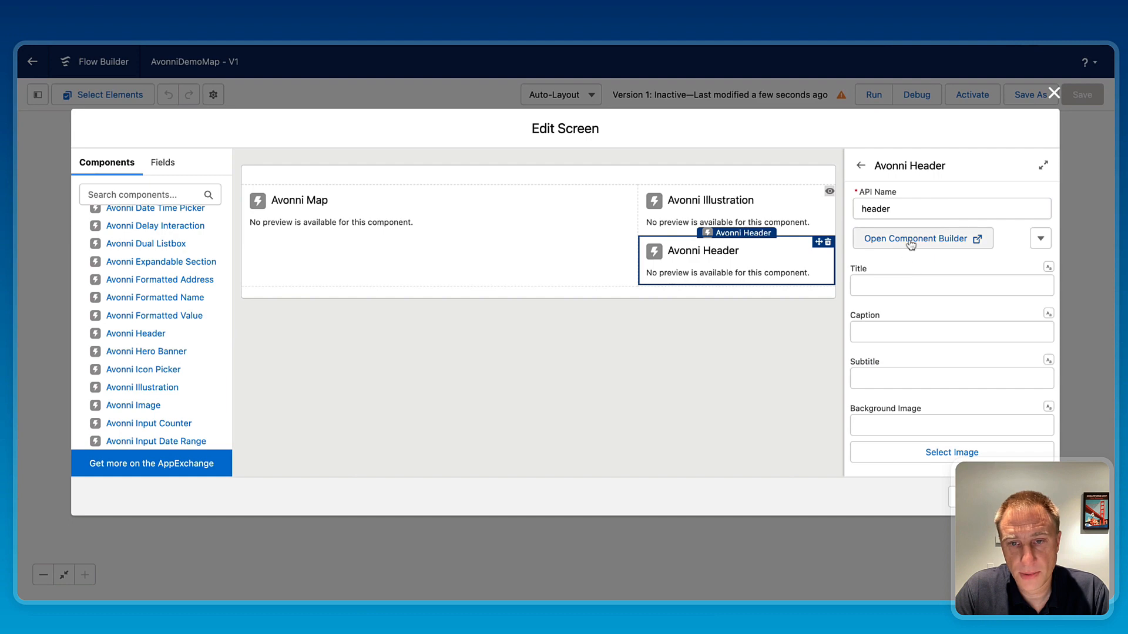
left_click(915, 239)
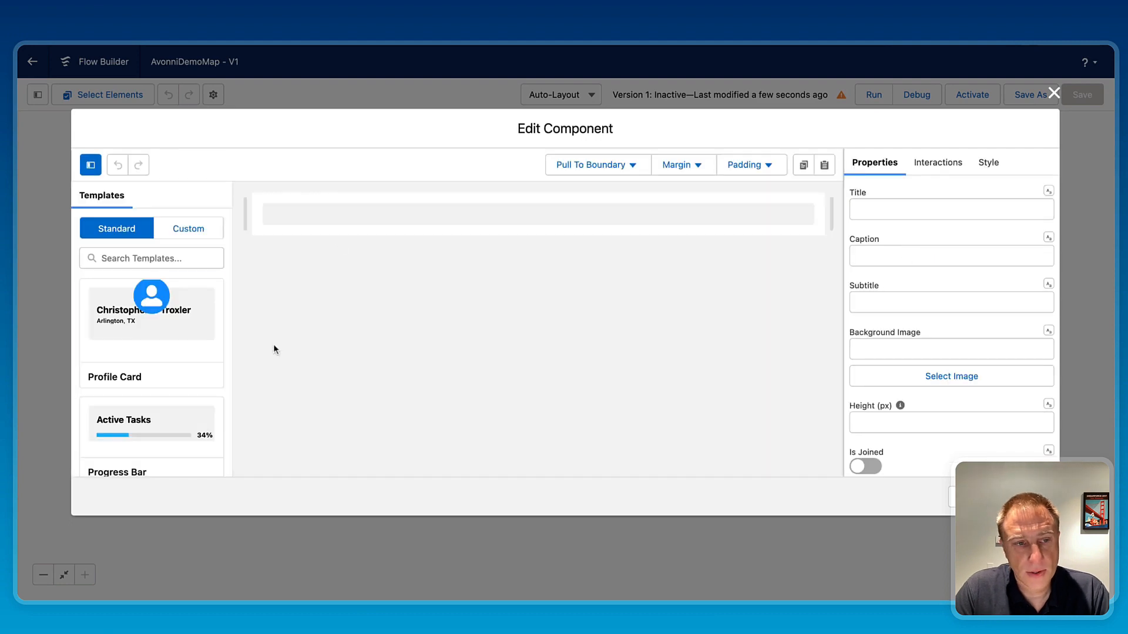
mouse_move(331, 341)
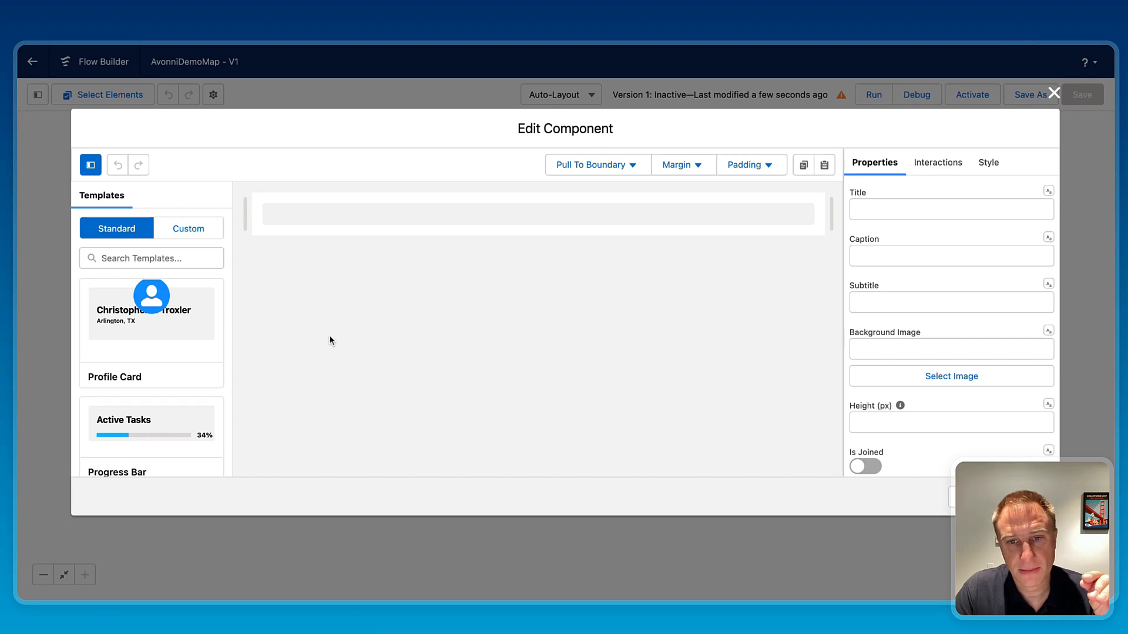
Step: Map the header title to {!map.selectedMarkerSObjectValue.Name}, the selected marker's Account Name
left_click(951, 209)
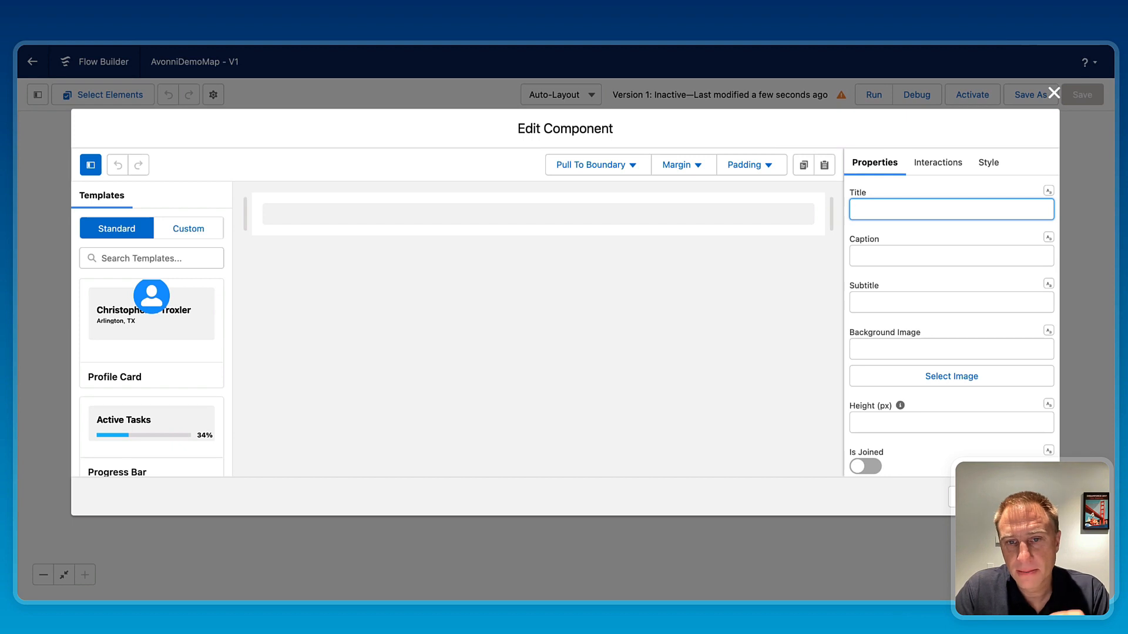
left_click(1048, 190)
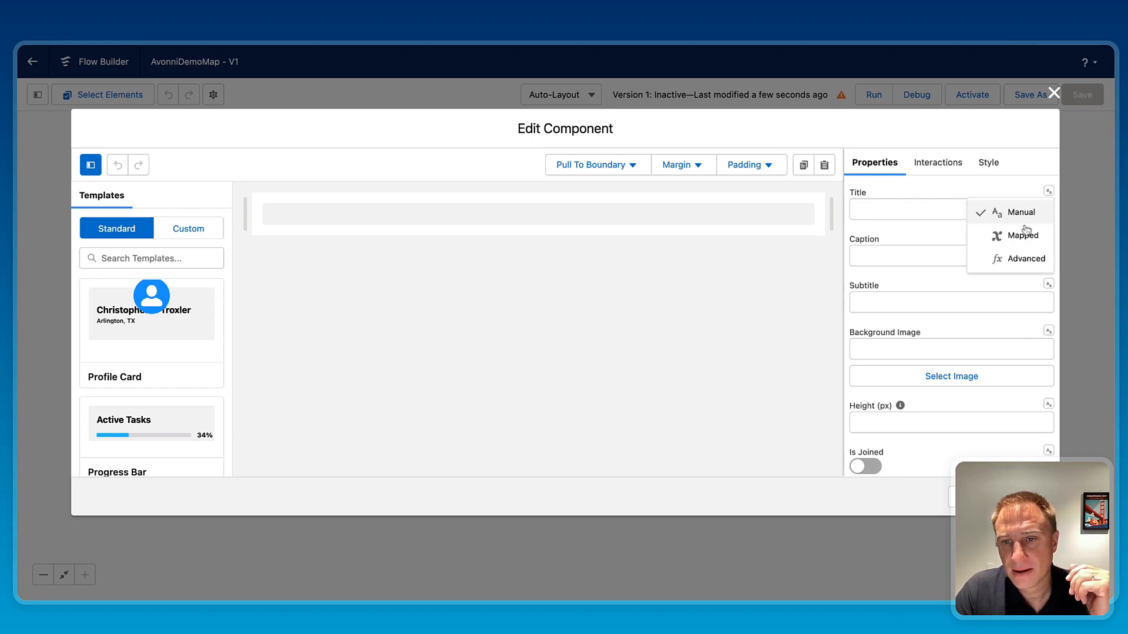
left_click(1022, 234)
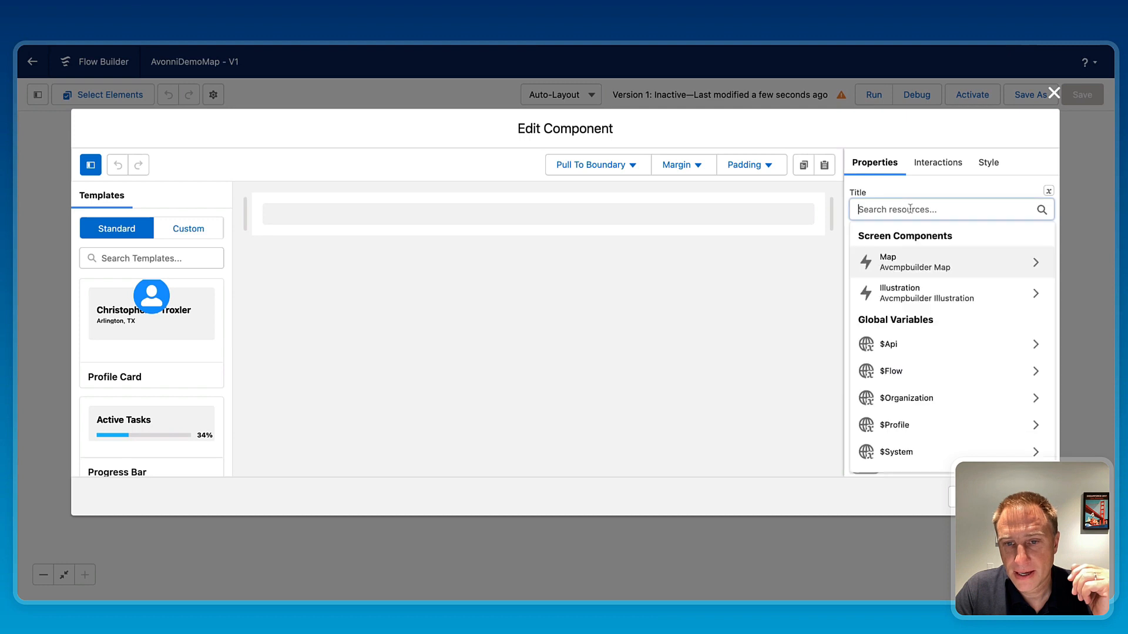
left_click(951, 262)
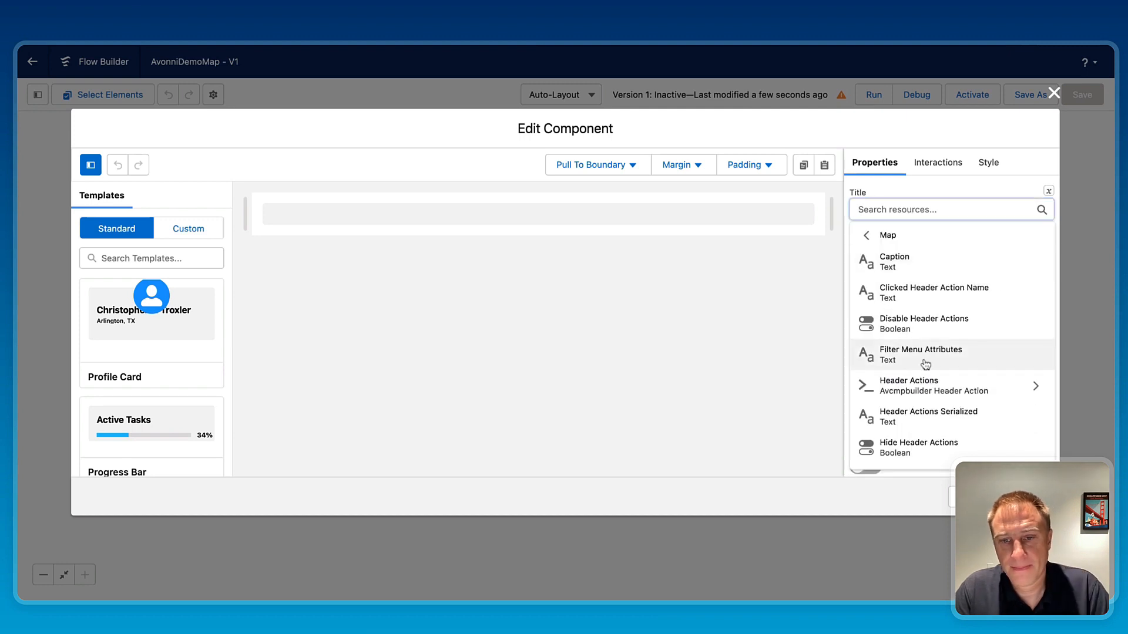
scroll("down", 3)
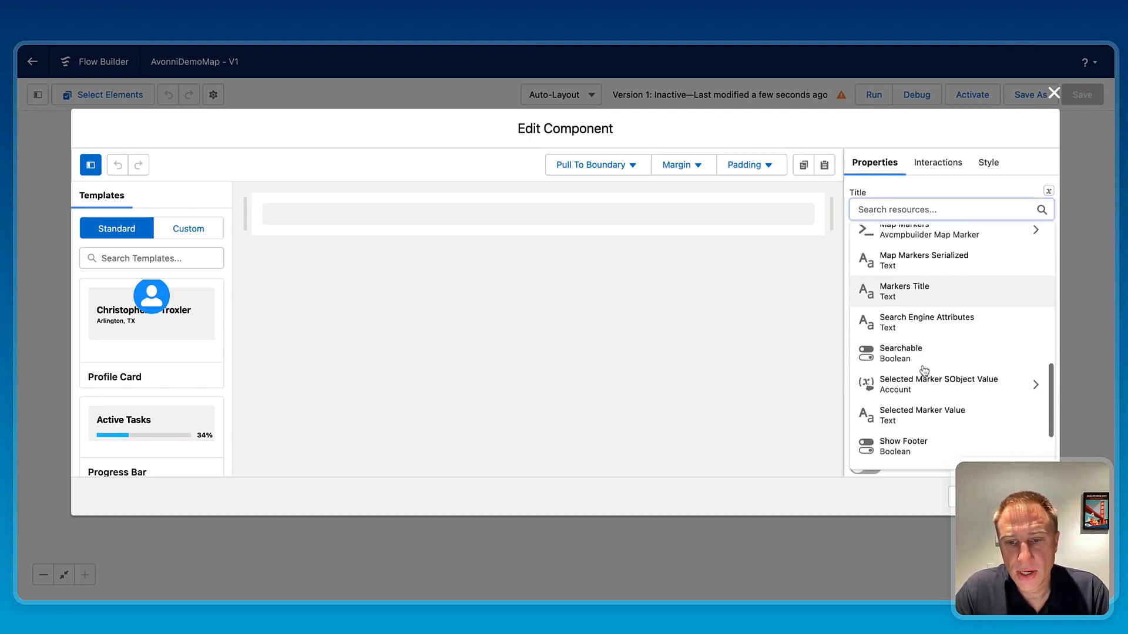
scroll("down", 3)
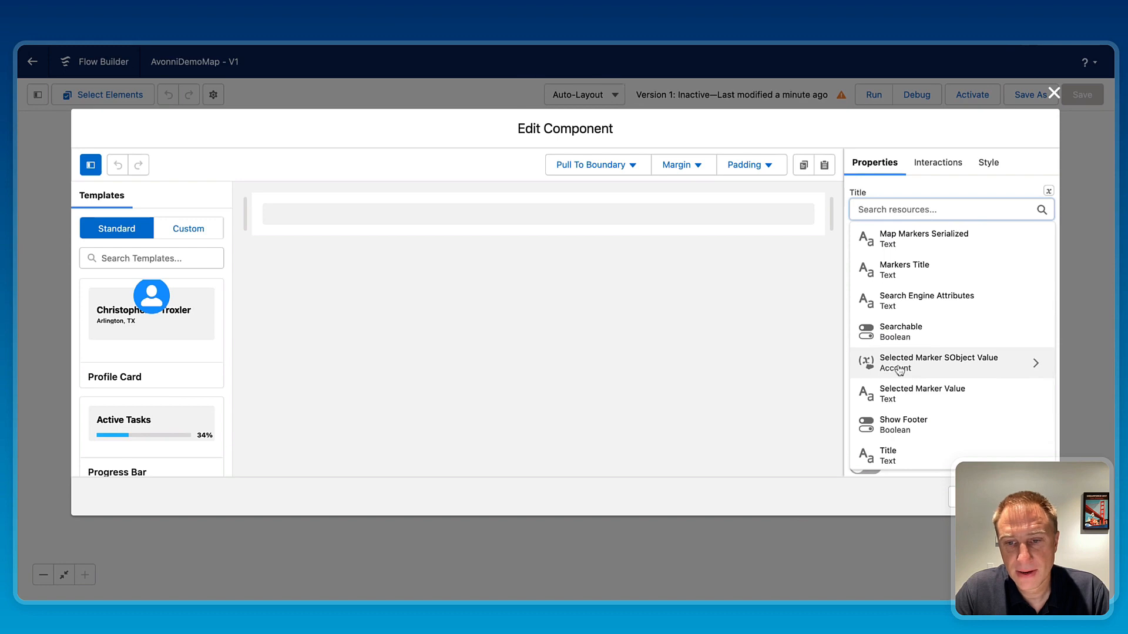
left_click(937, 362)
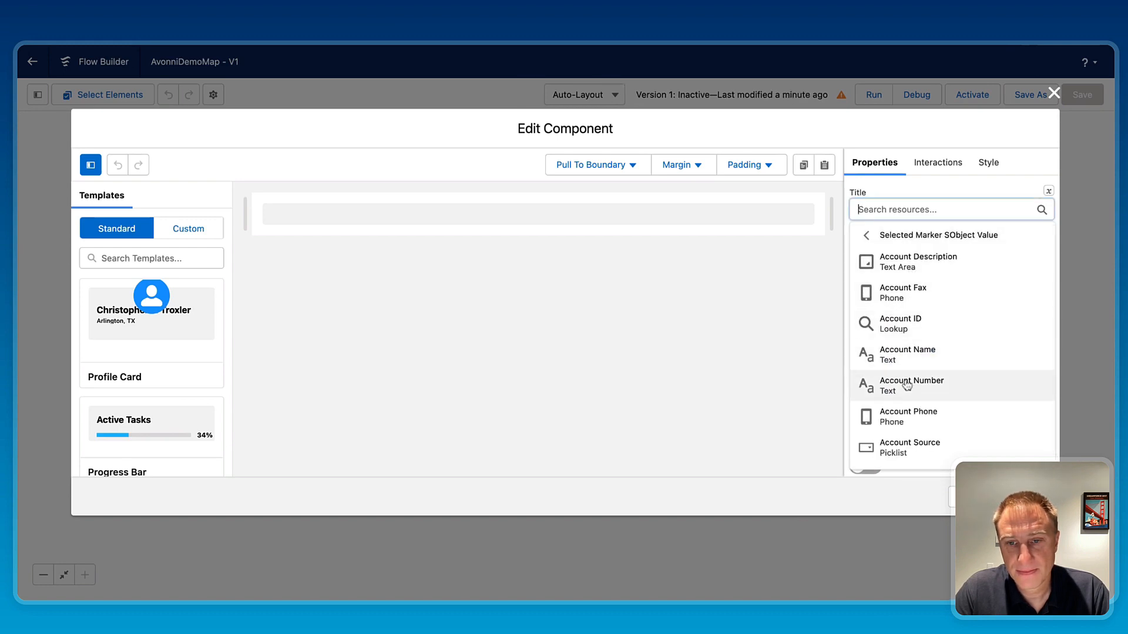
left_click(907, 355)
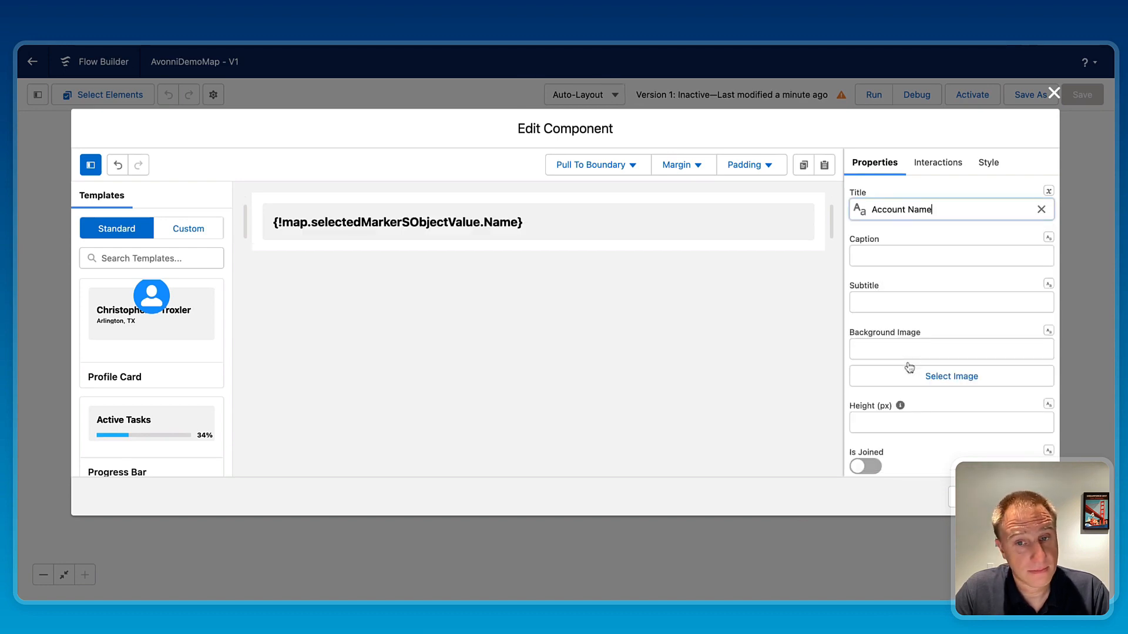
scroll("down", 3)
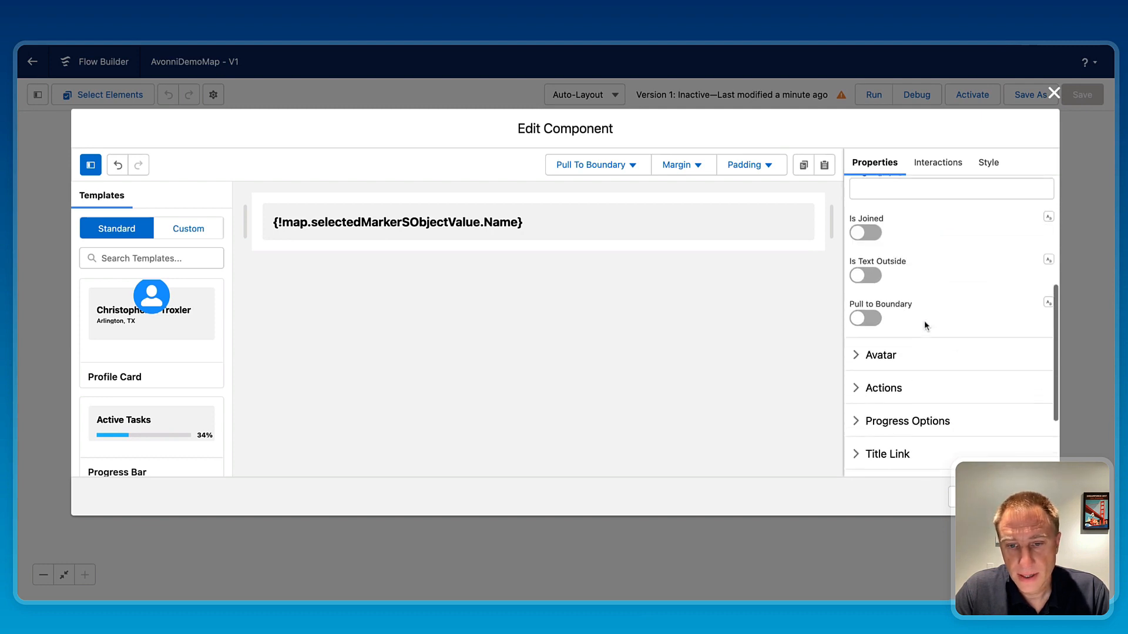
scroll("down", 3)
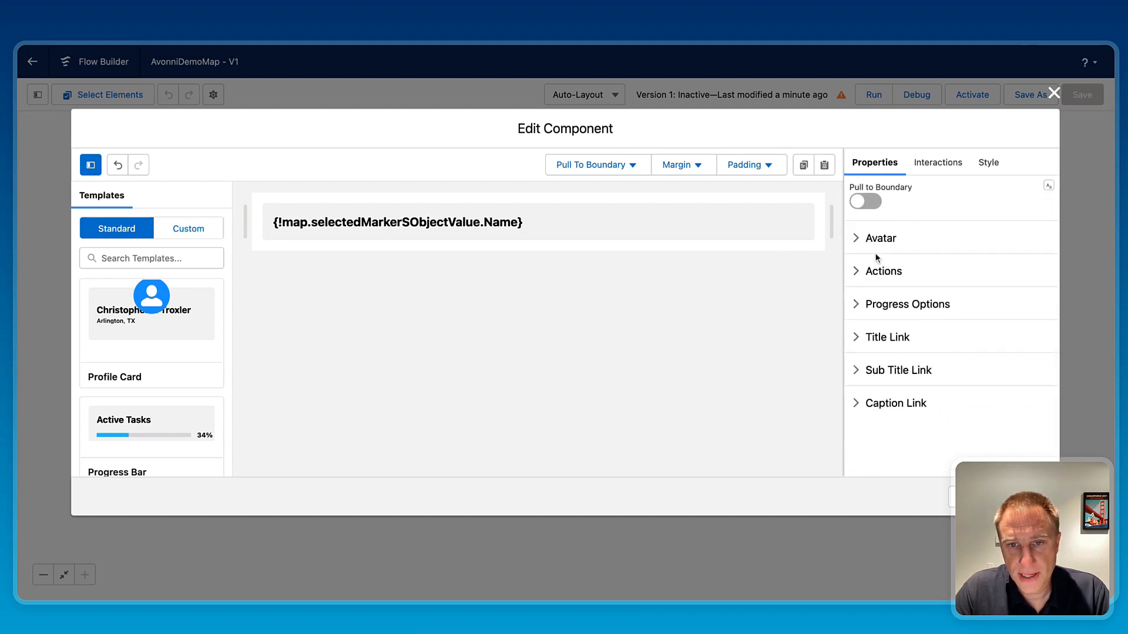
Step: Set the header avatar to a square, medium standard:account icon and review its Style settings
left_click(881, 238)
type("standard:account")
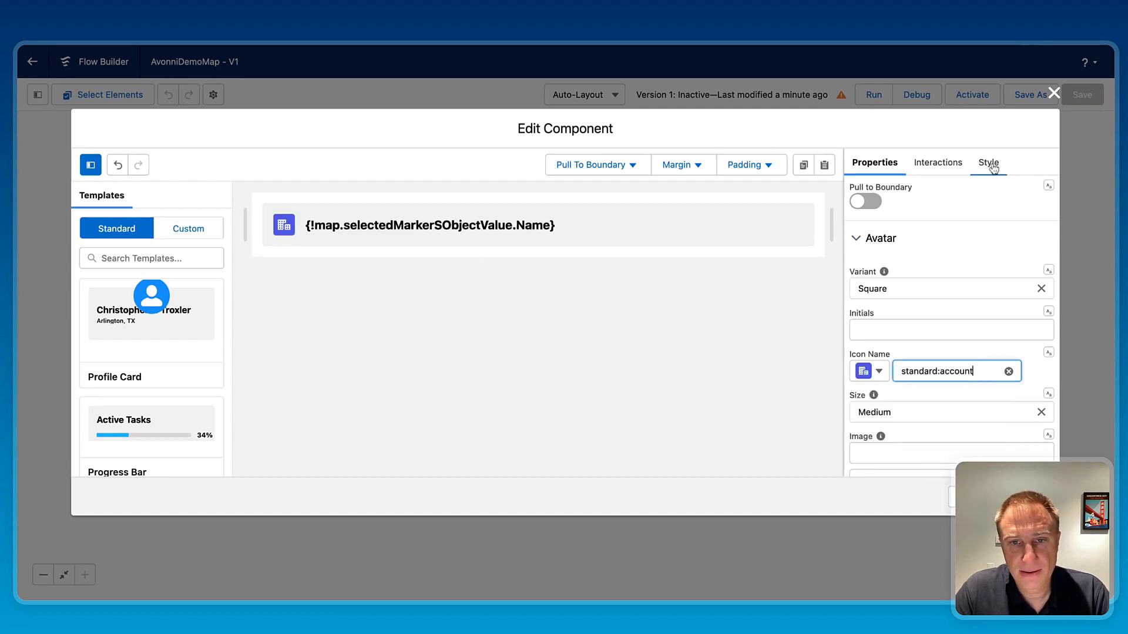
left_click(987, 163)
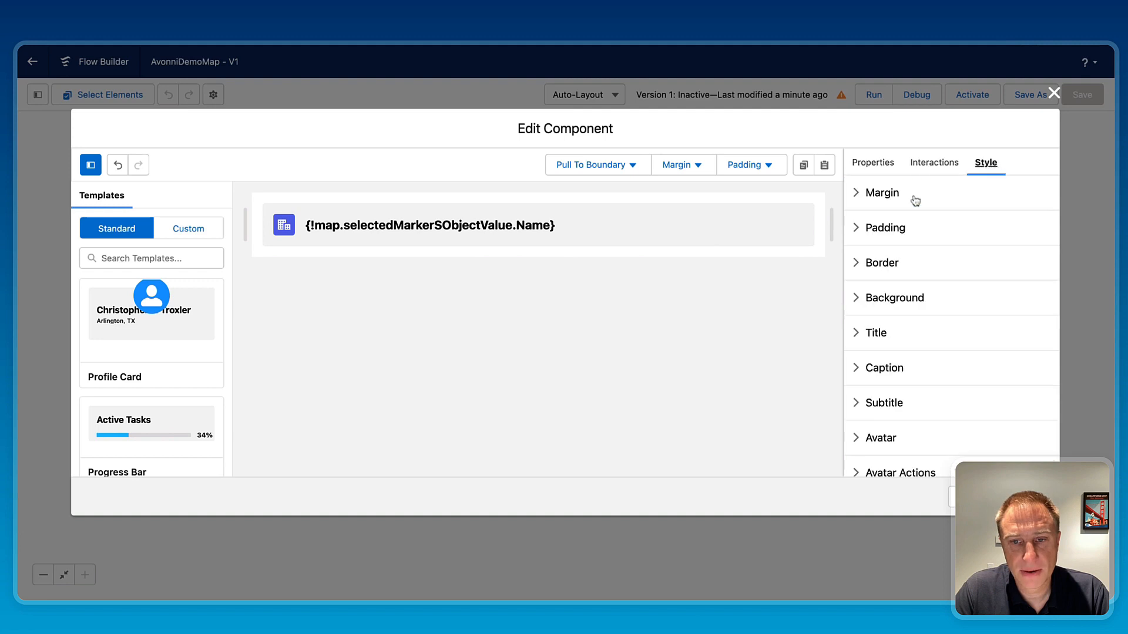
mouse_move(903, 411)
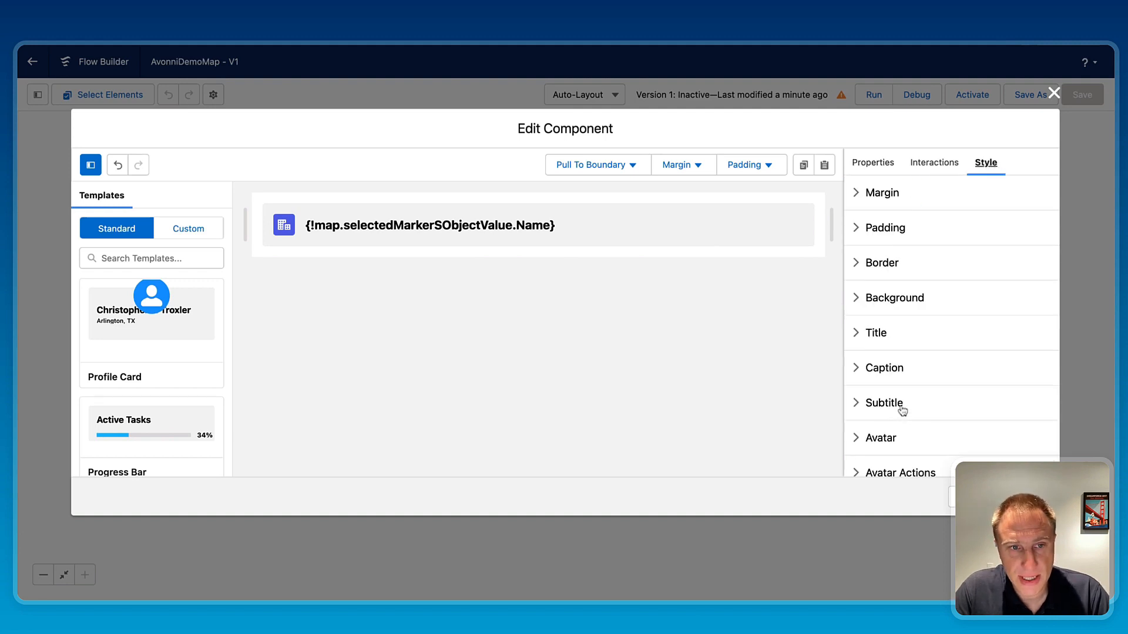
mouse_move(862, 331)
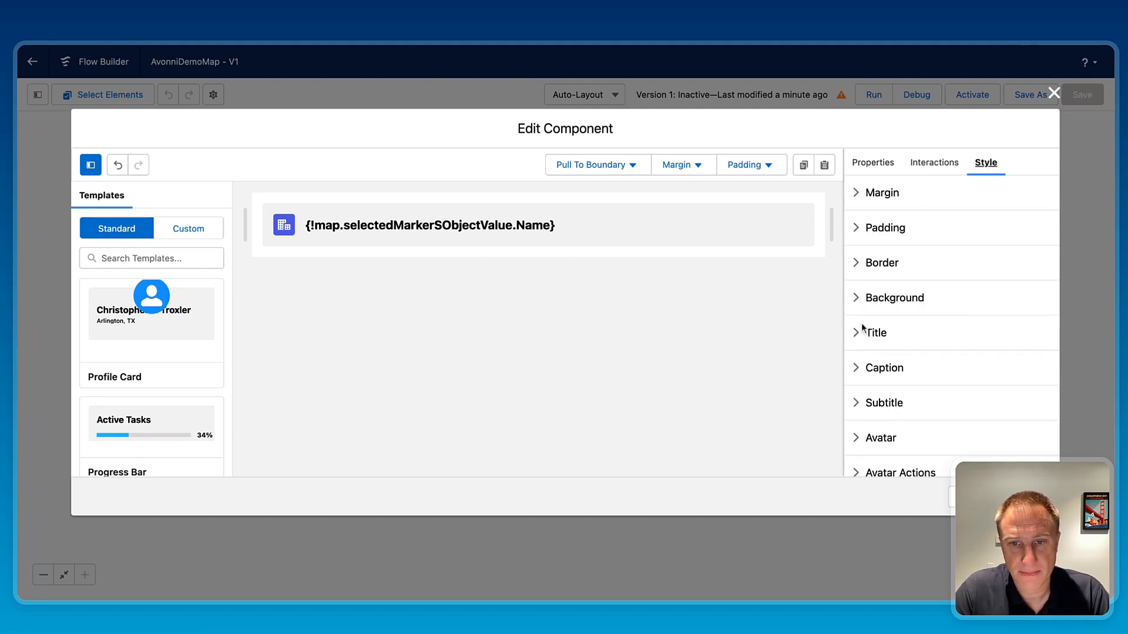
mouse_move(863, 265)
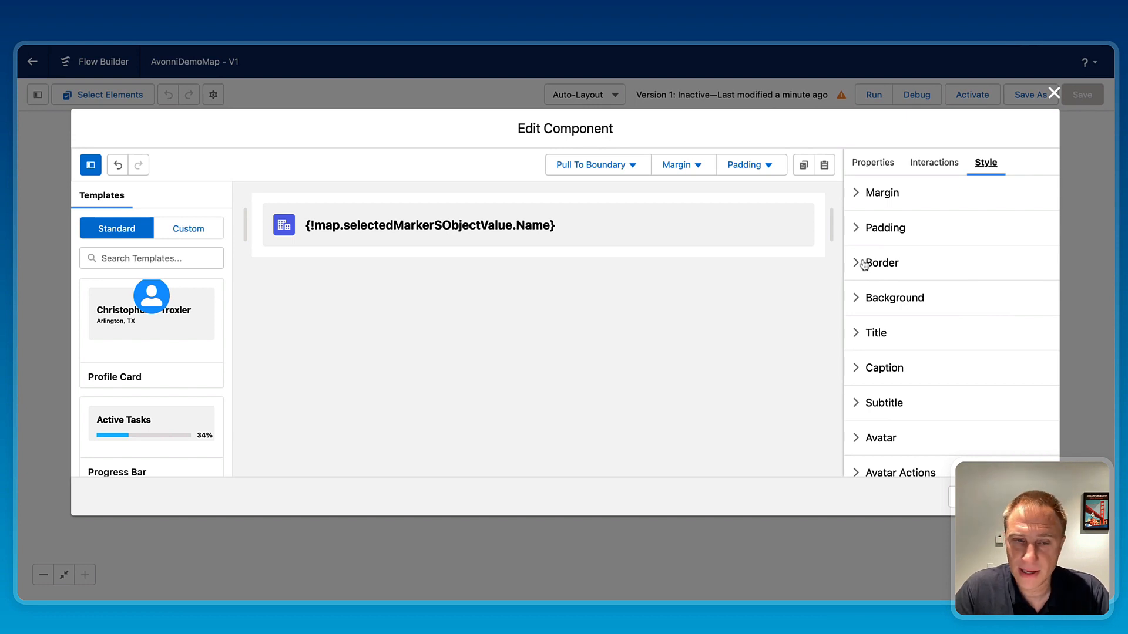
mouse_move(873, 183)
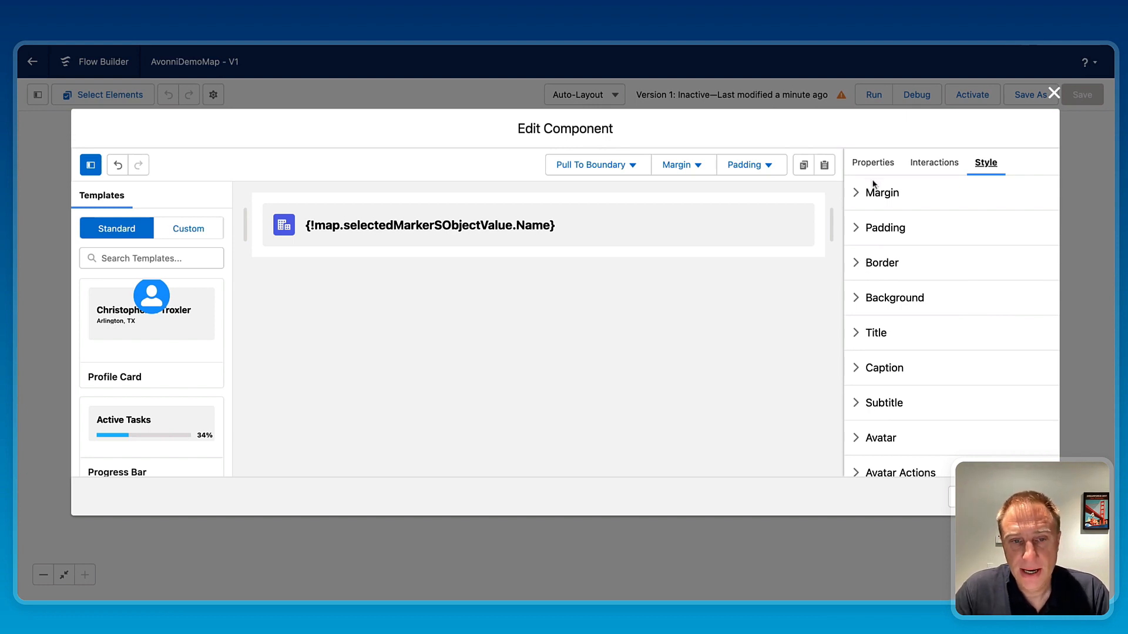
left_click(881, 193)
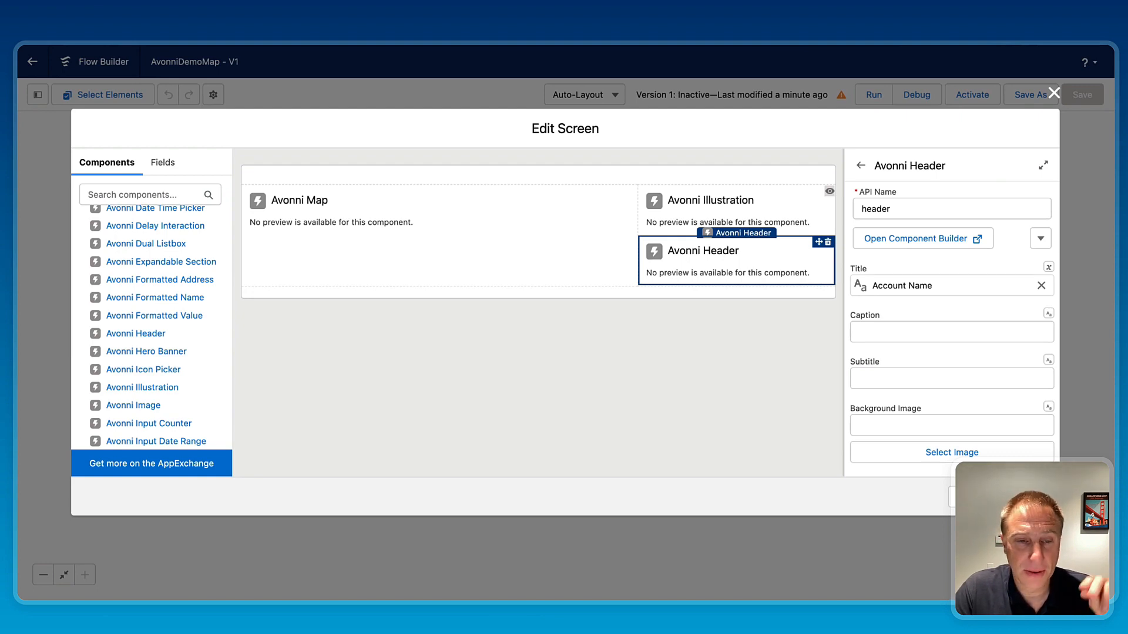
Step: Set header visibility to map.selectedMarkerSObjectValue.Id Is Null False
scroll("down", 3)
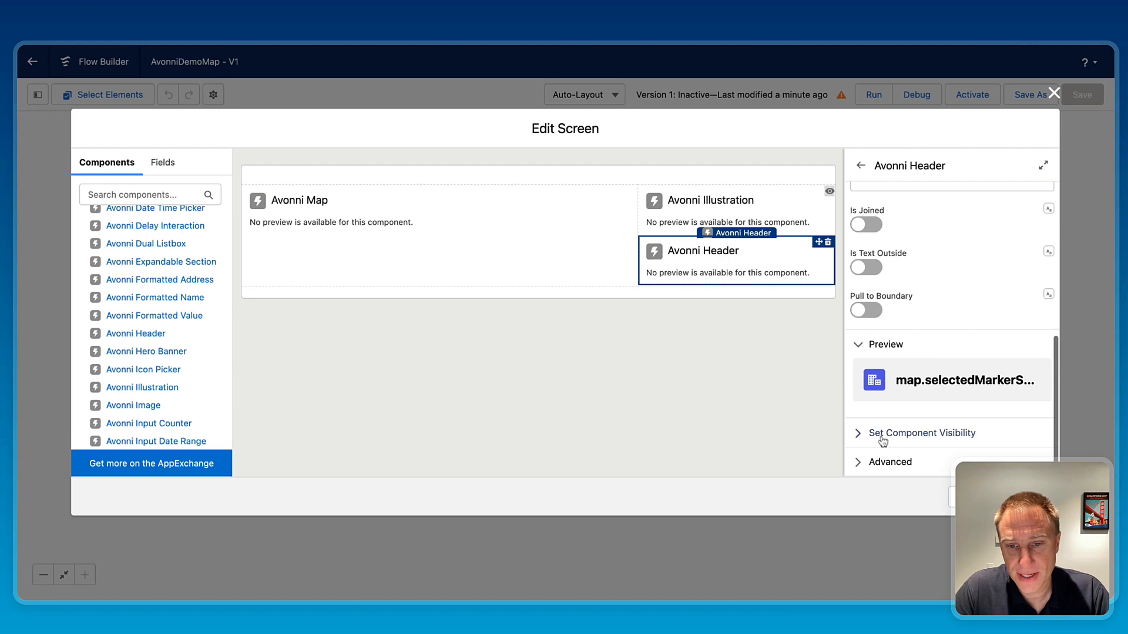
left_click(921, 432)
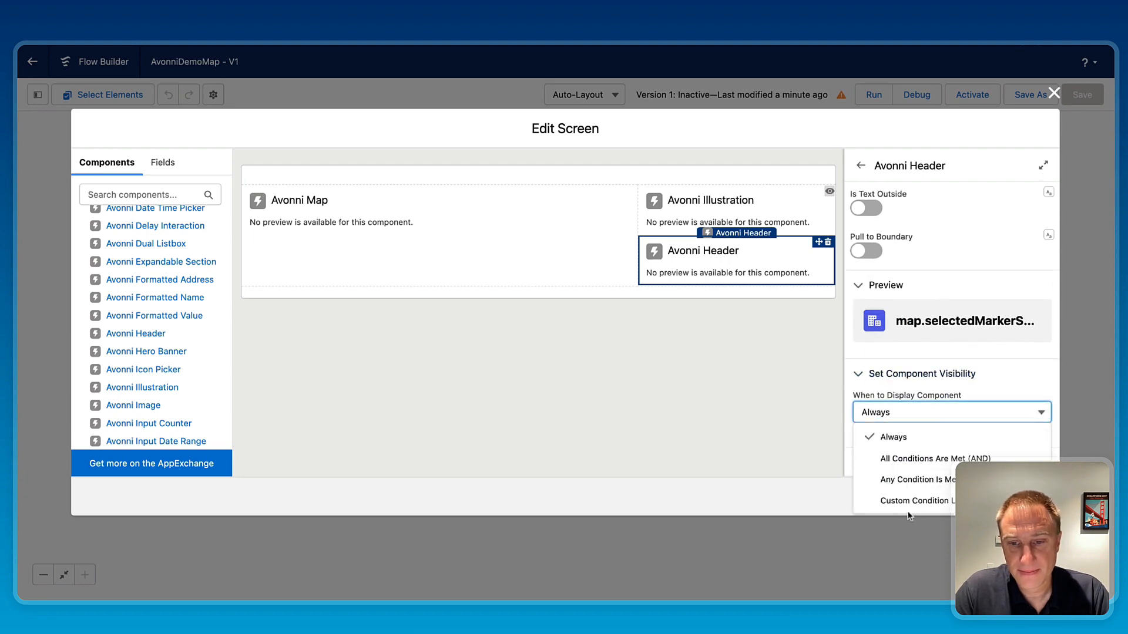
left_click(935, 458)
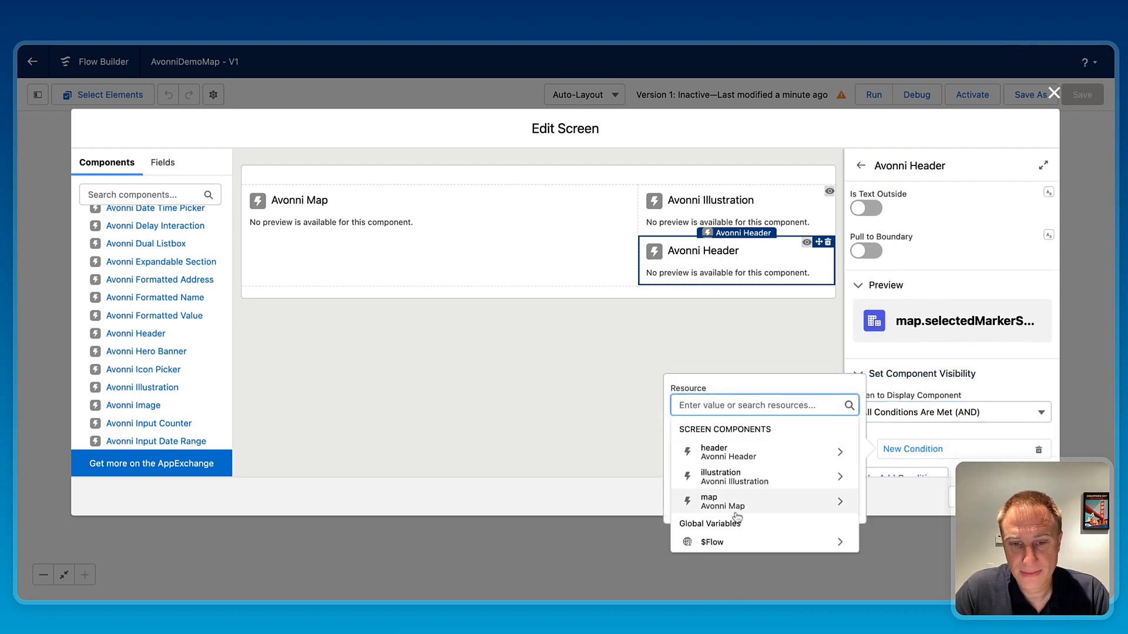
left_click(722, 503)
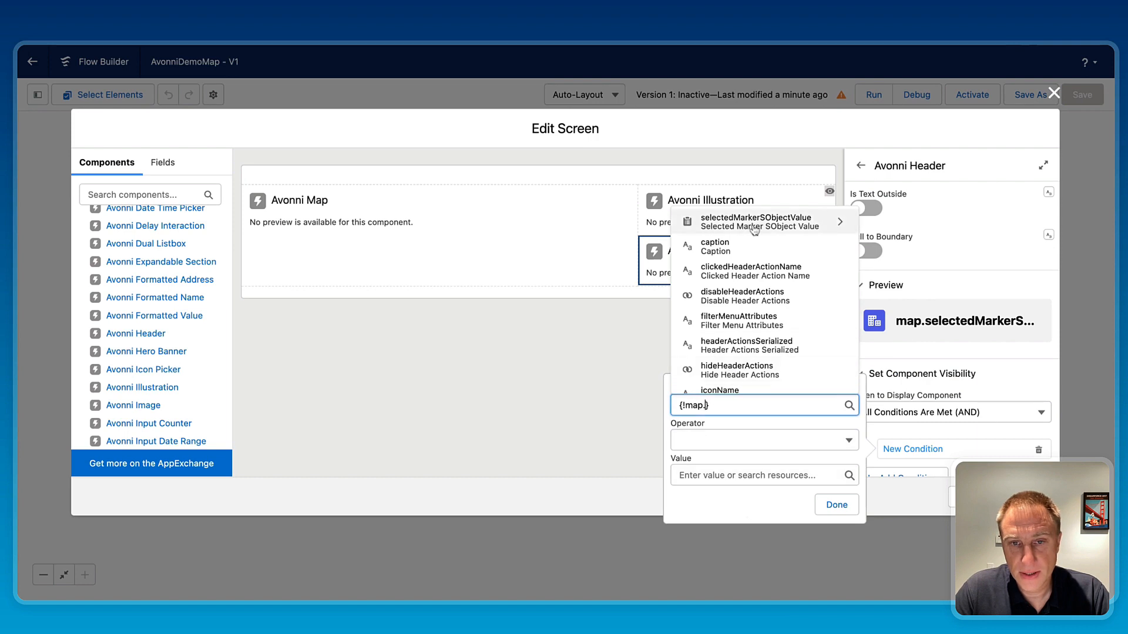
left_click(756, 220)
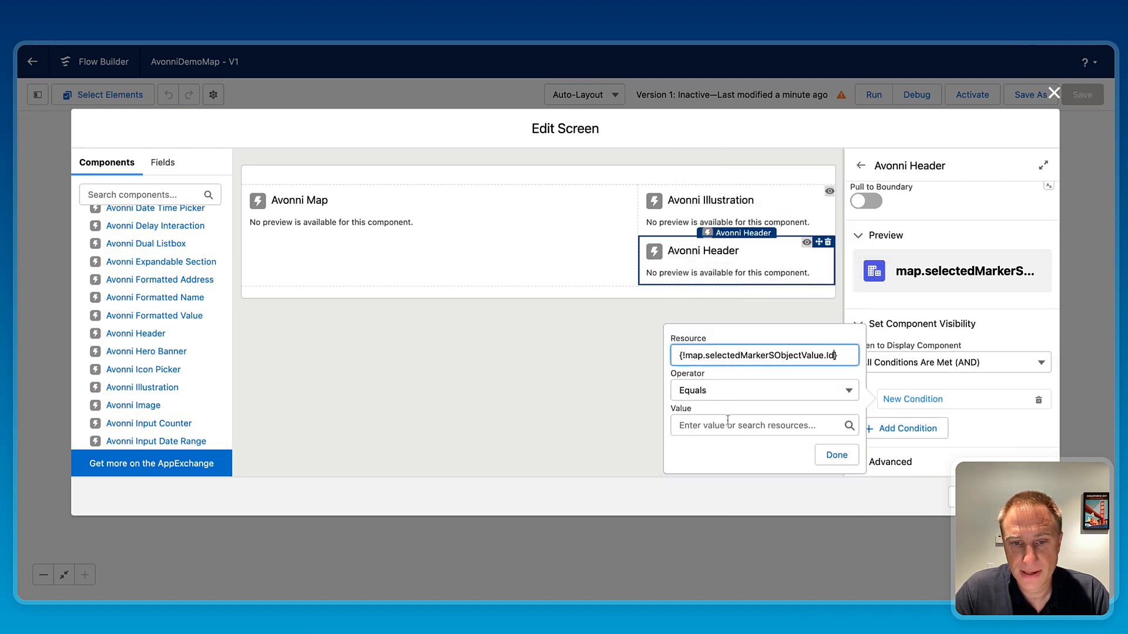
left_click(756, 426)
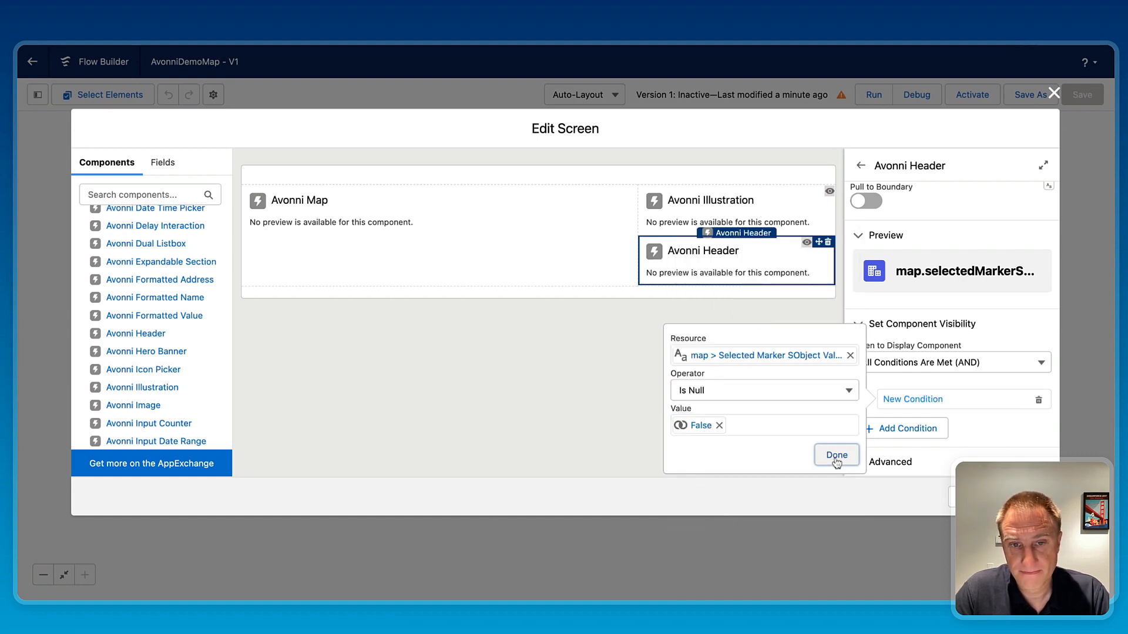
left_click(837, 455)
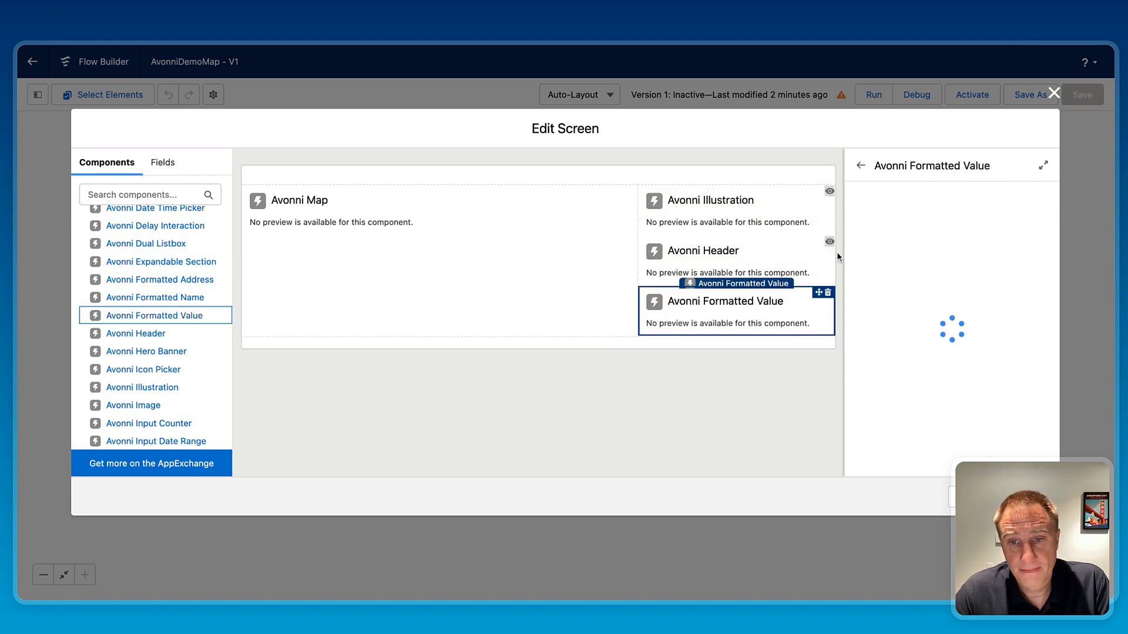
Step: Name the formatted value AccountTypeValue and label it 'Account Type' in its component builder
type("AccountTypeValue")
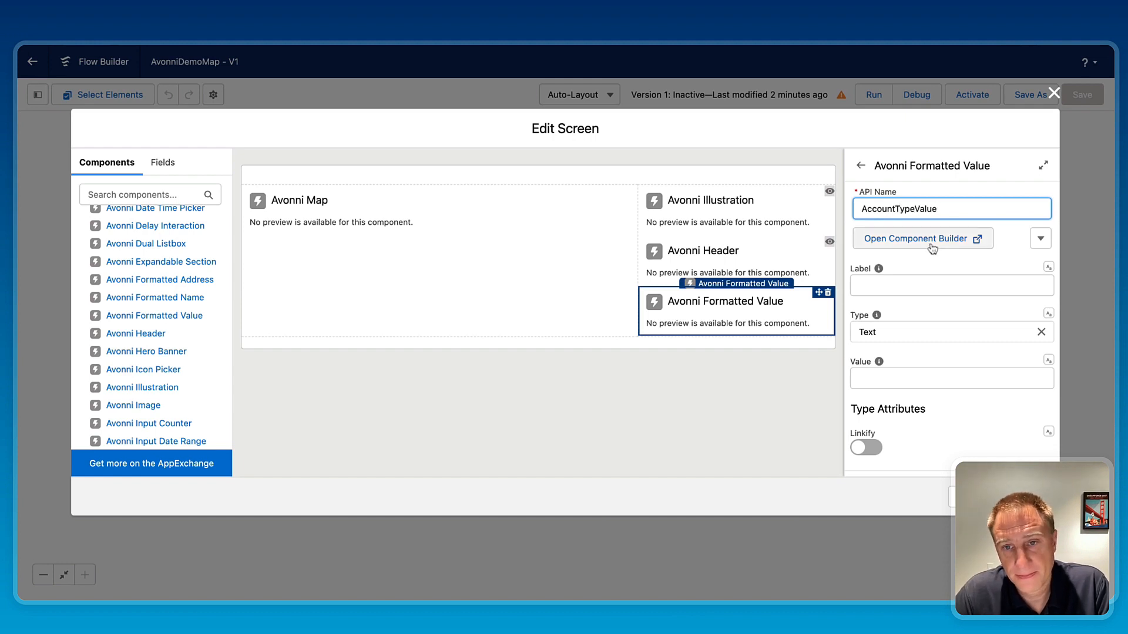
left_click(922, 239)
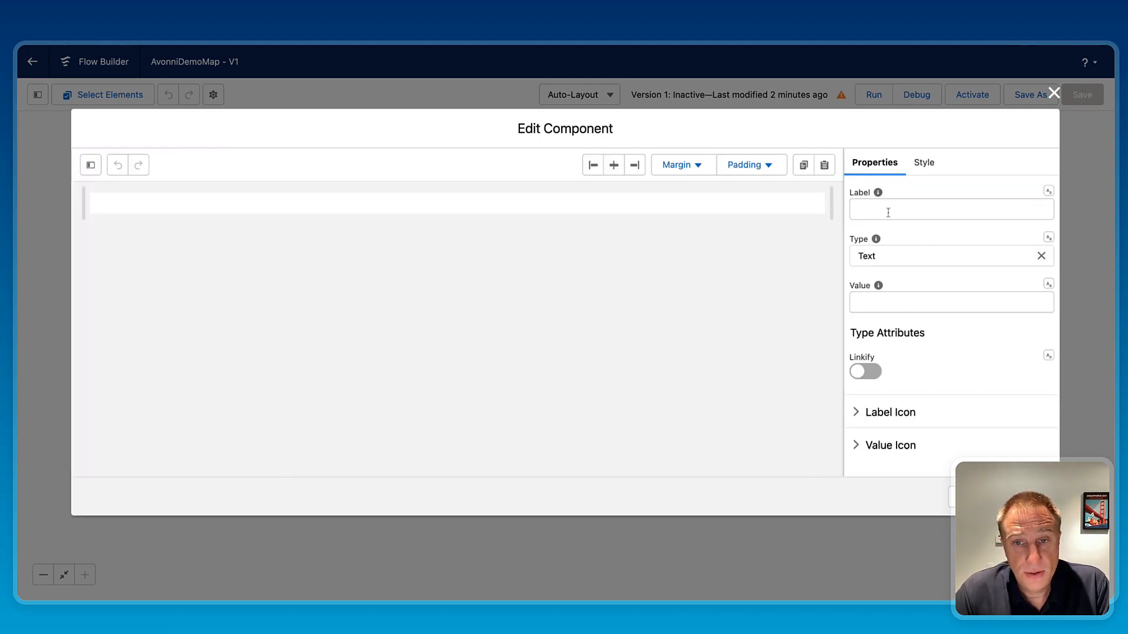
type("Account Type")
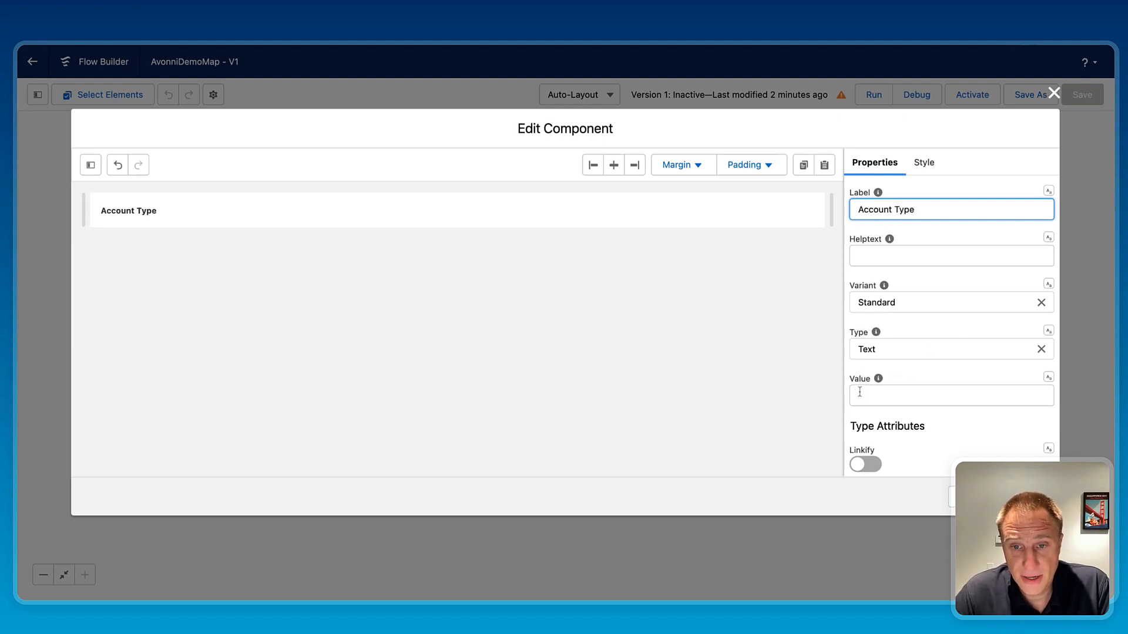
Step: Bind the formatted value to the selected map marker's Account Type field
left_click(952, 395)
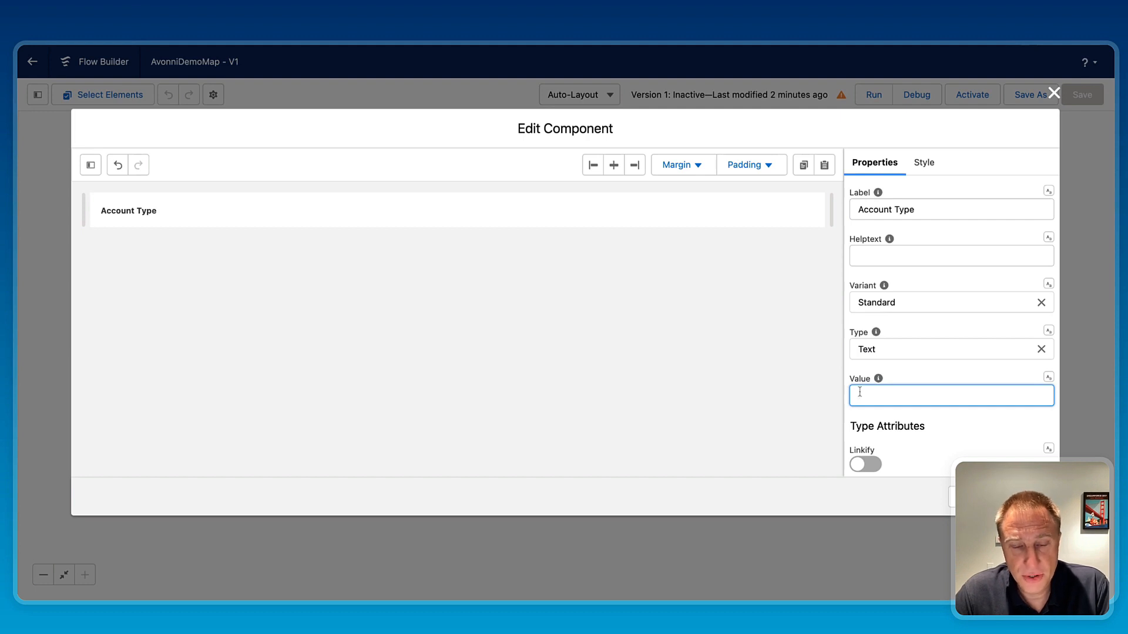
mouse_move(1059, 384)
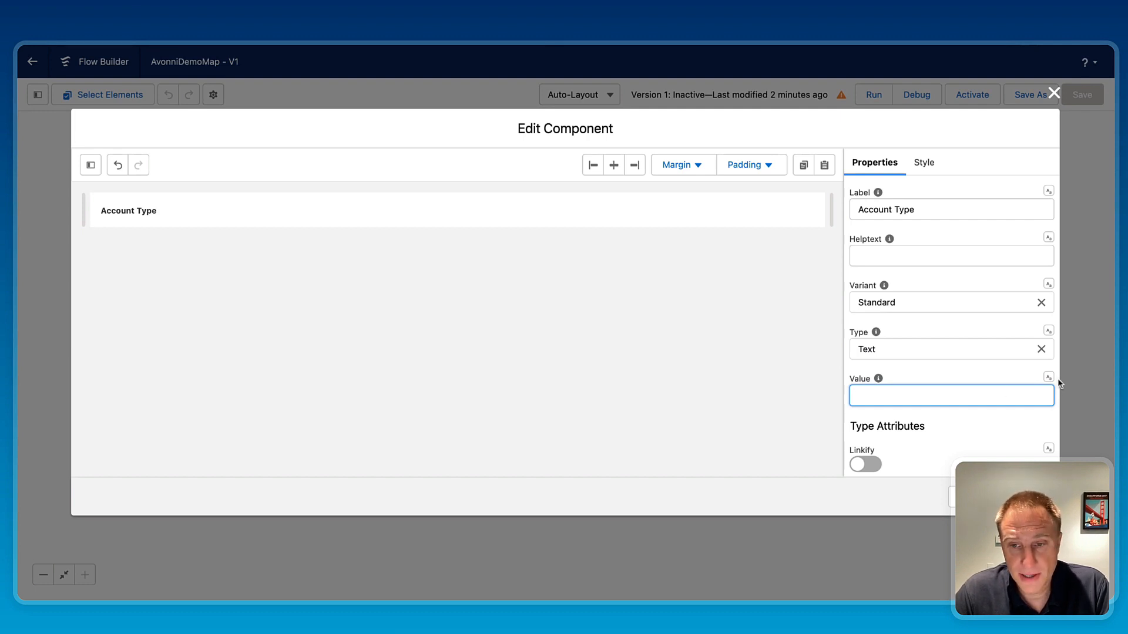
left_click(952, 395)
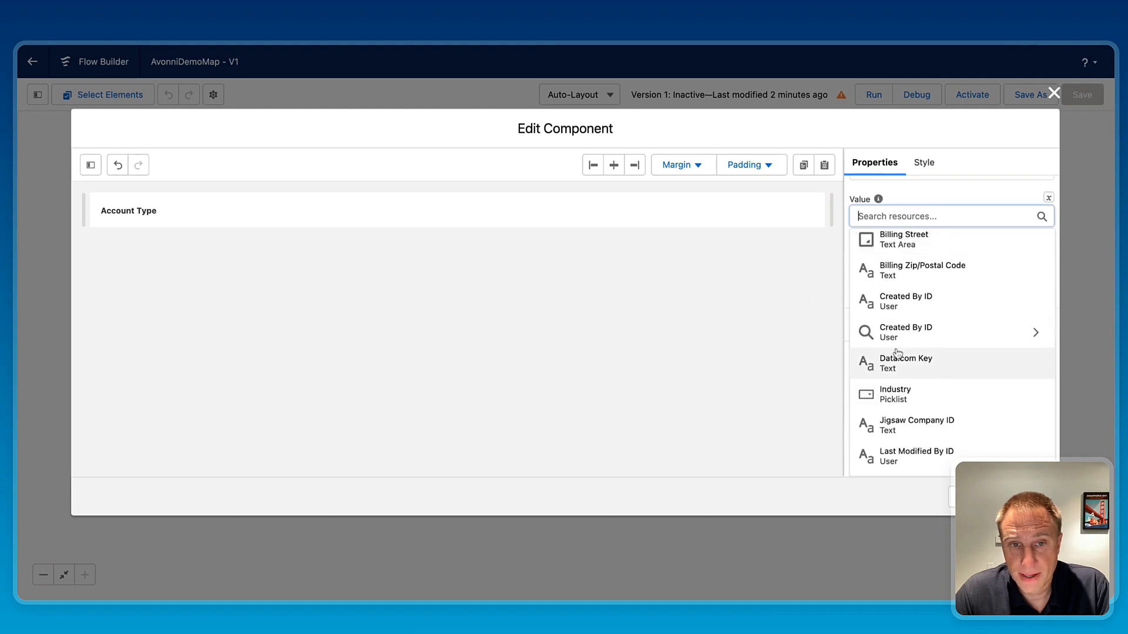
scroll("down", 3)
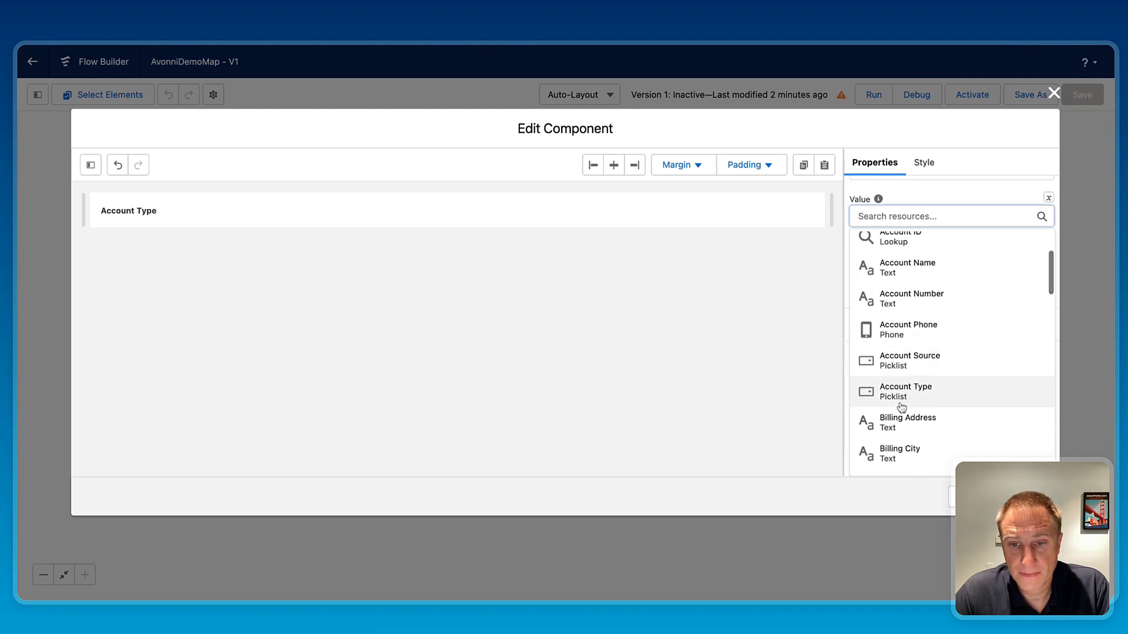
left_click(905, 391)
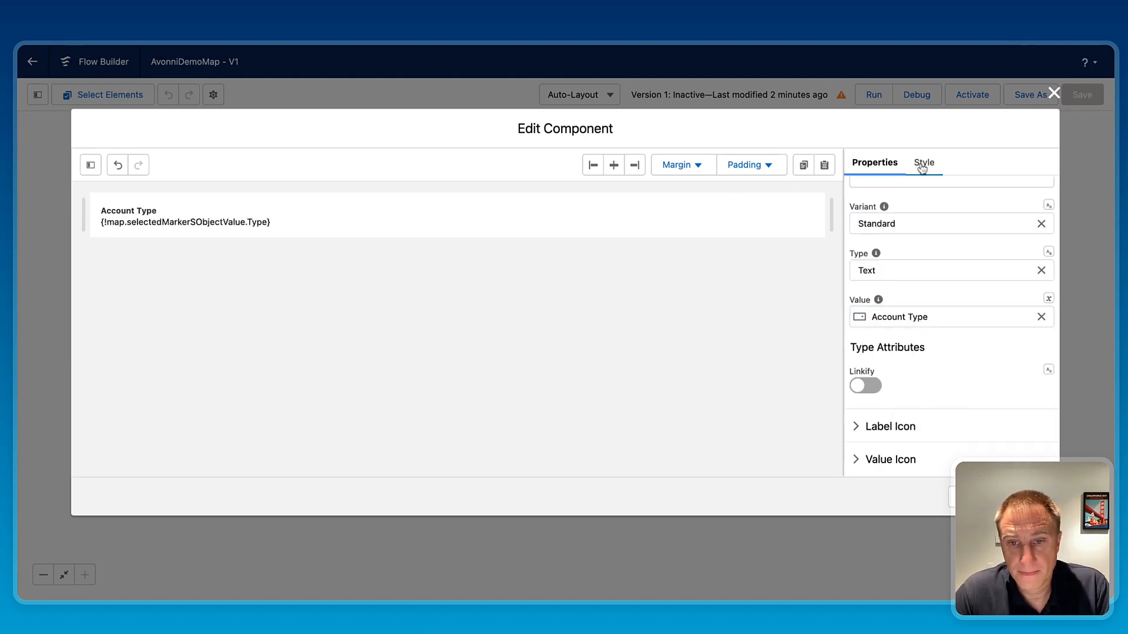
Step: Style the Account Type value with a solid #e5e5e5 border and a small margin
left_click(922, 164)
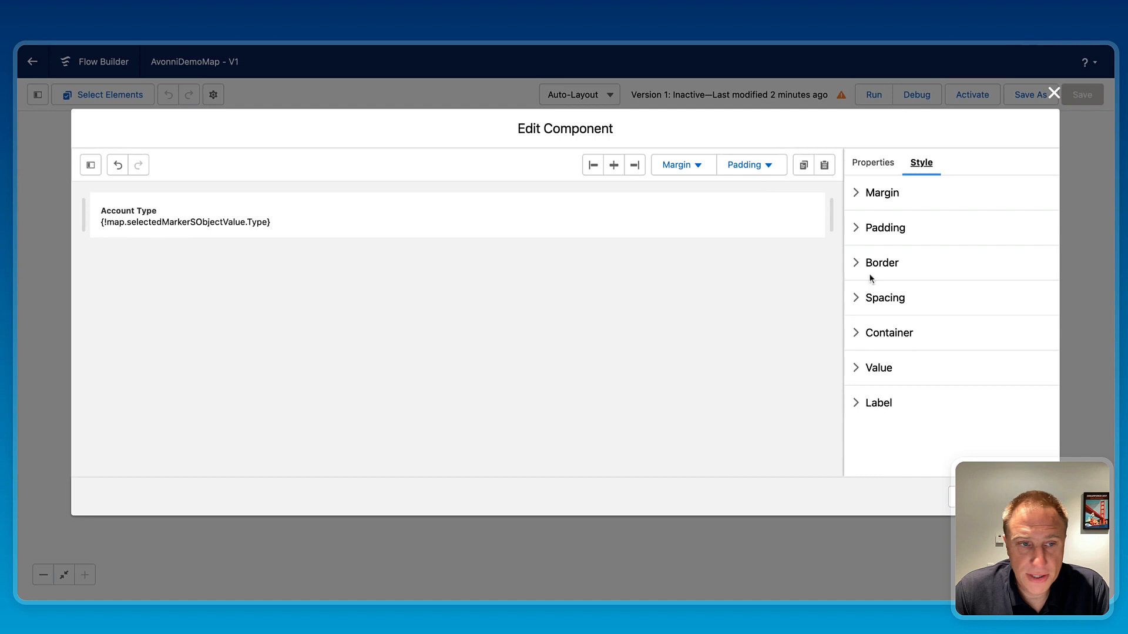
left_click(881, 263)
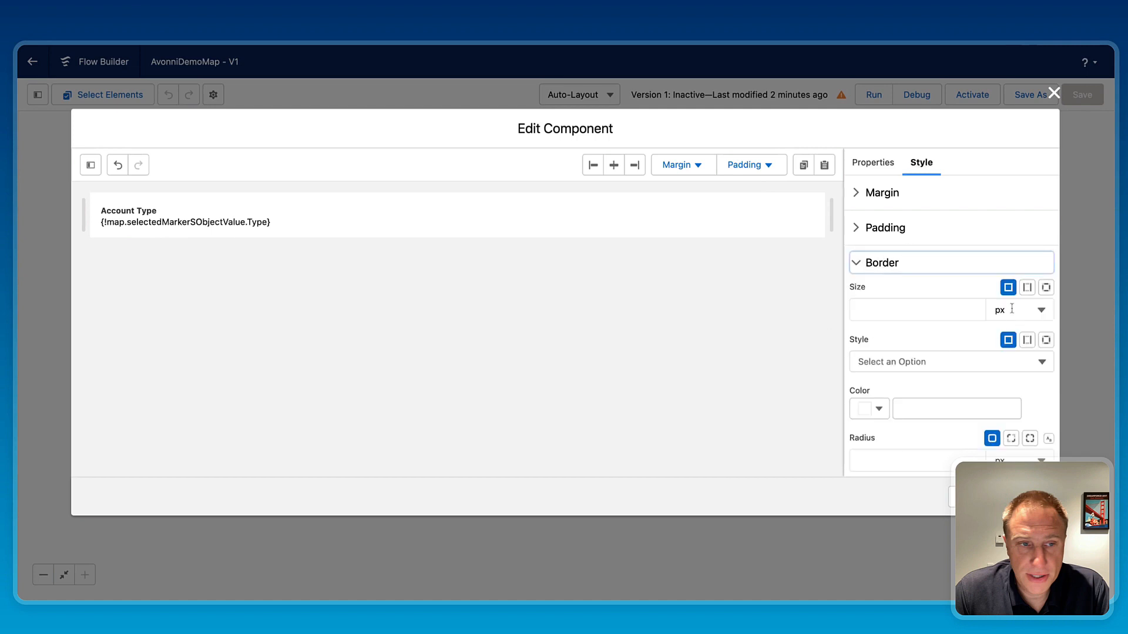
left_click(1045, 287)
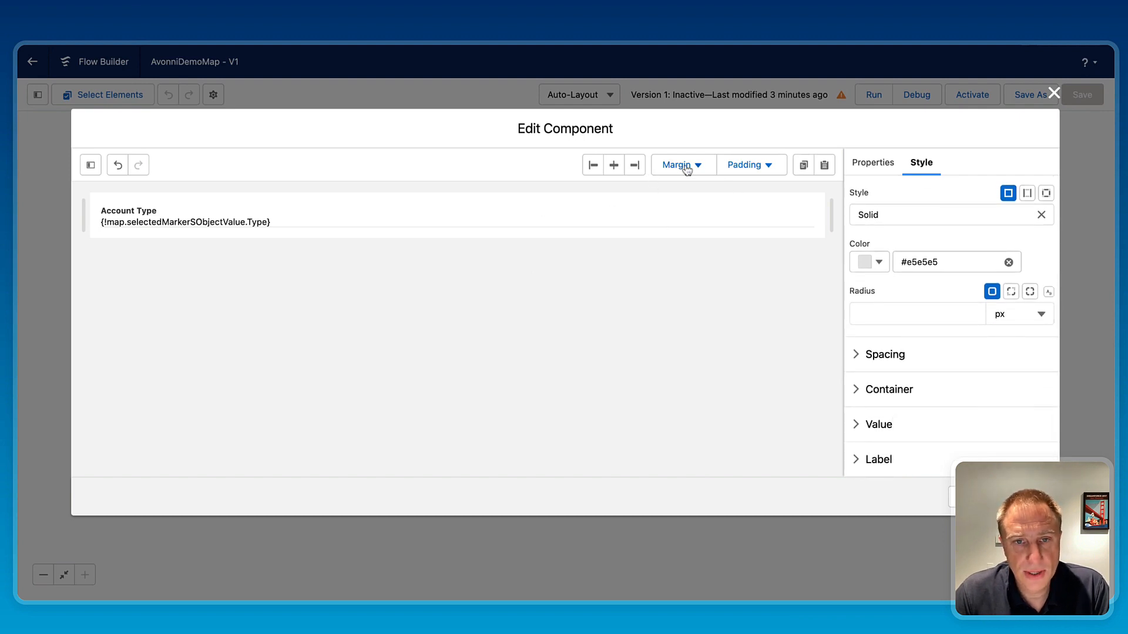
left_click(681, 165)
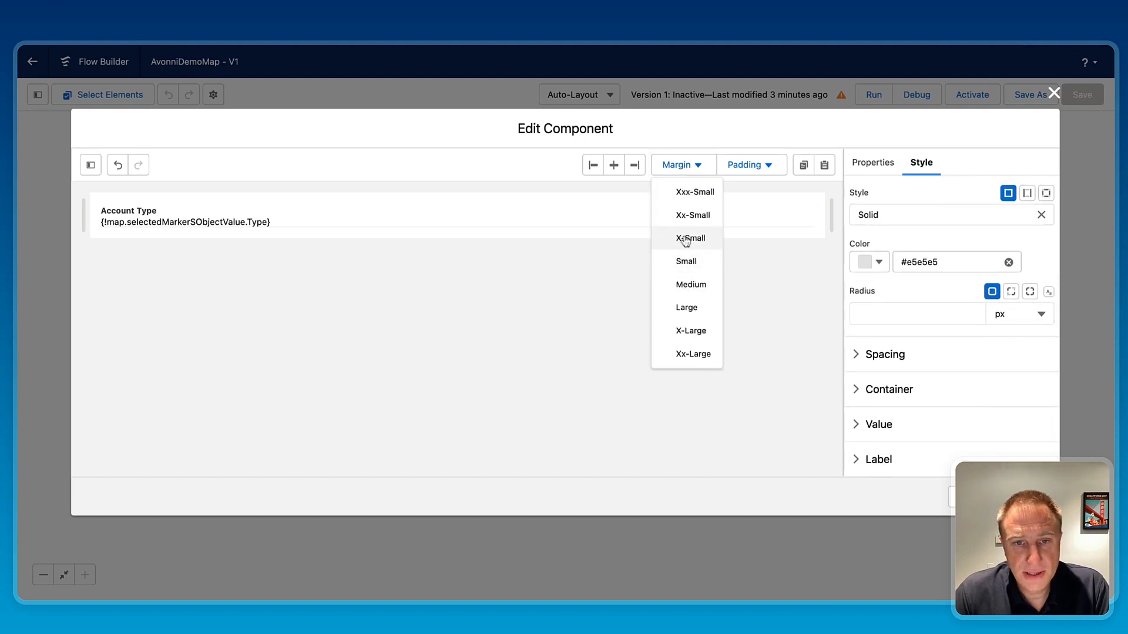
left_click(688, 239)
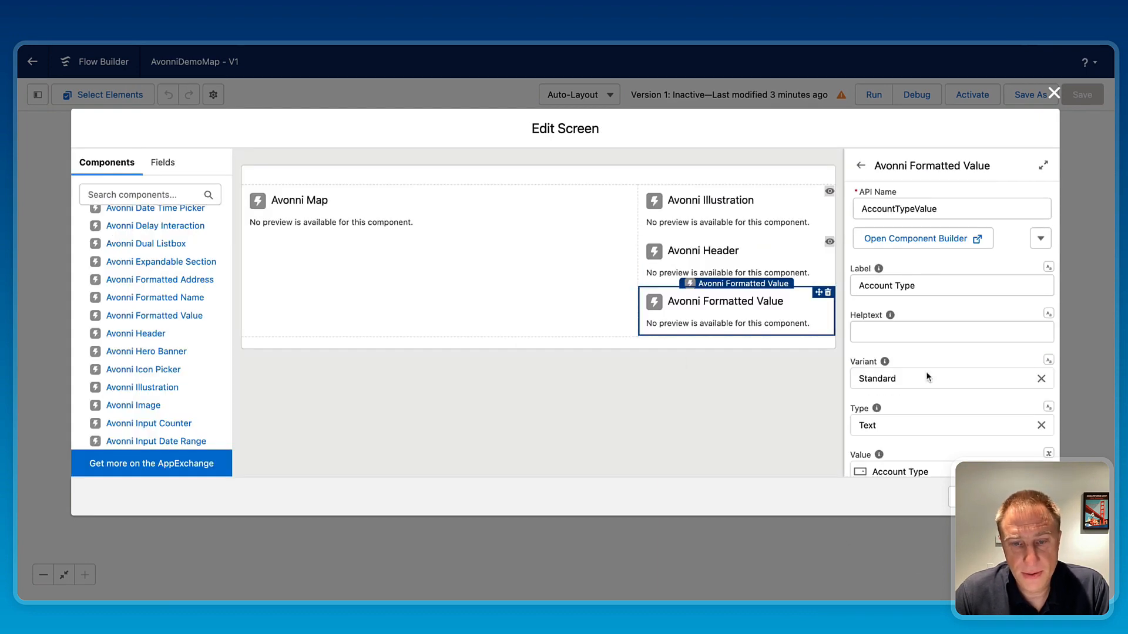
Step: Set Account Type visibility to {!map.selectedMarkerSObjectValue.Id} Is Null {!$GlobalConstant.False}
scroll("down", 3)
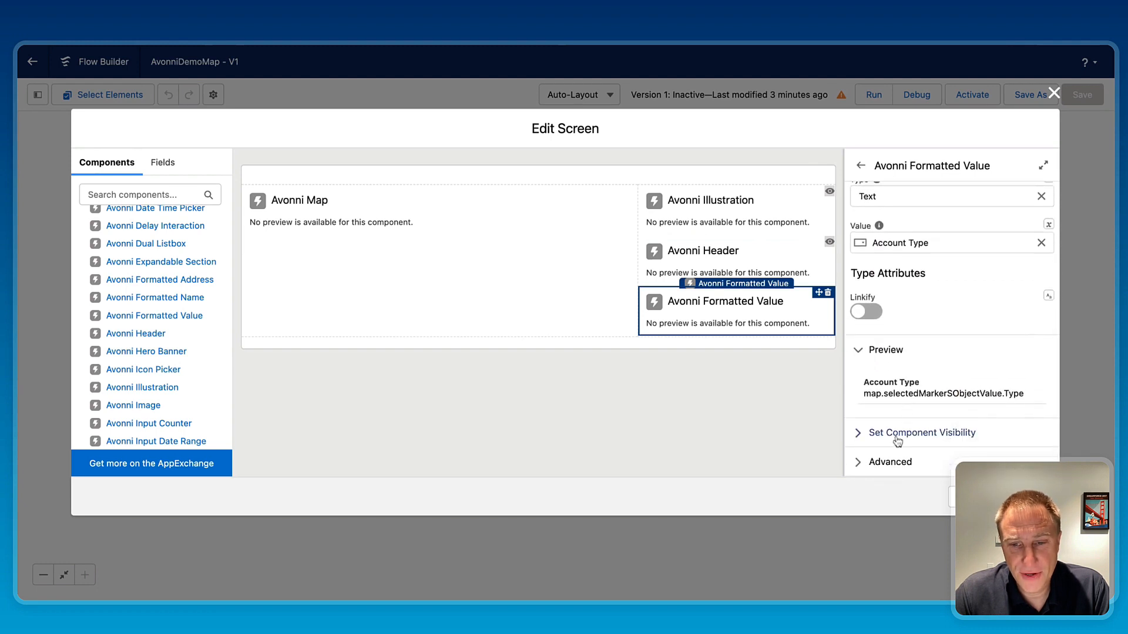
left_click(921, 432)
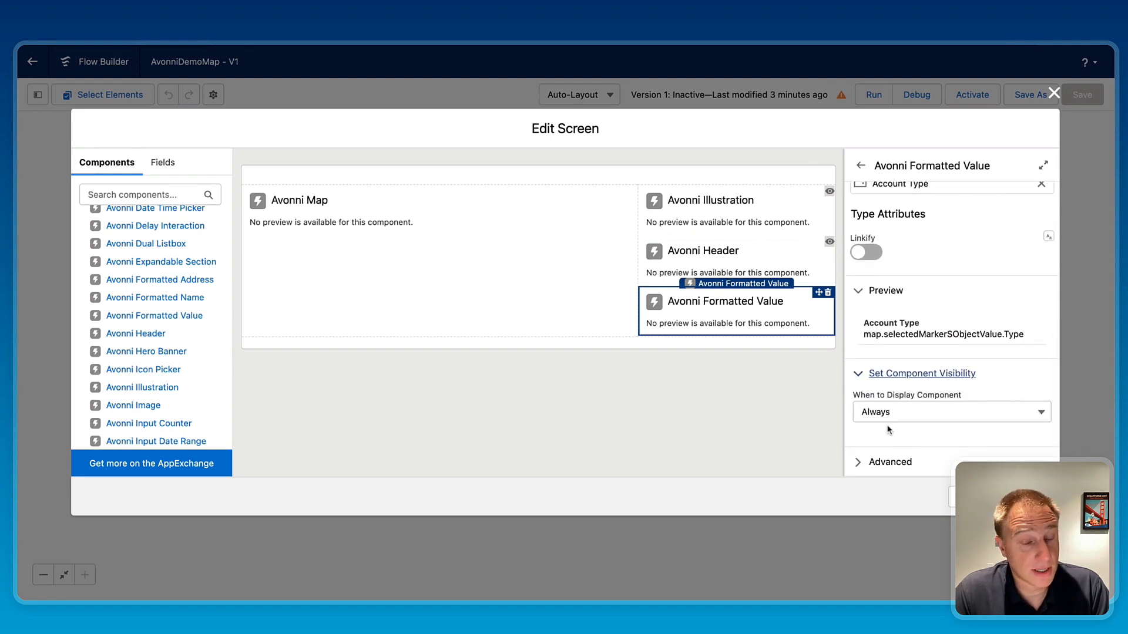
mouse_move(883, 415)
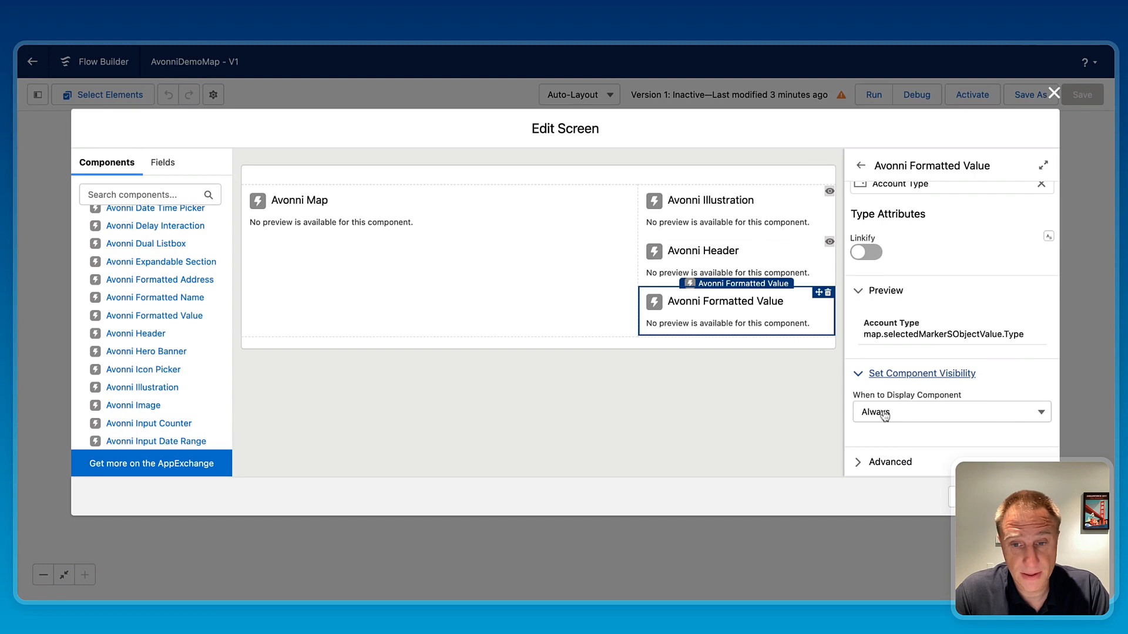
left_click(951, 412)
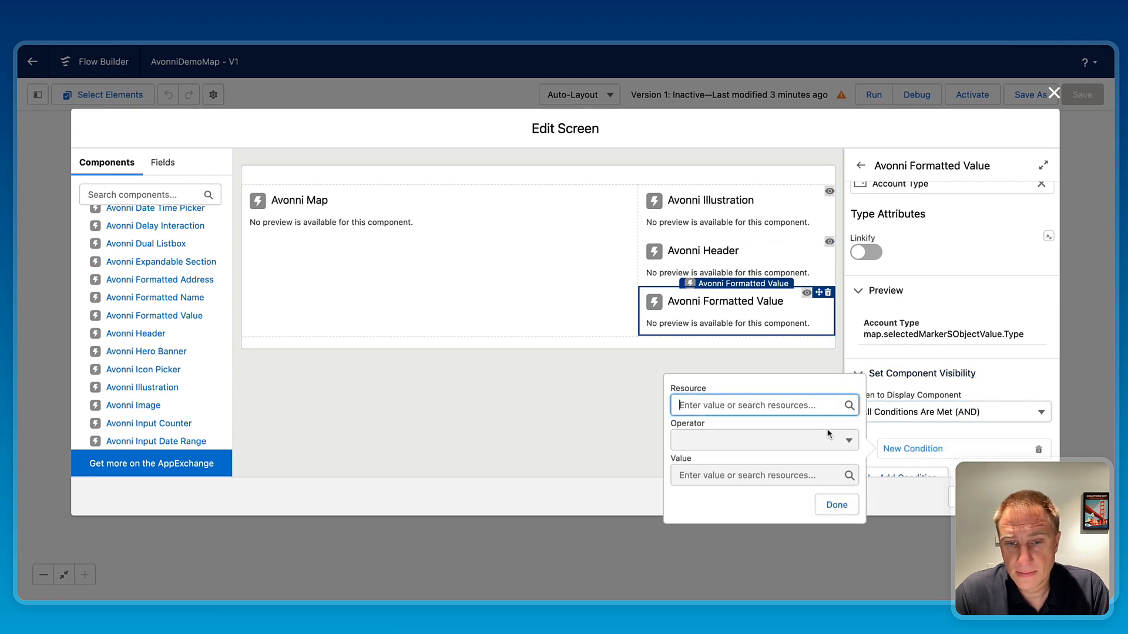
type("{!map.}")
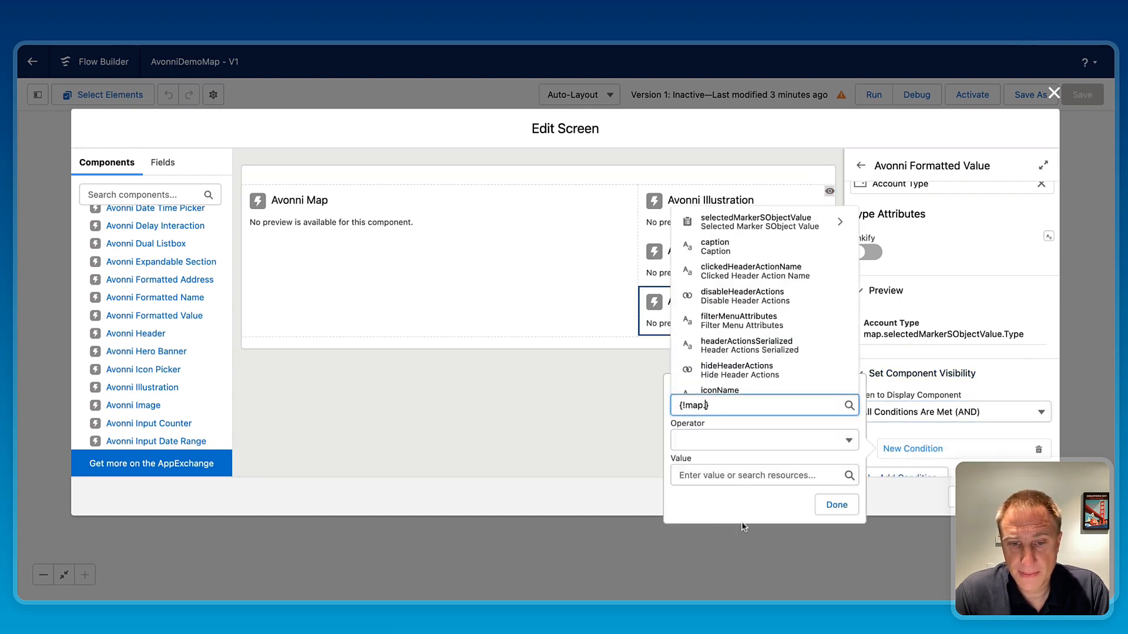
left_click(759, 221)
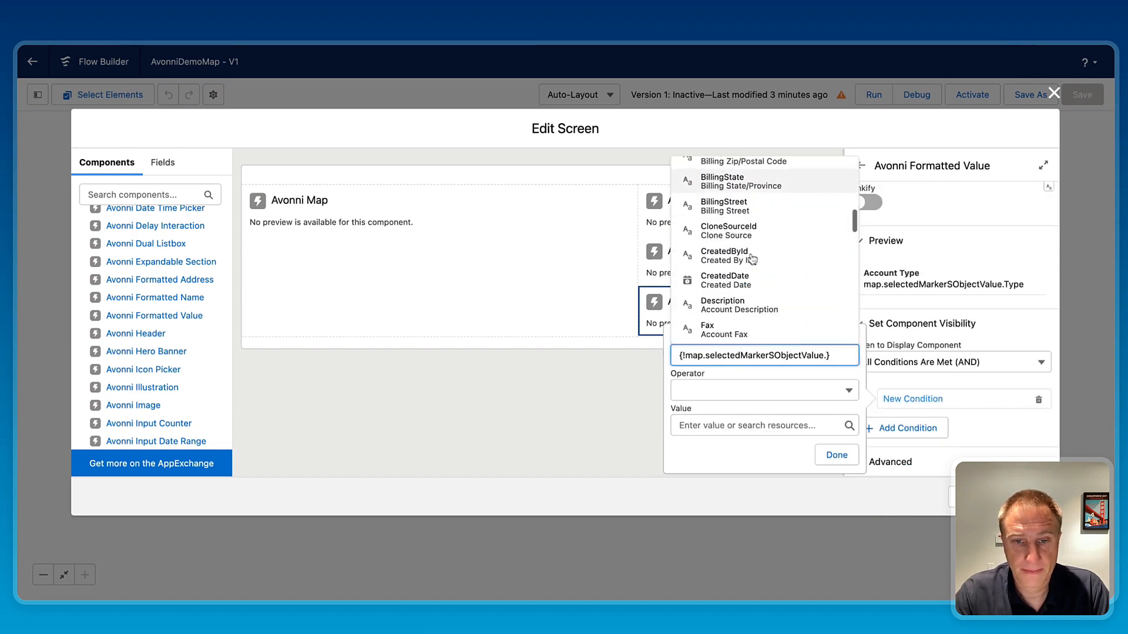
scroll("down", 3)
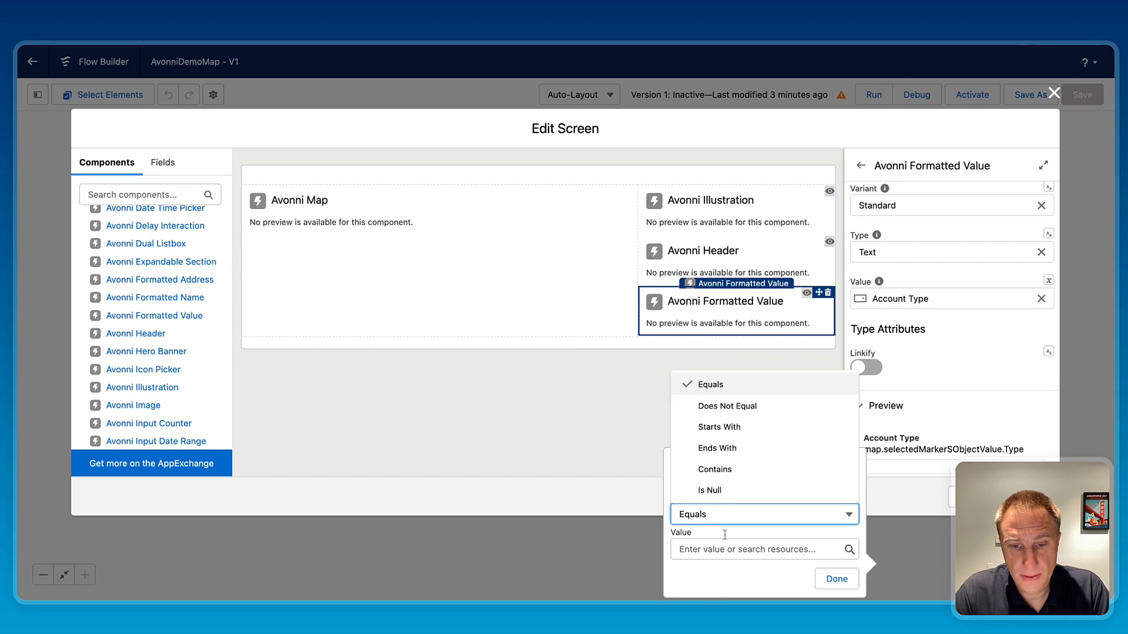
left_click(761, 550)
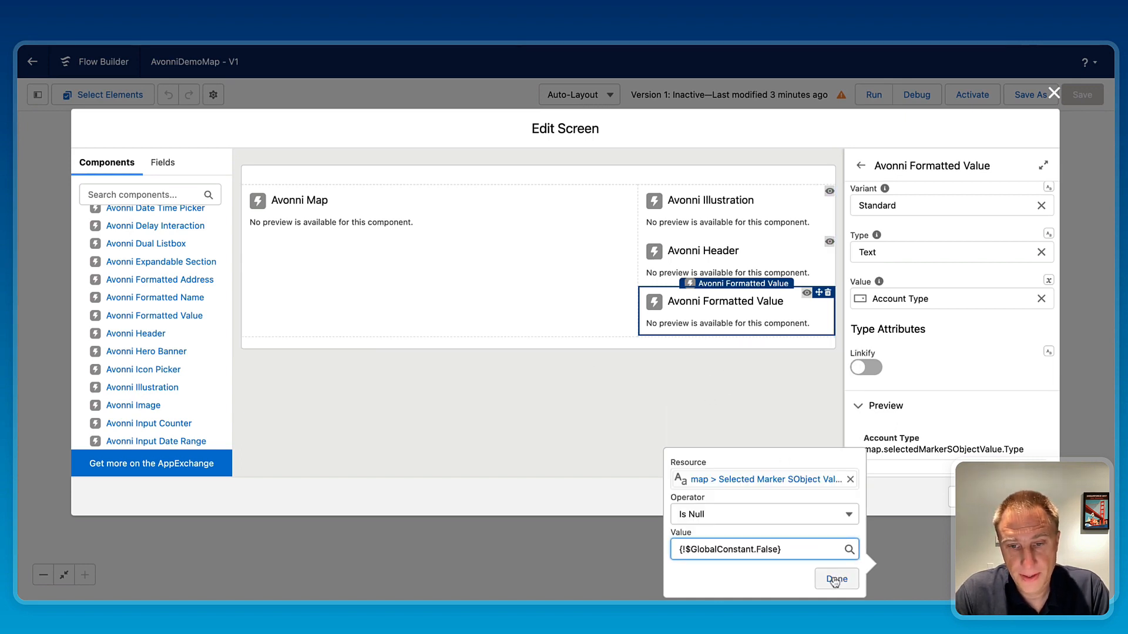
left_click(836, 579)
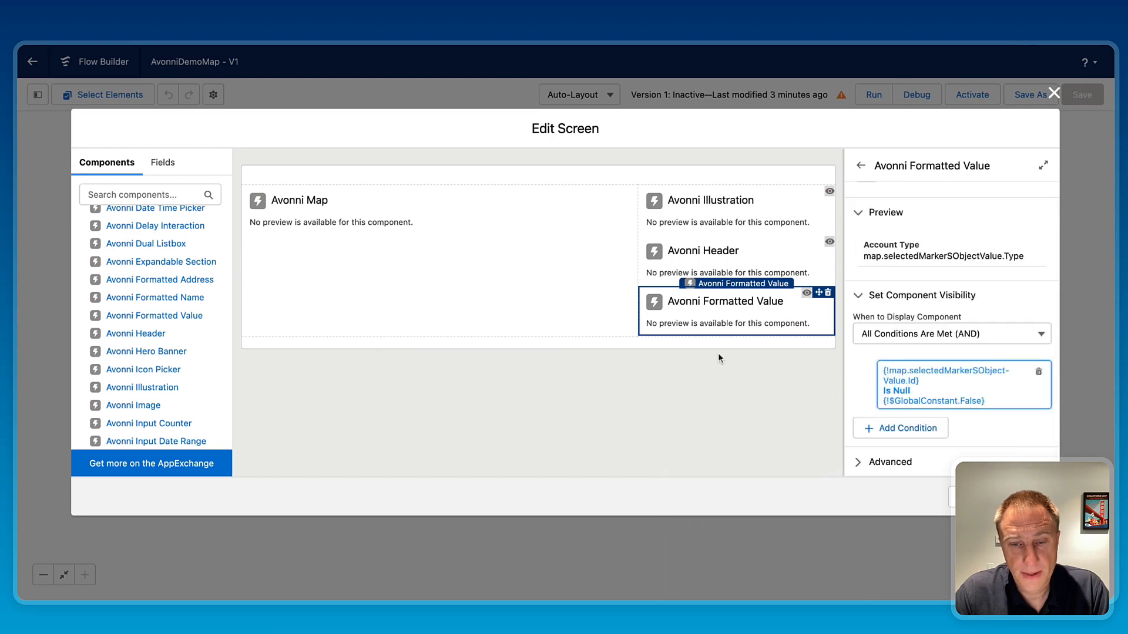
mouse_move(649, 334)
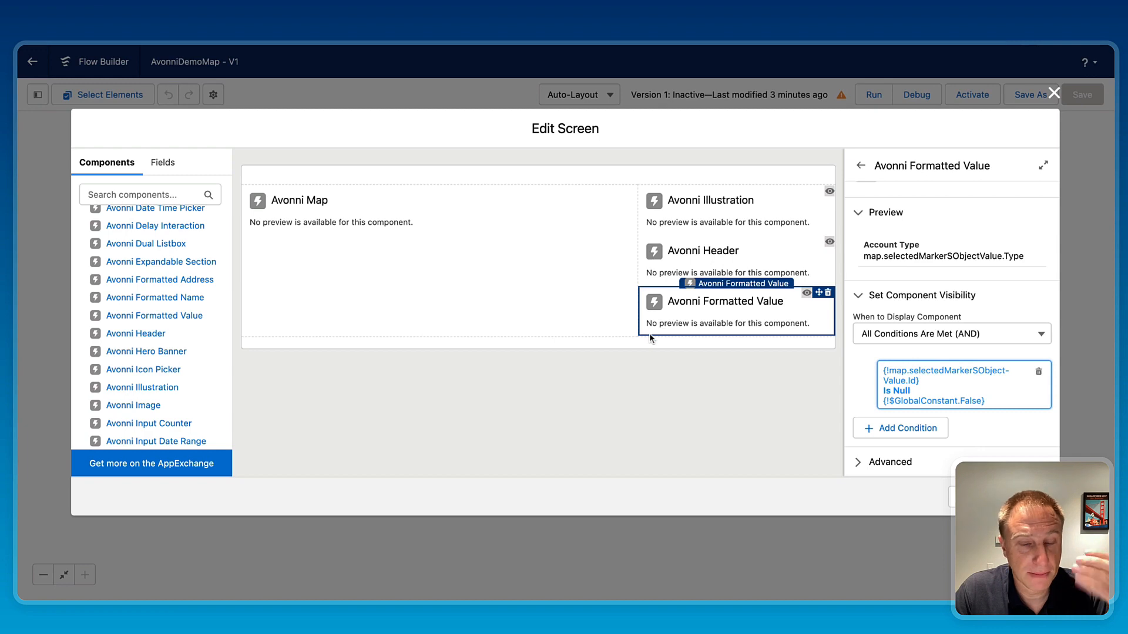
mouse_move(618, 341)
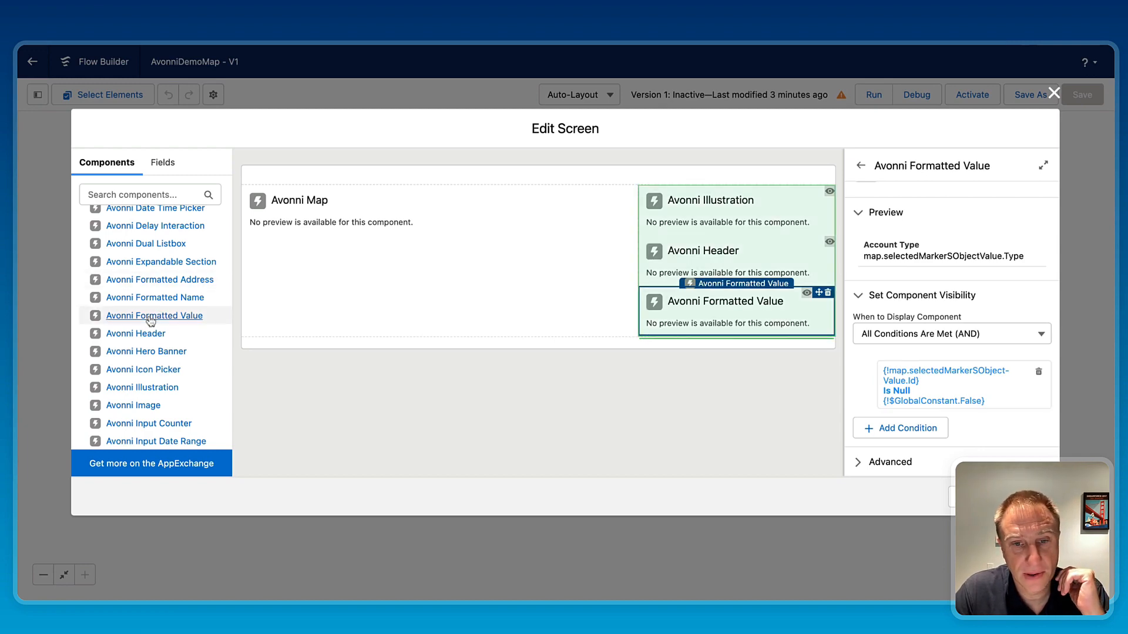
Step: Add a second Formatted Value, paste the Account Type configuration into it, and rename it AccountIndustryValue
left_click(726, 362)
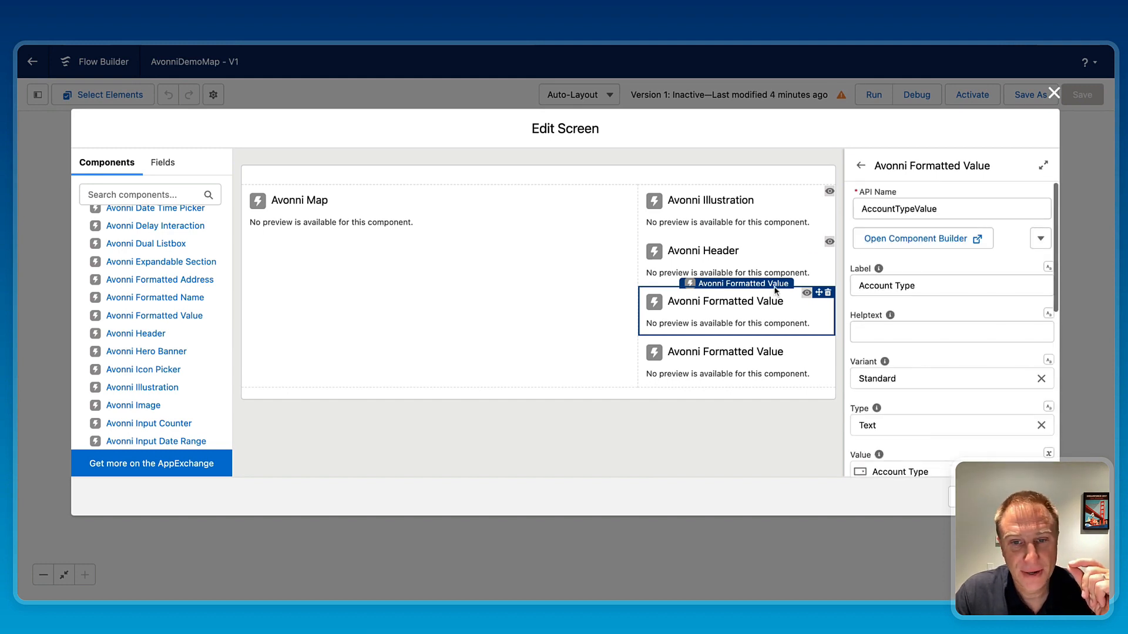
left_click(1041, 238)
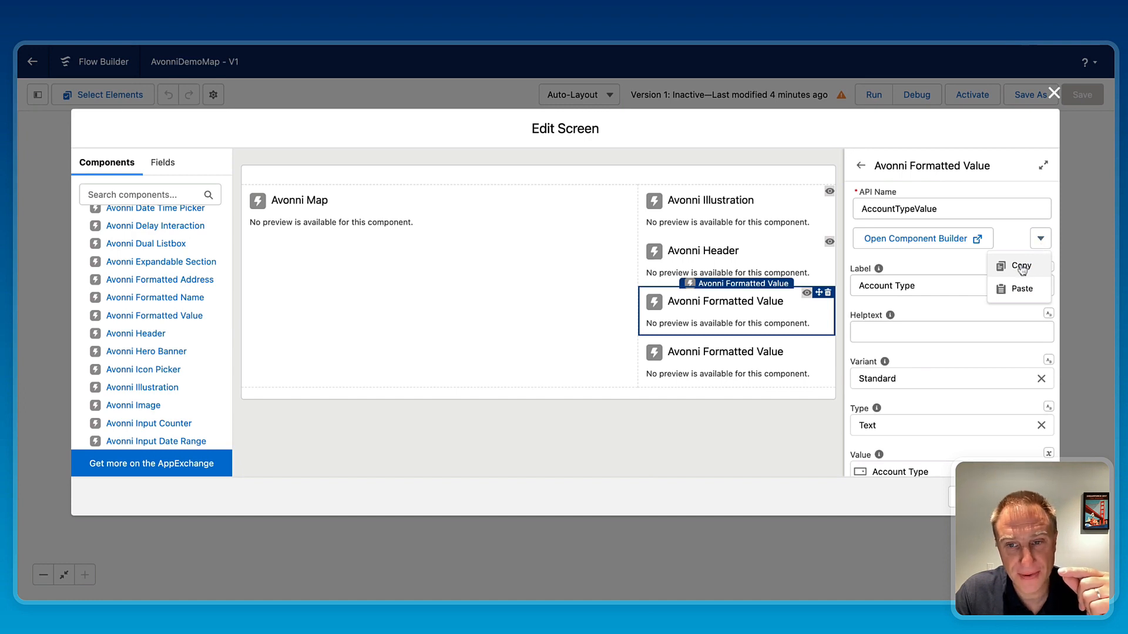
left_click(1021, 266)
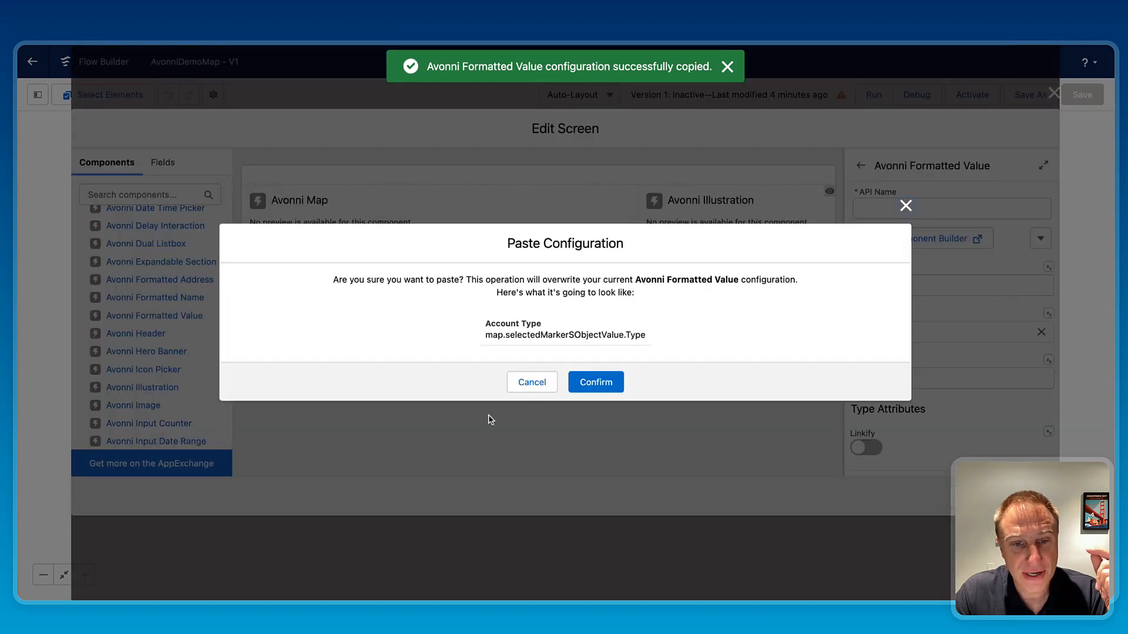
left_click(596, 382)
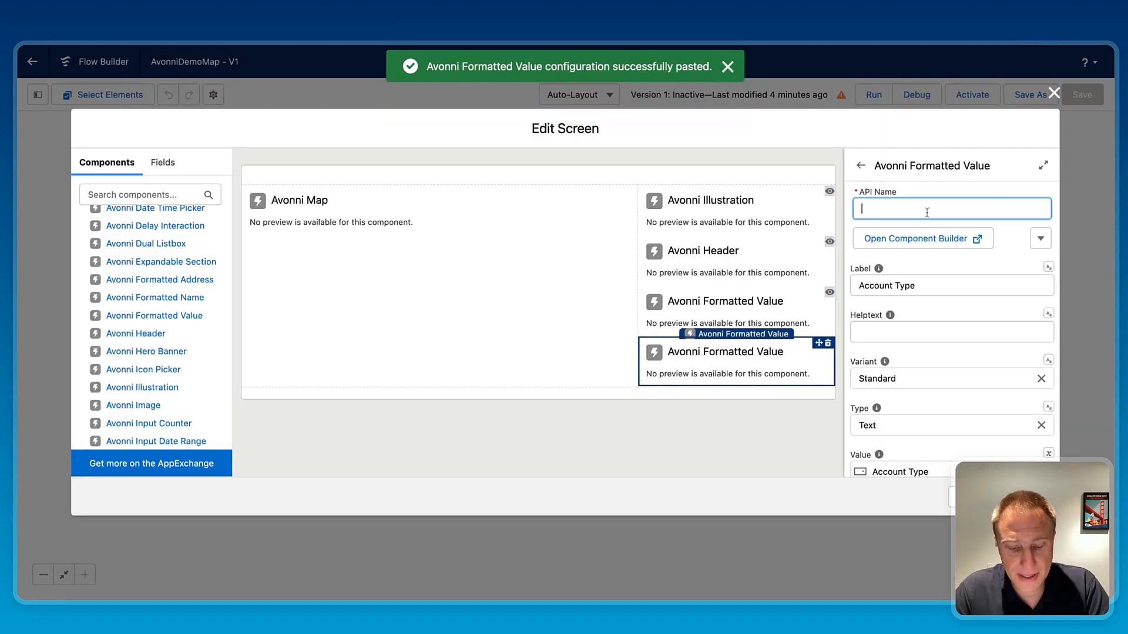
type("AccountIndustryValue")
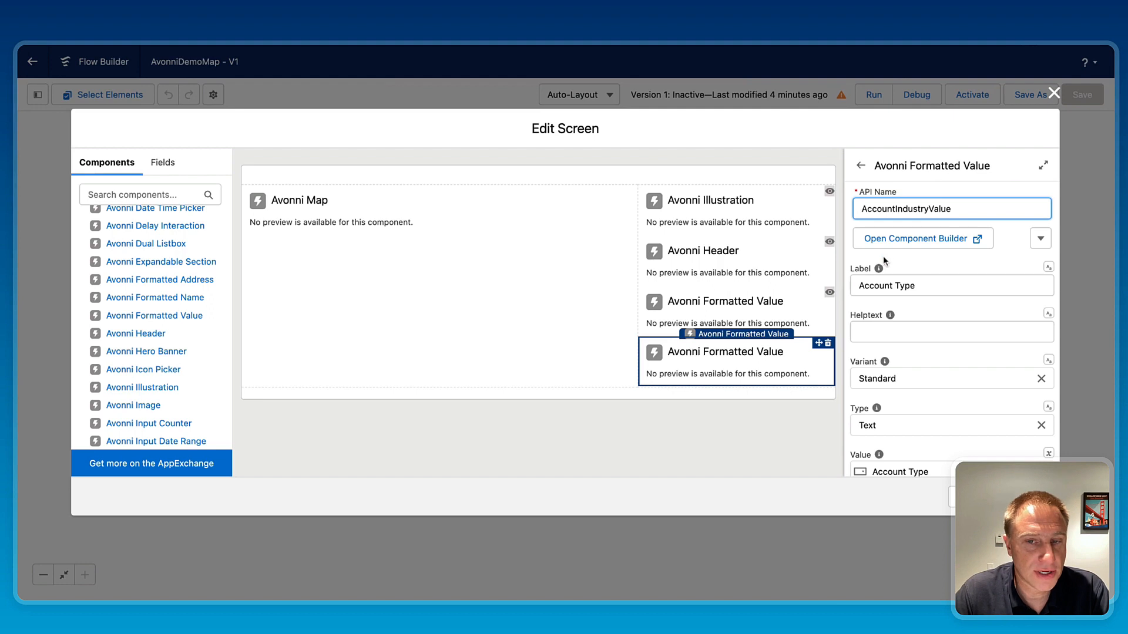
Step: Label AccountIndustryValue 'Account Industry' and bind it to Selected Marker SObject Value > Industry
left_click(922, 239)
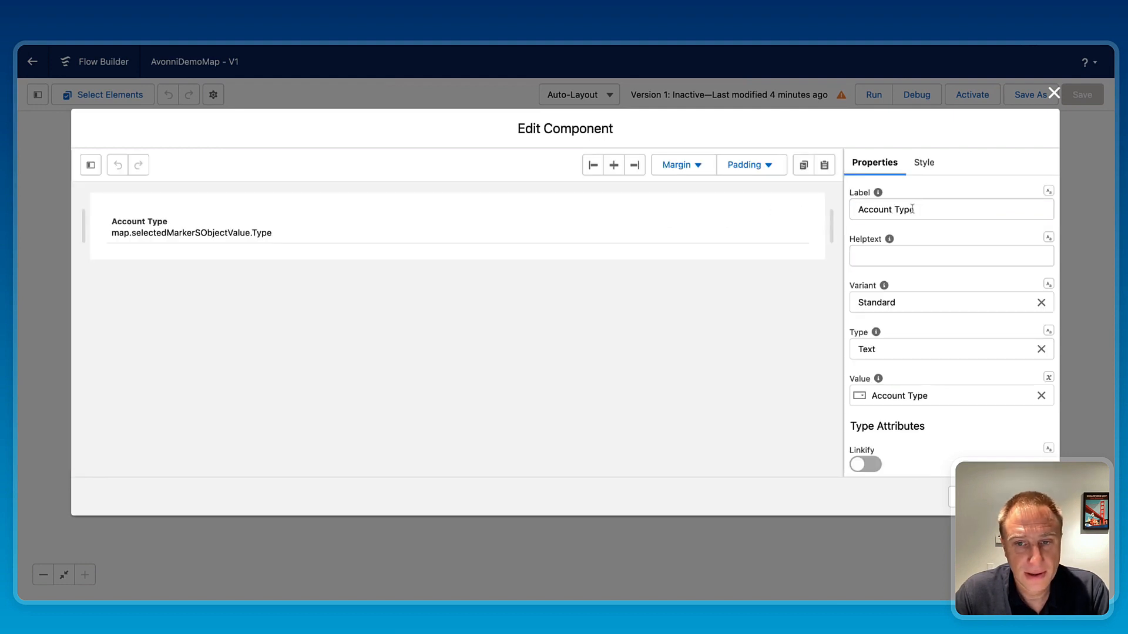
type("Account Industr")
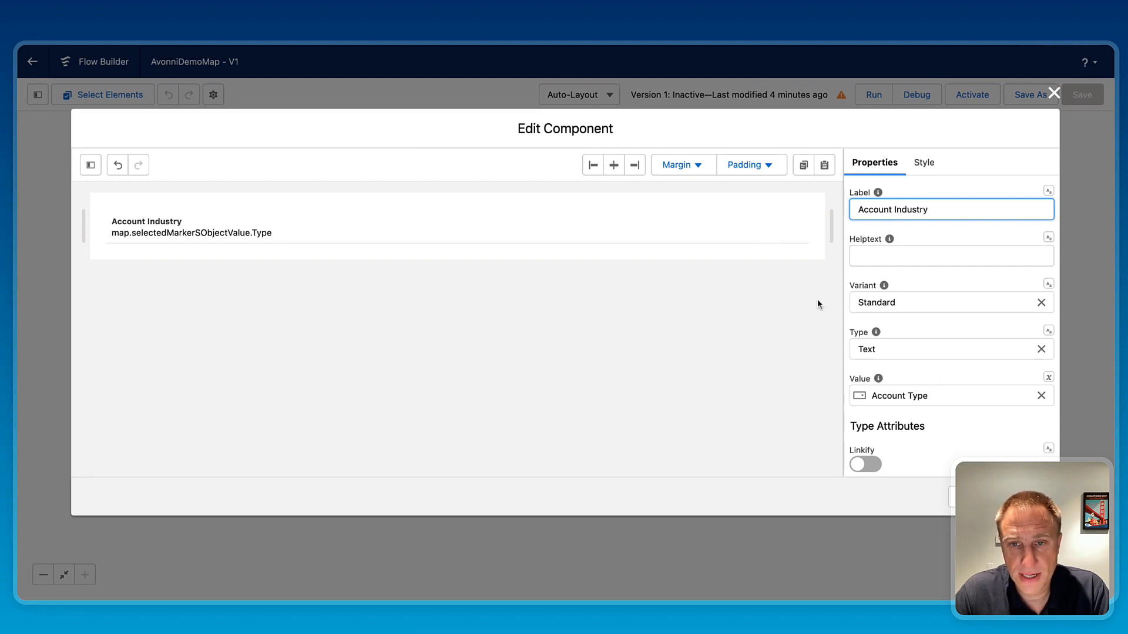
mouse_move(803, 421)
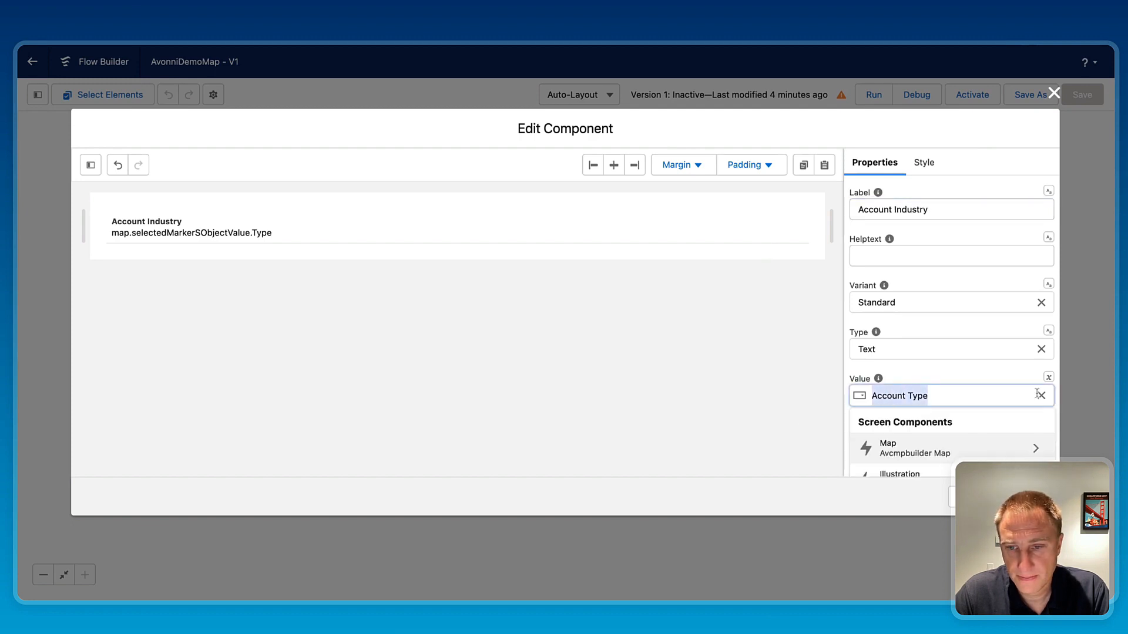
left_click(1041, 395)
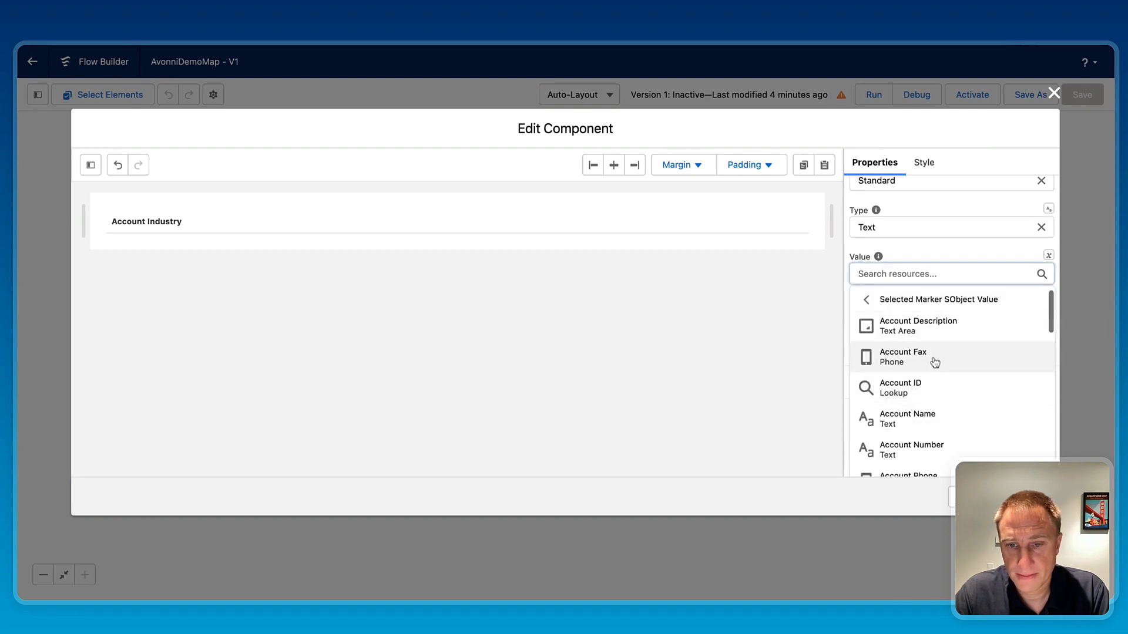
scroll("down", 3)
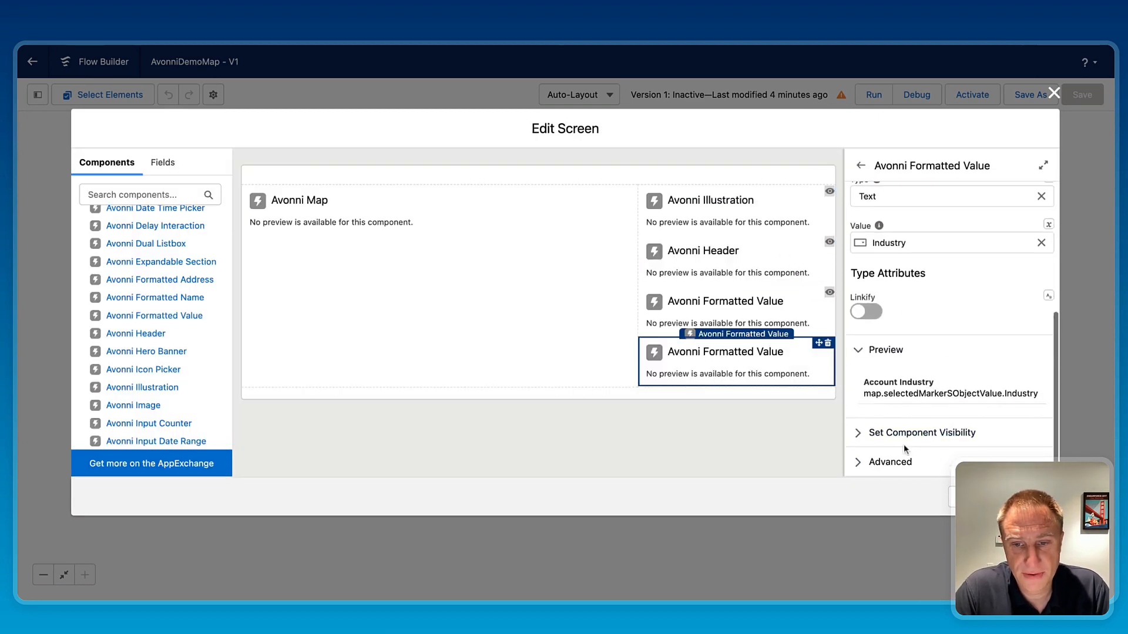
Step: Show Account Industry only when map.selectedMarkerSObjectValue.Id Is Null equals False
left_click(921, 432)
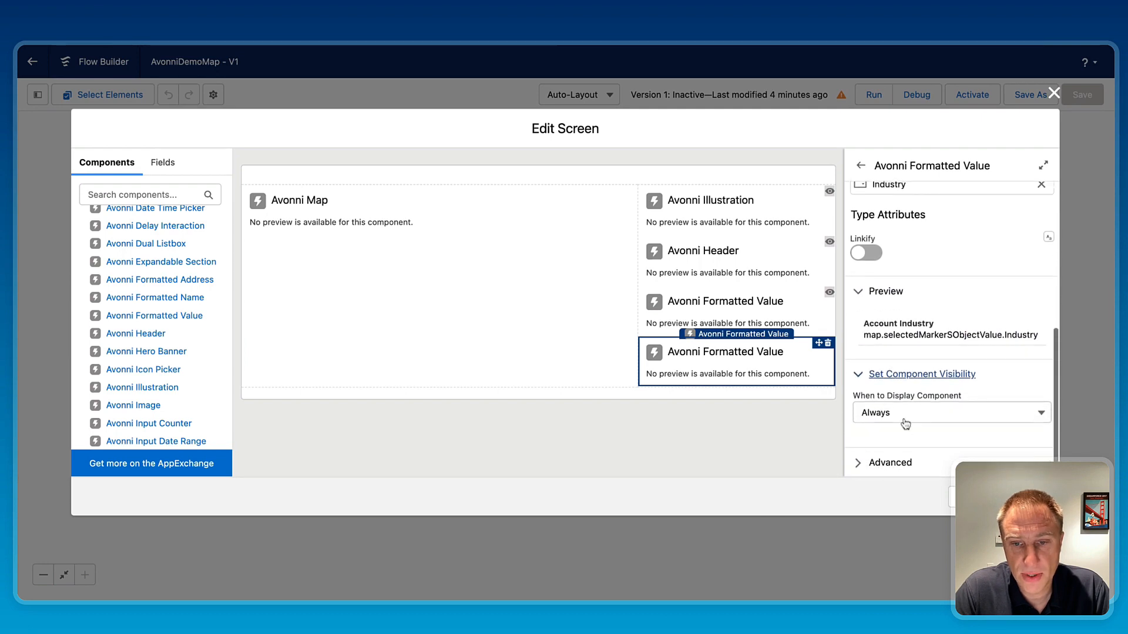
left_click(951, 413)
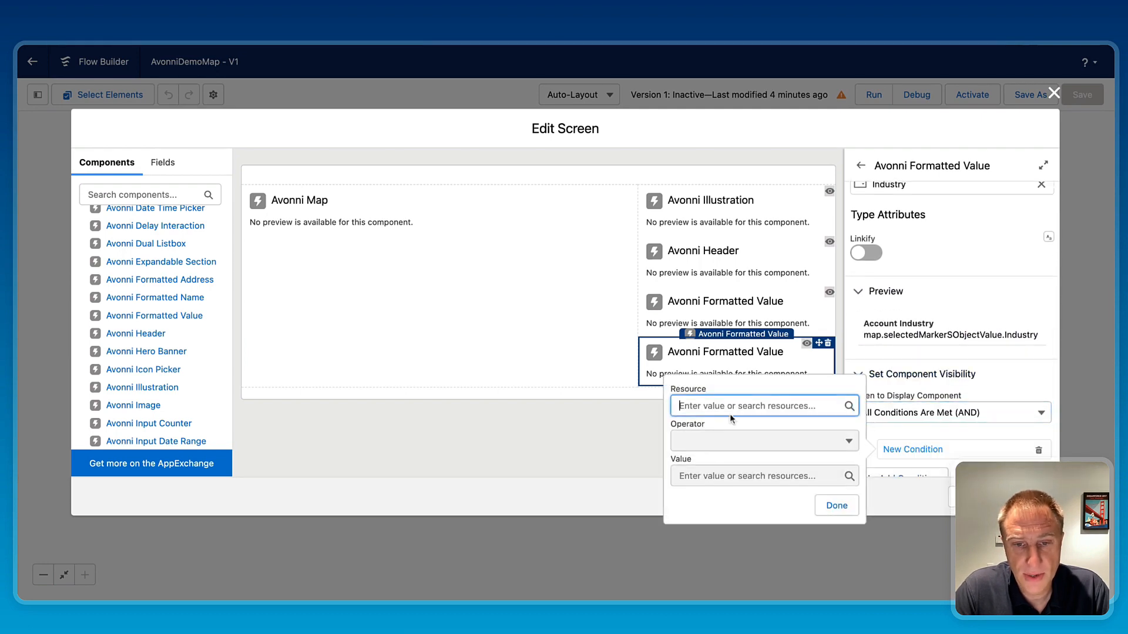
left_click(759, 405)
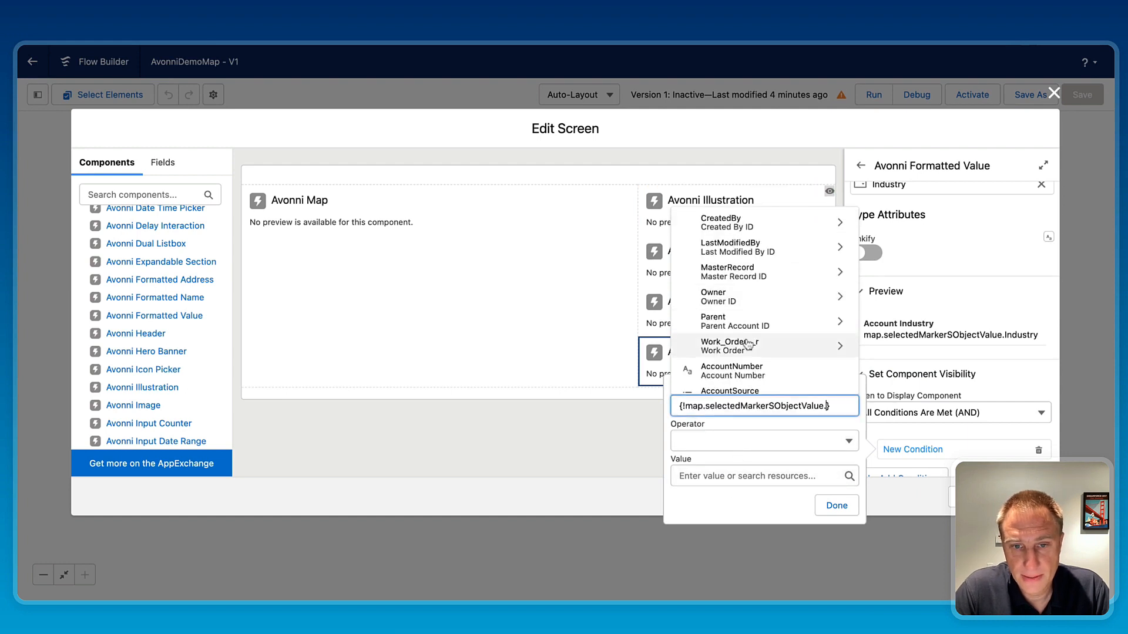
scroll("down", 3)
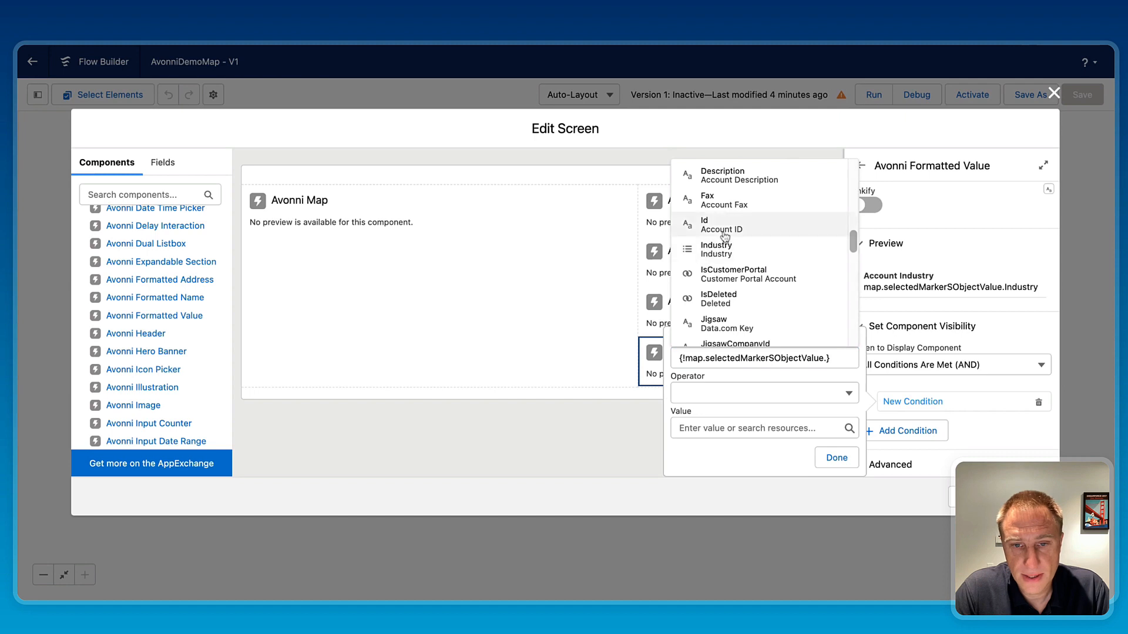
left_click(721, 224)
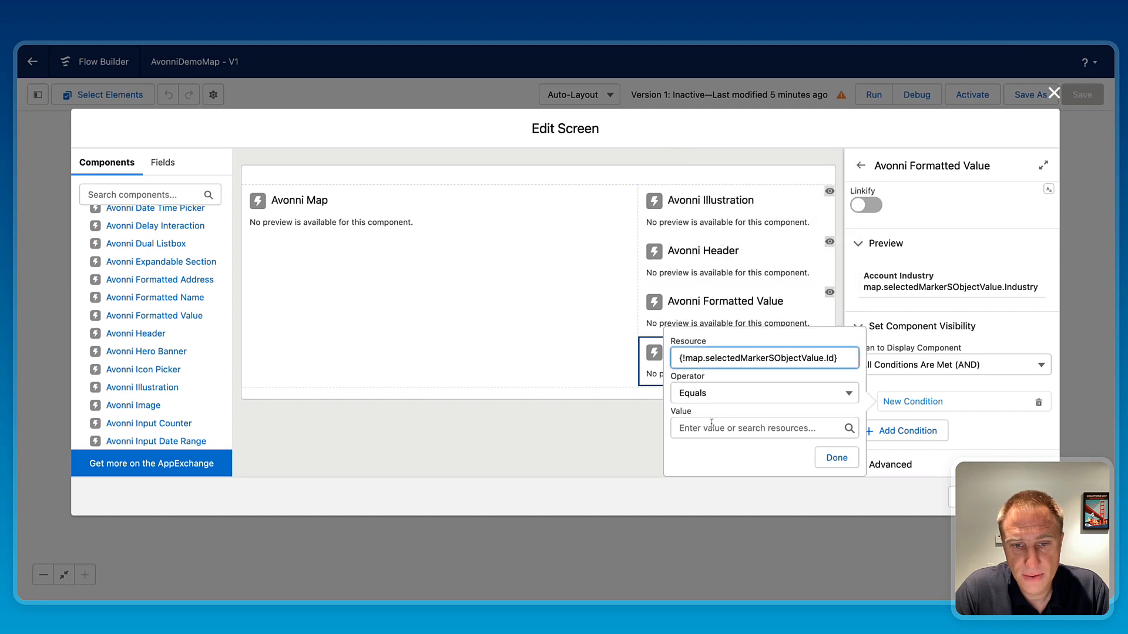
left_click(764, 428)
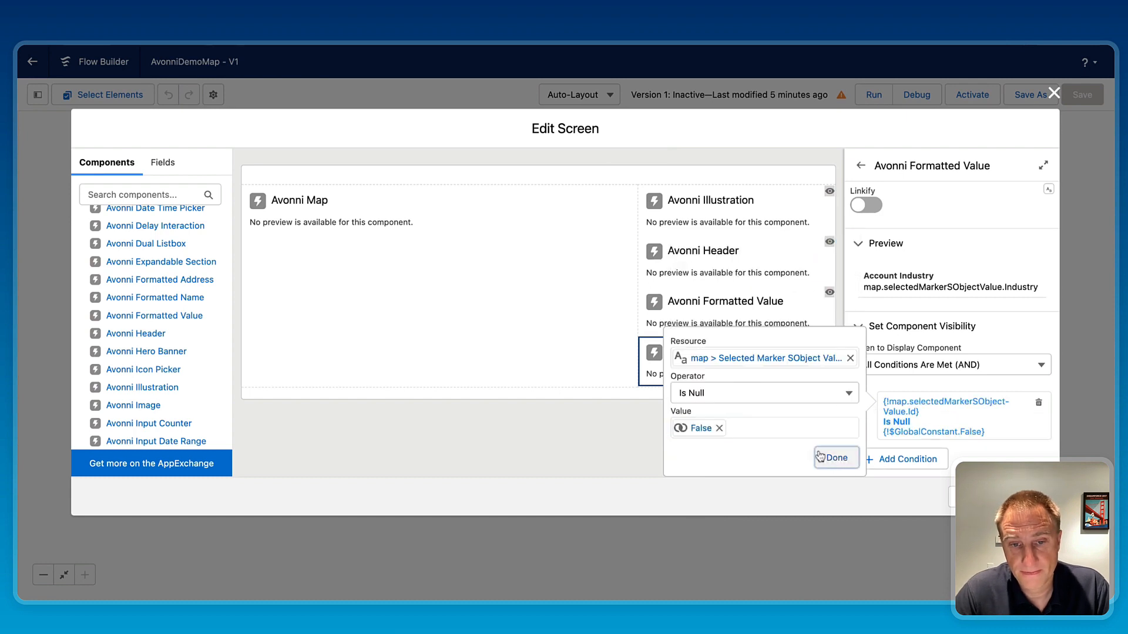
left_click(837, 457)
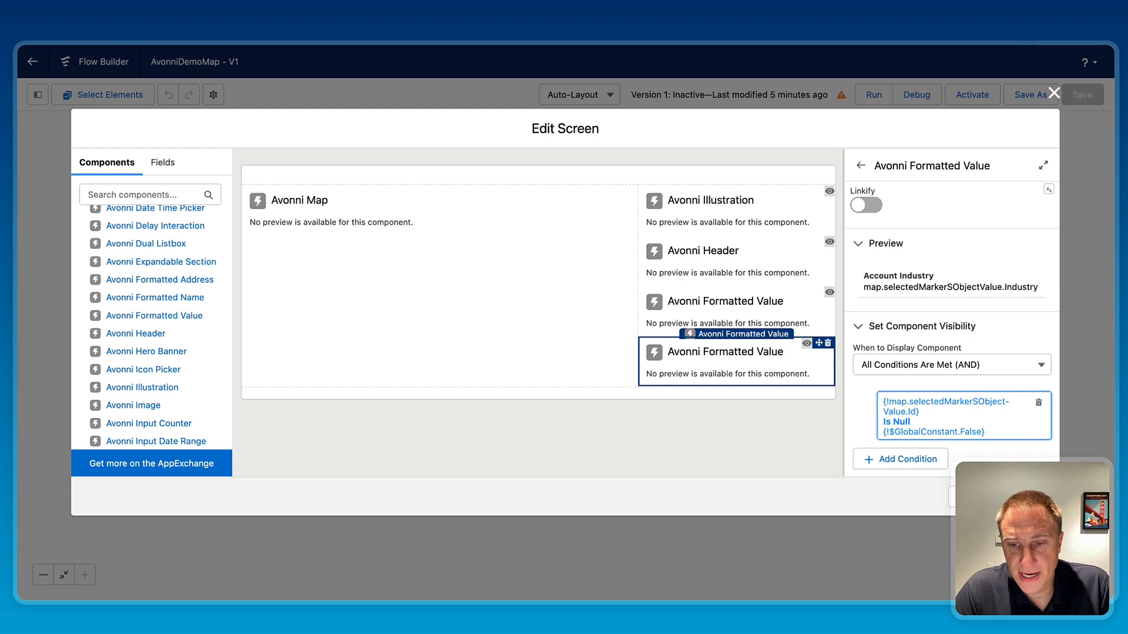
Step: Finish the screen, save AvonniDemoMap, activate it and dismiss the issues warnings
left_click(1056, 94)
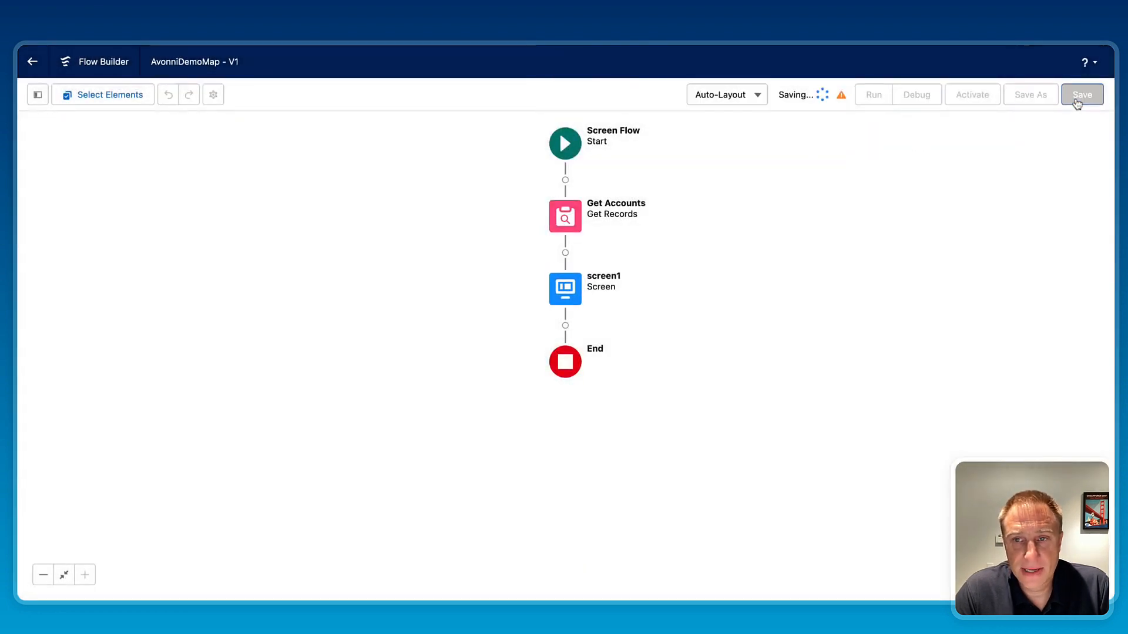
left_click(1082, 94)
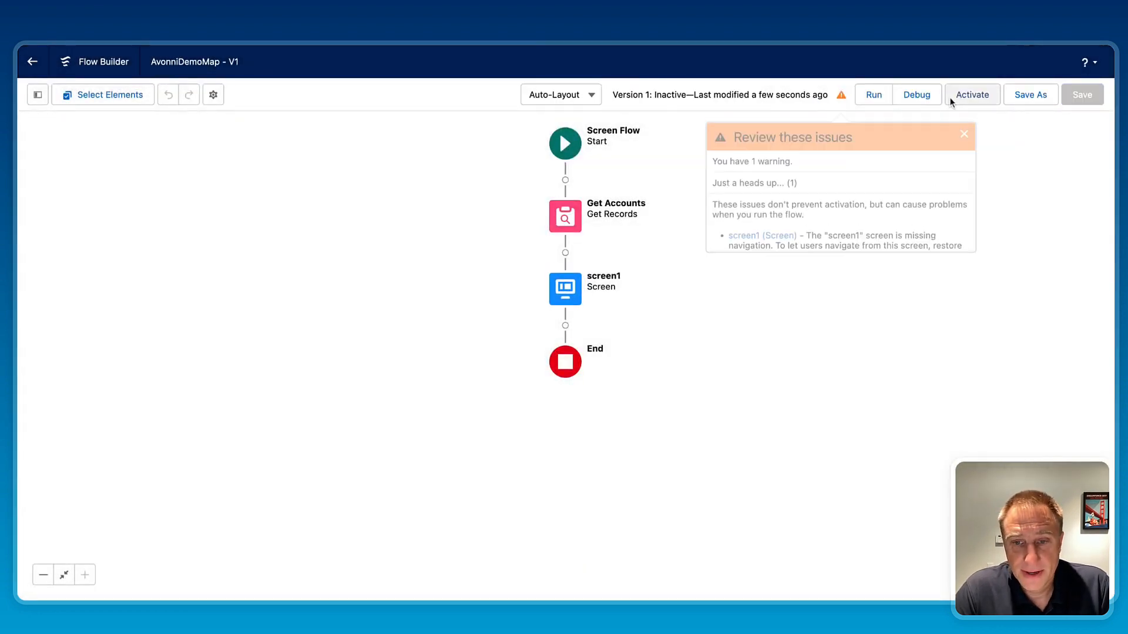
left_click(973, 94)
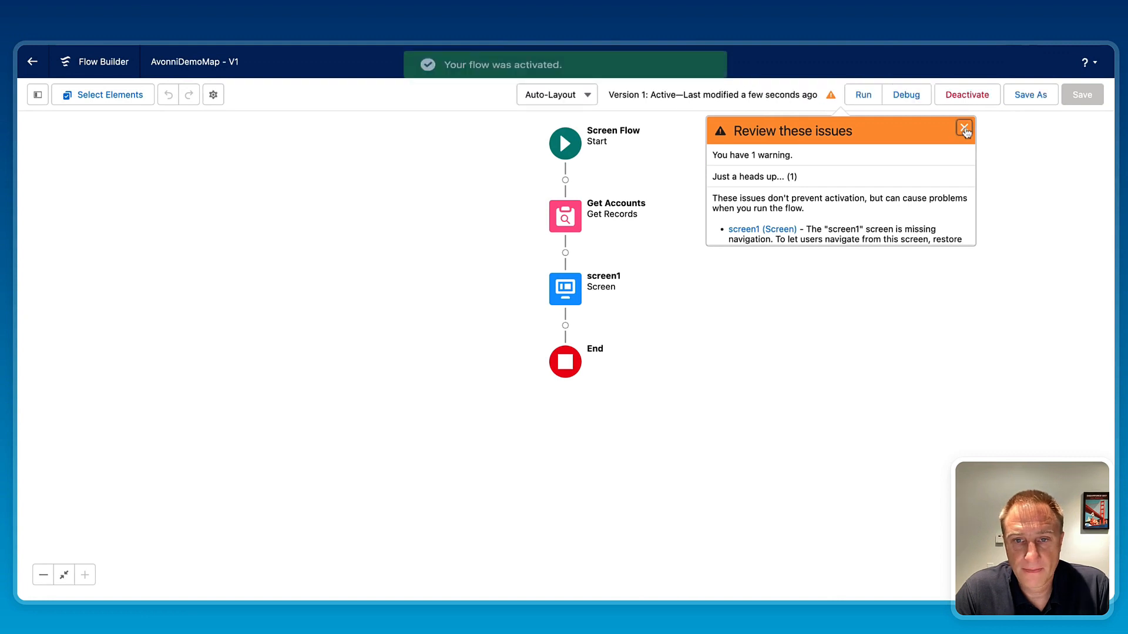
left_click(963, 127)
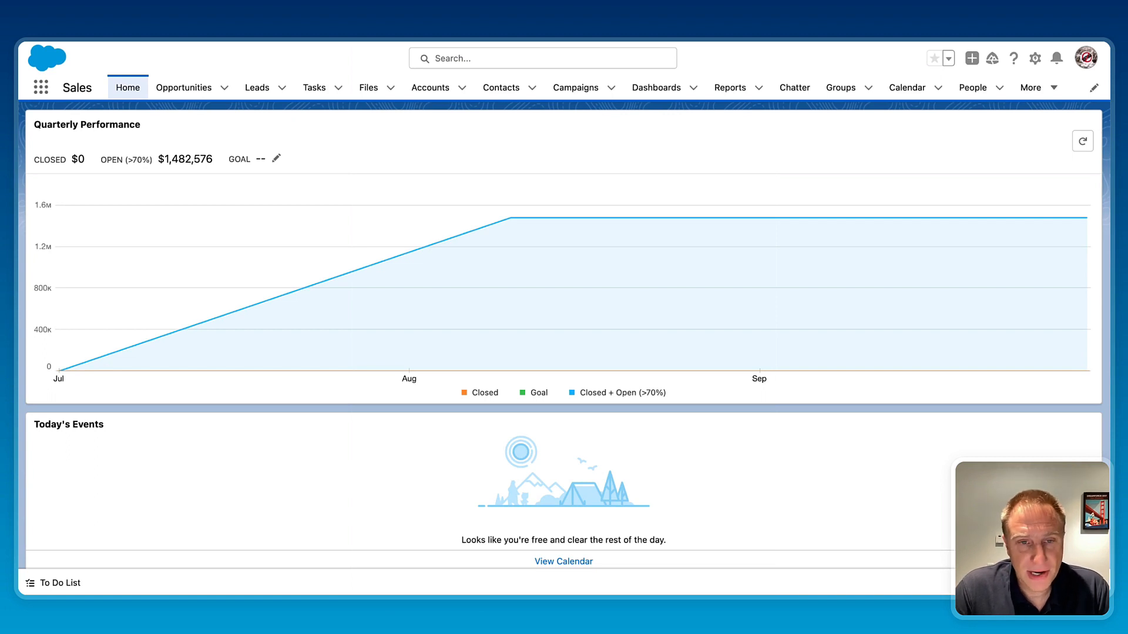
mouse_move(289, 45)
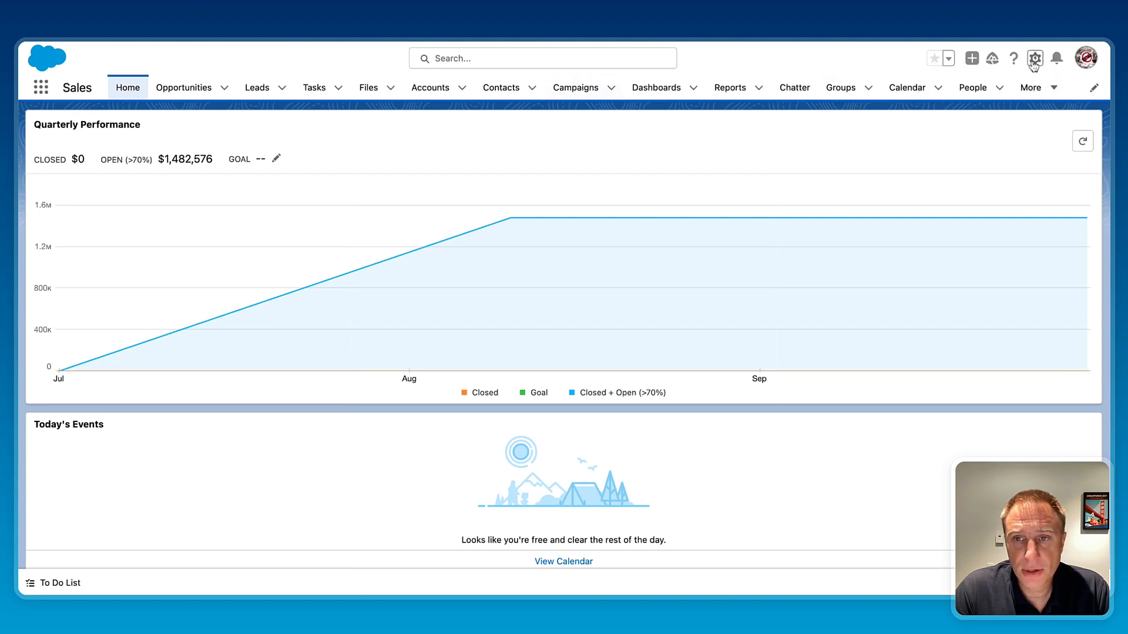
Step: Set the Sales home page Flow component to AvonniDemoMap and save the page
left_click(1035, 59)
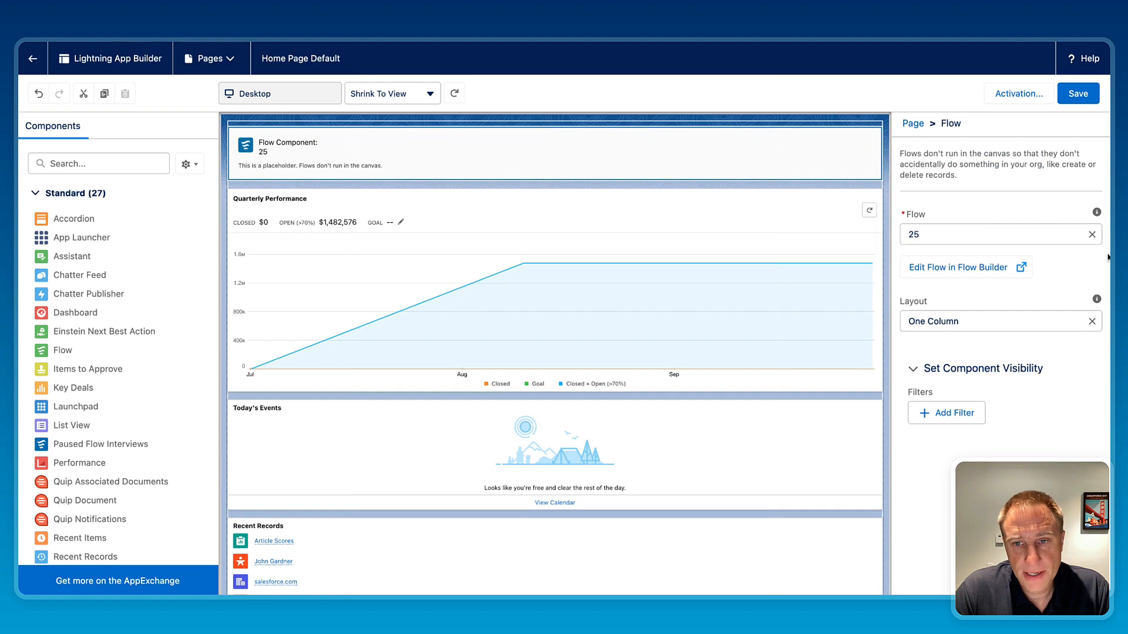
left_click(992, 234)
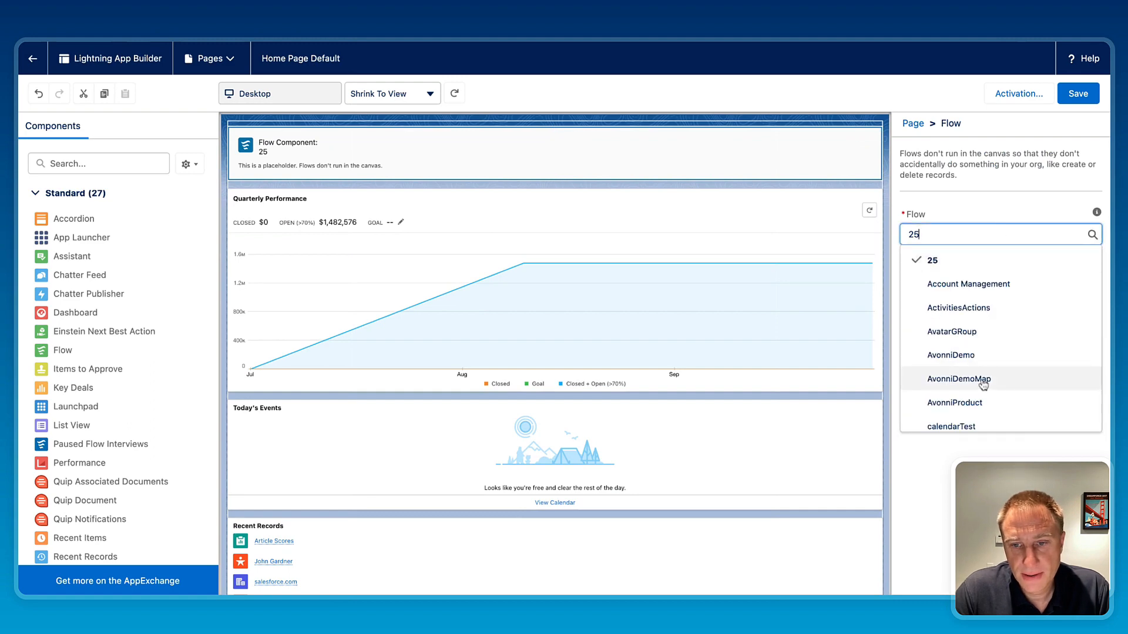
left_click(958, 378)
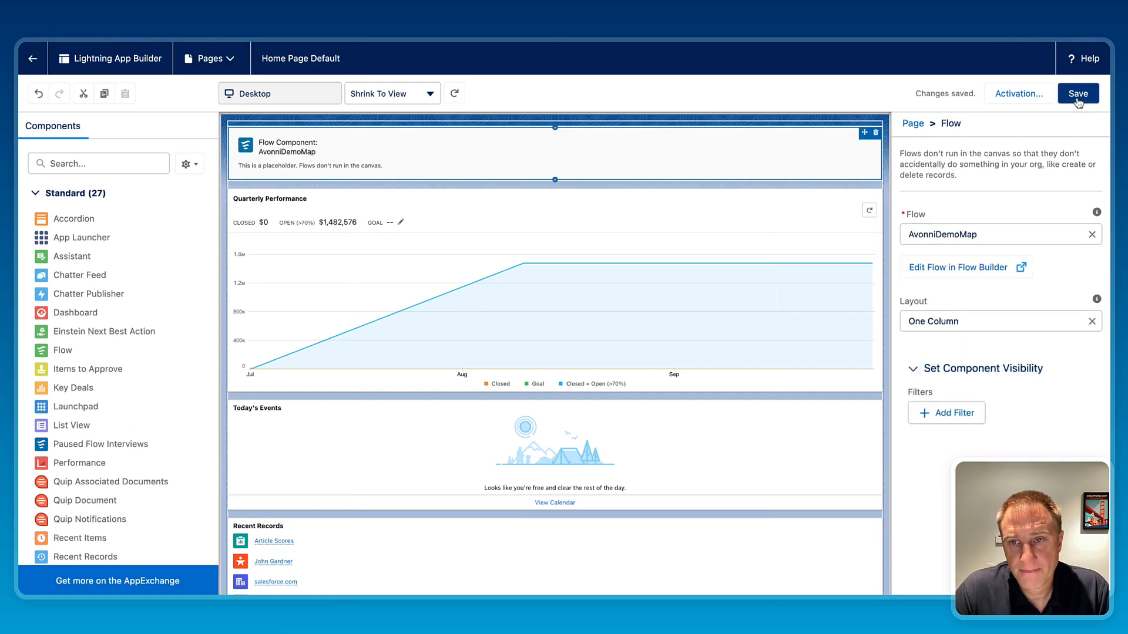
left_click(1078, 94)
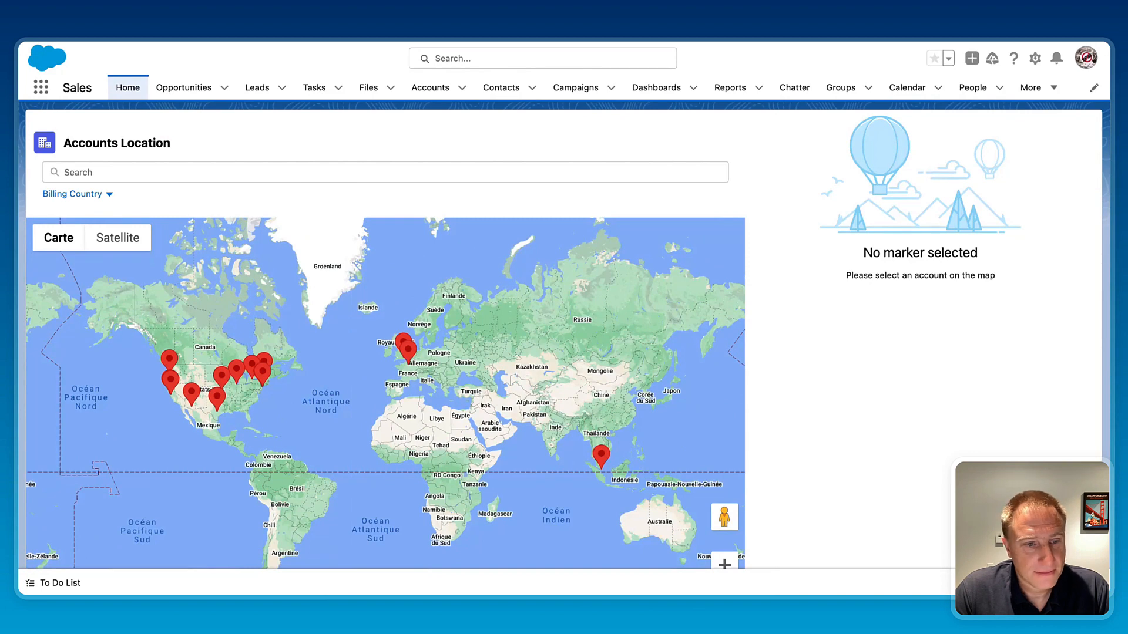
Step: View Dickenson plc, Global Media and Acme markers, then filter Billing Country to USA for 4 accounts
left_click(235, 381)
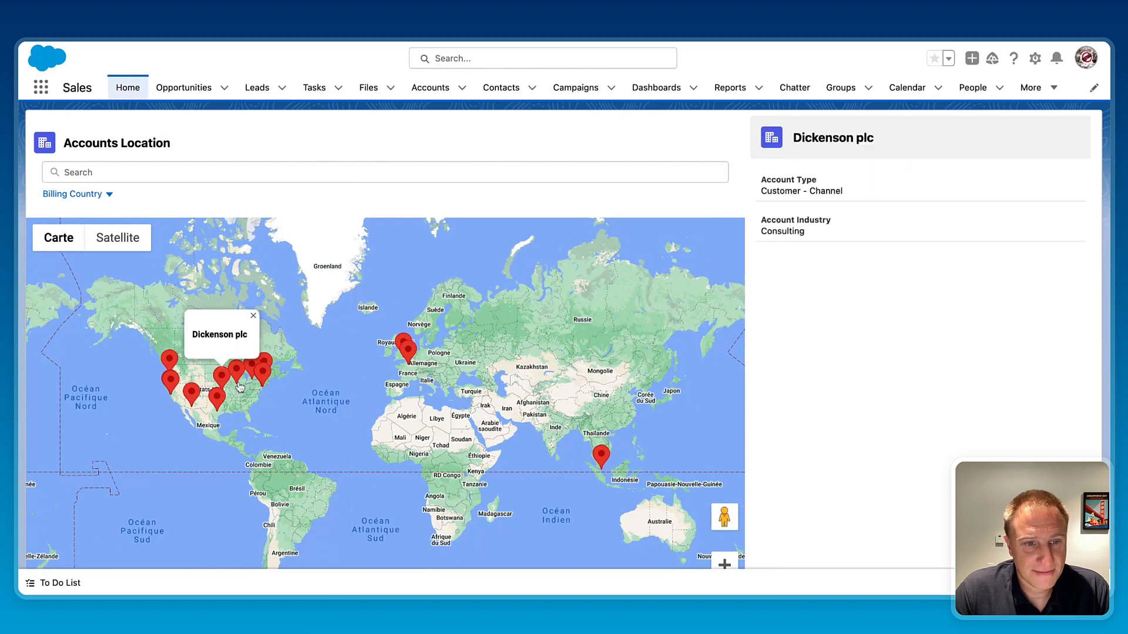
left_click(256, 380)
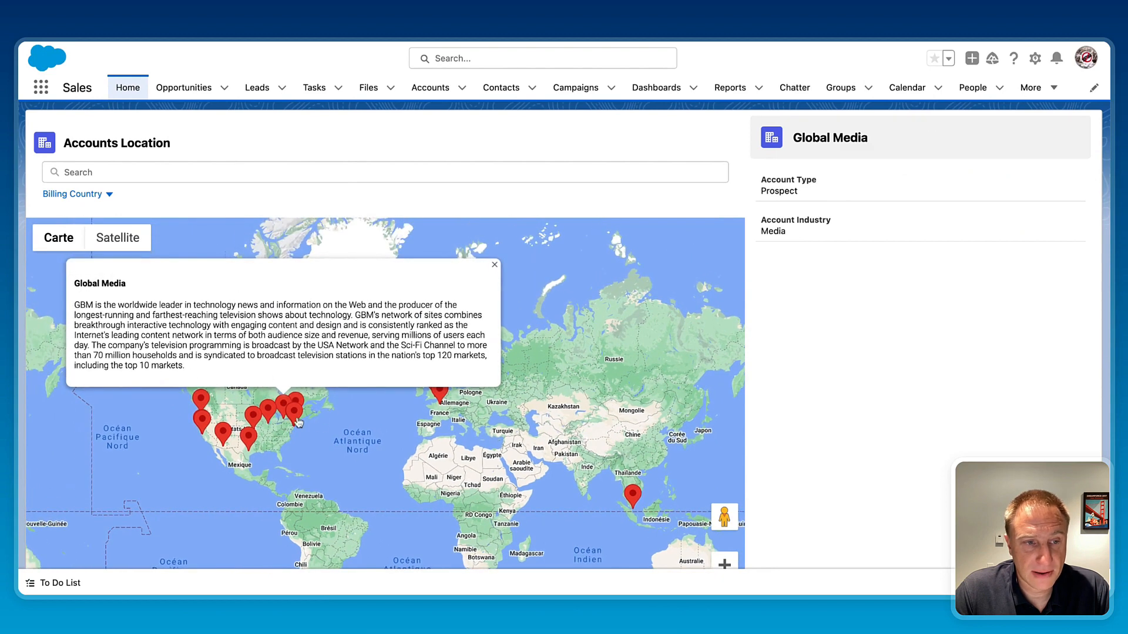
left_click(294, 406)
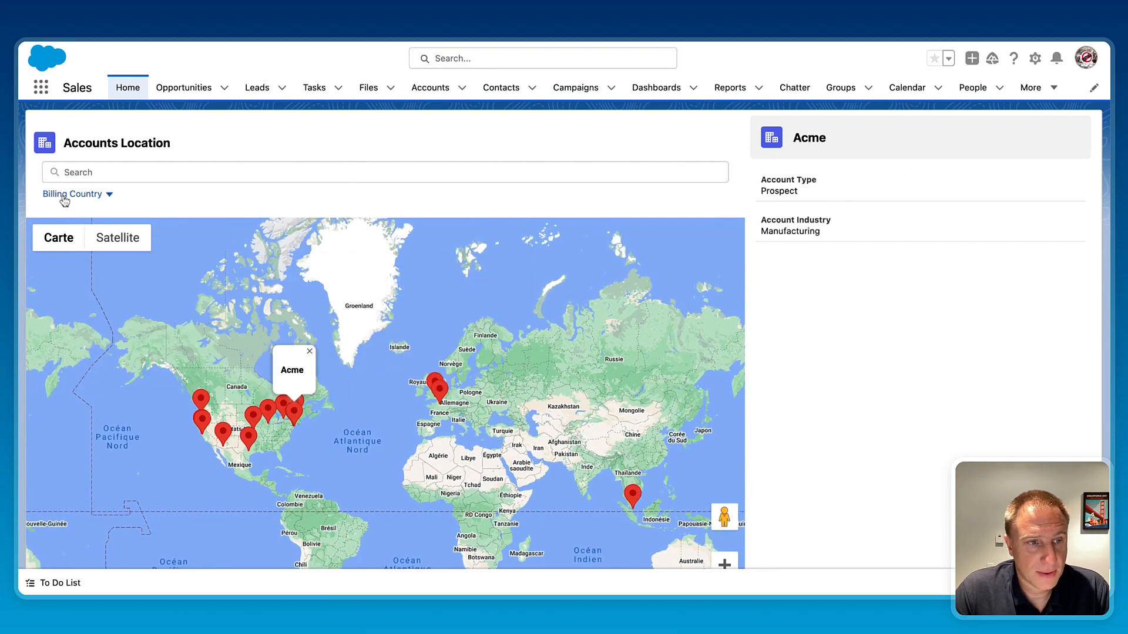
left_click(73, 194)
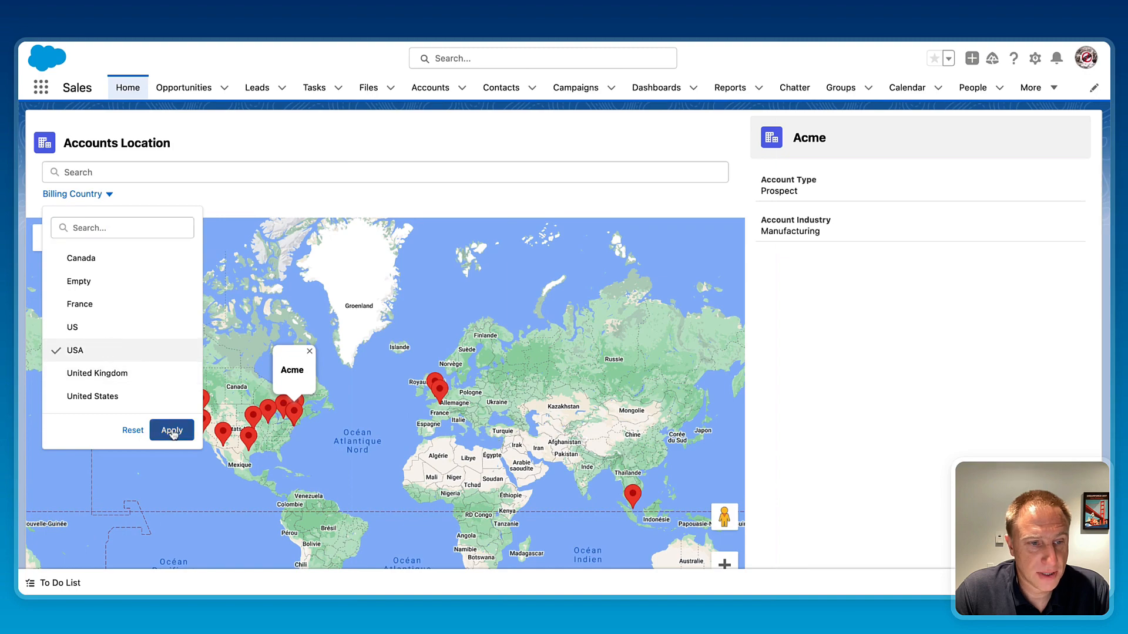
left_click(172, 430)
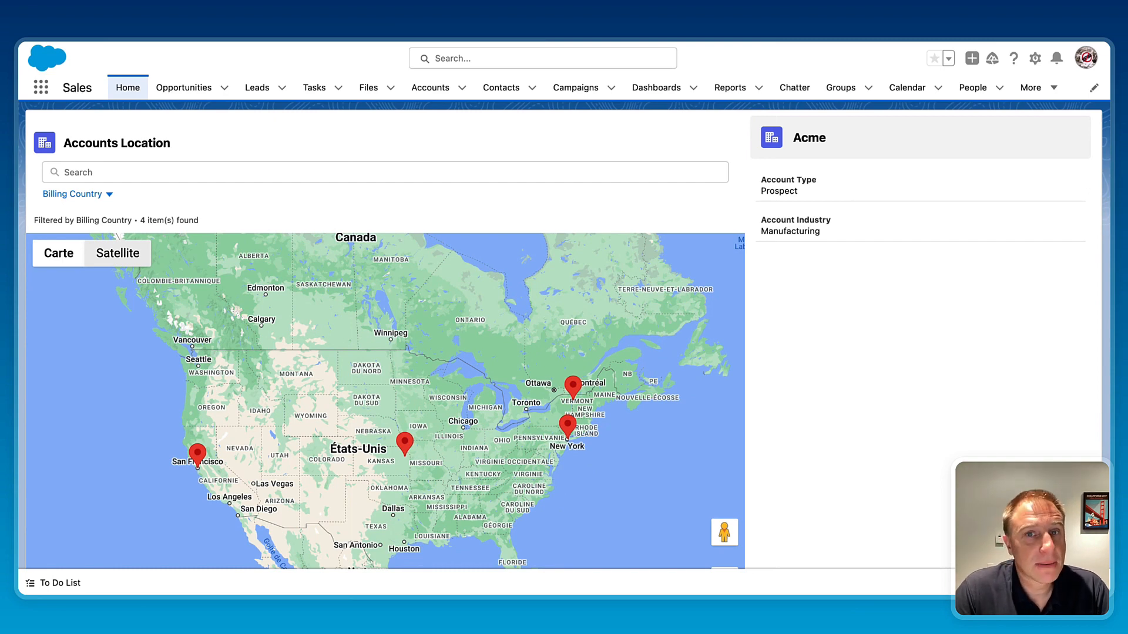
mouse_move(59, 253)
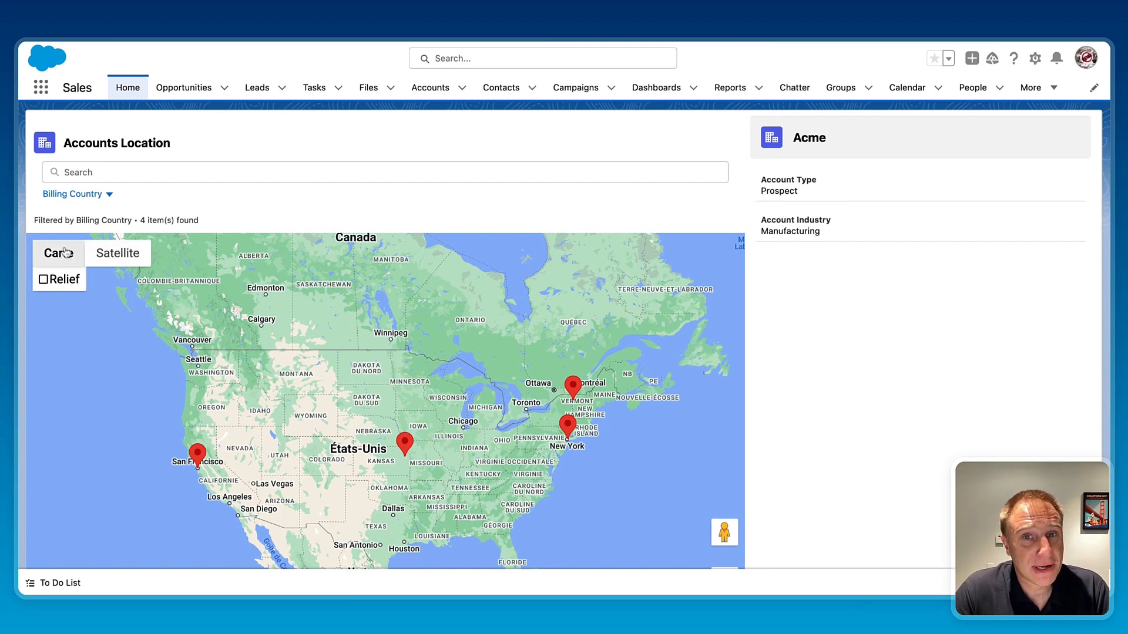